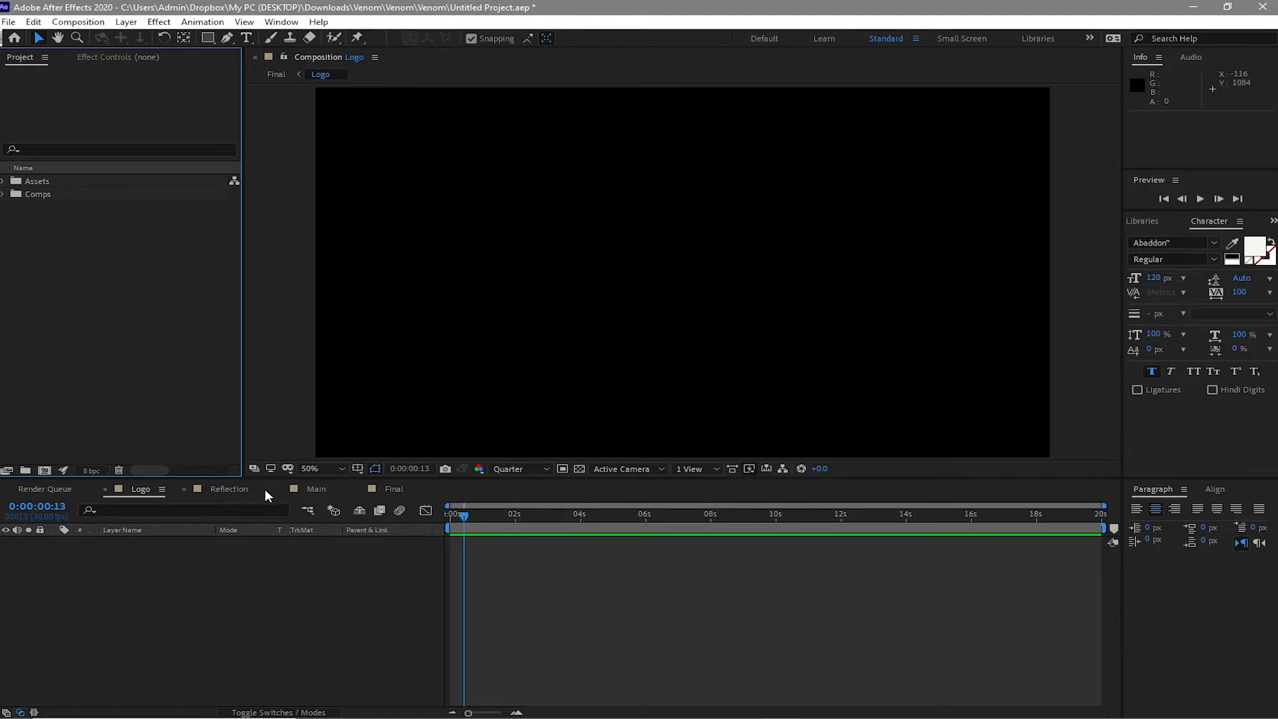
pyautogui.moveTo(358, 509)
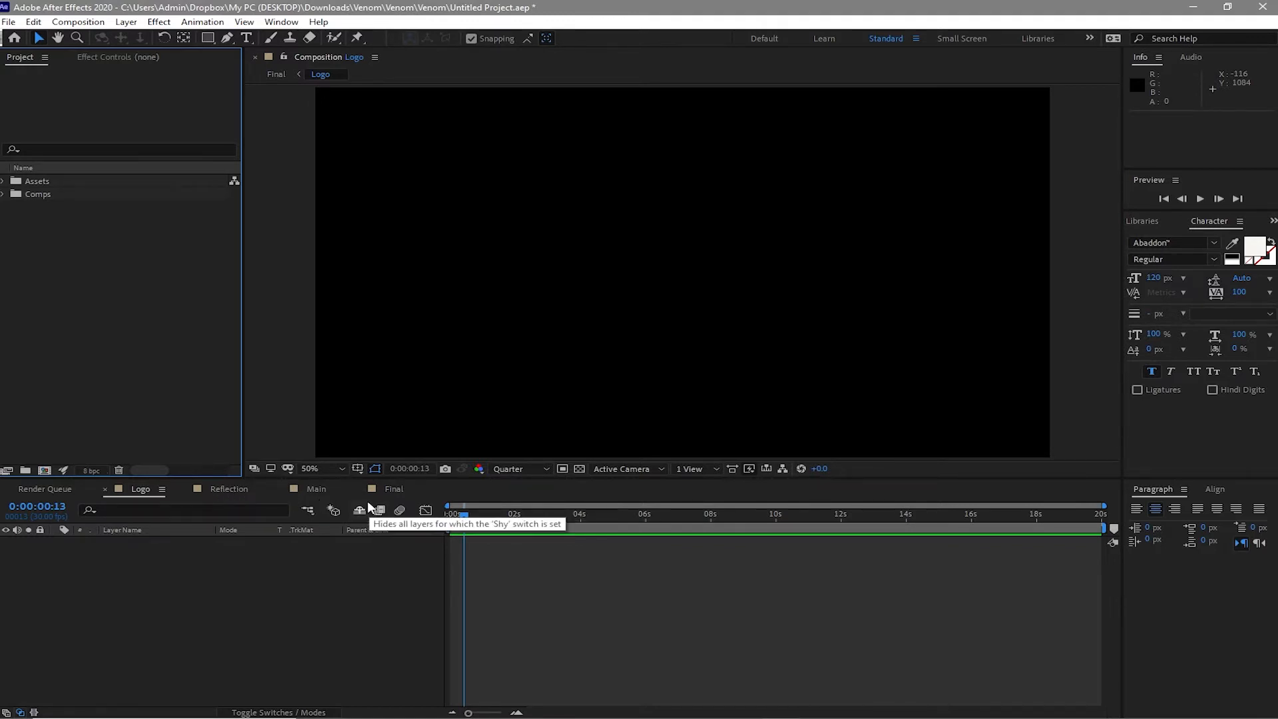
pyautogui.moveTo(300, 450)
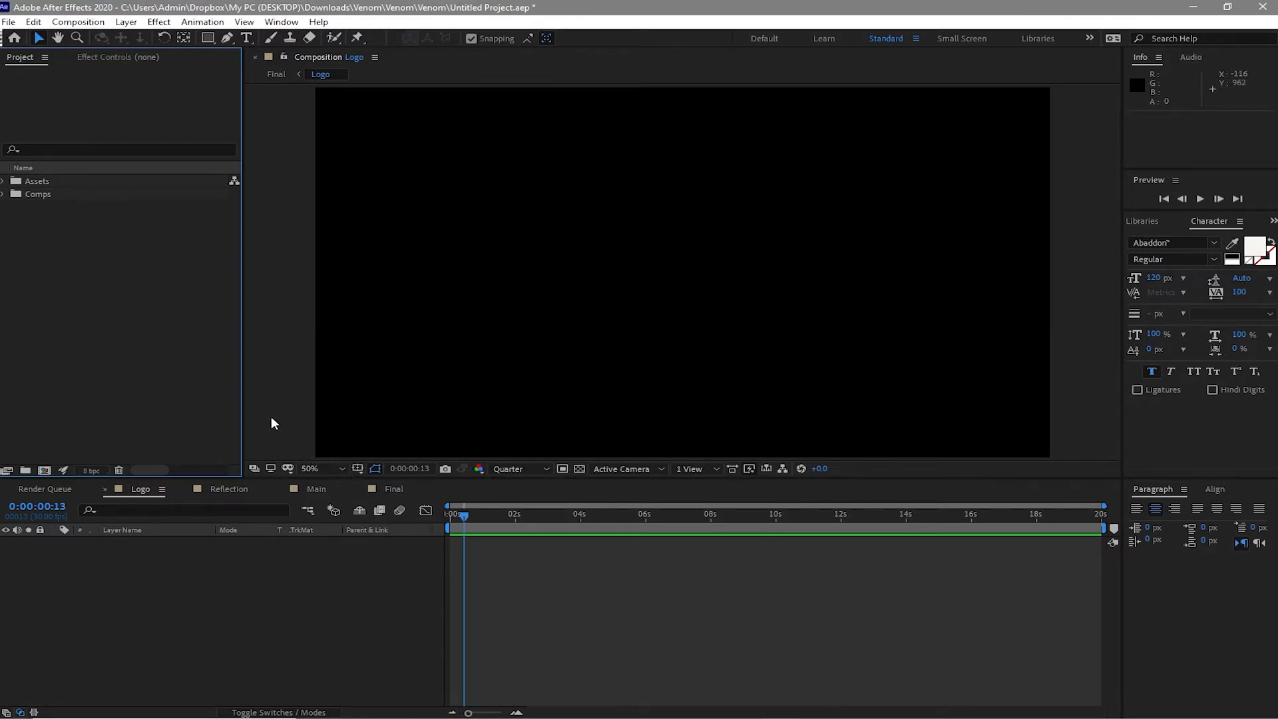
pyautogui.moveTo(269, 415)
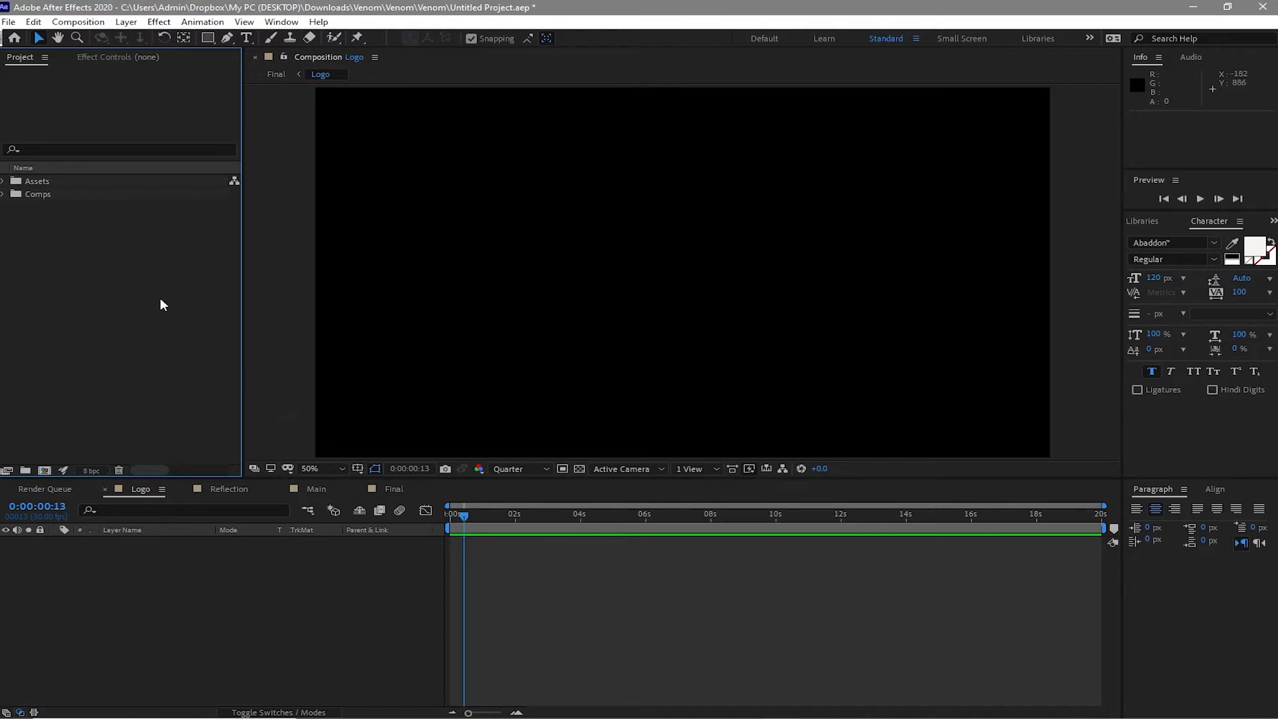
pyautogui.moveTo(49, 201)
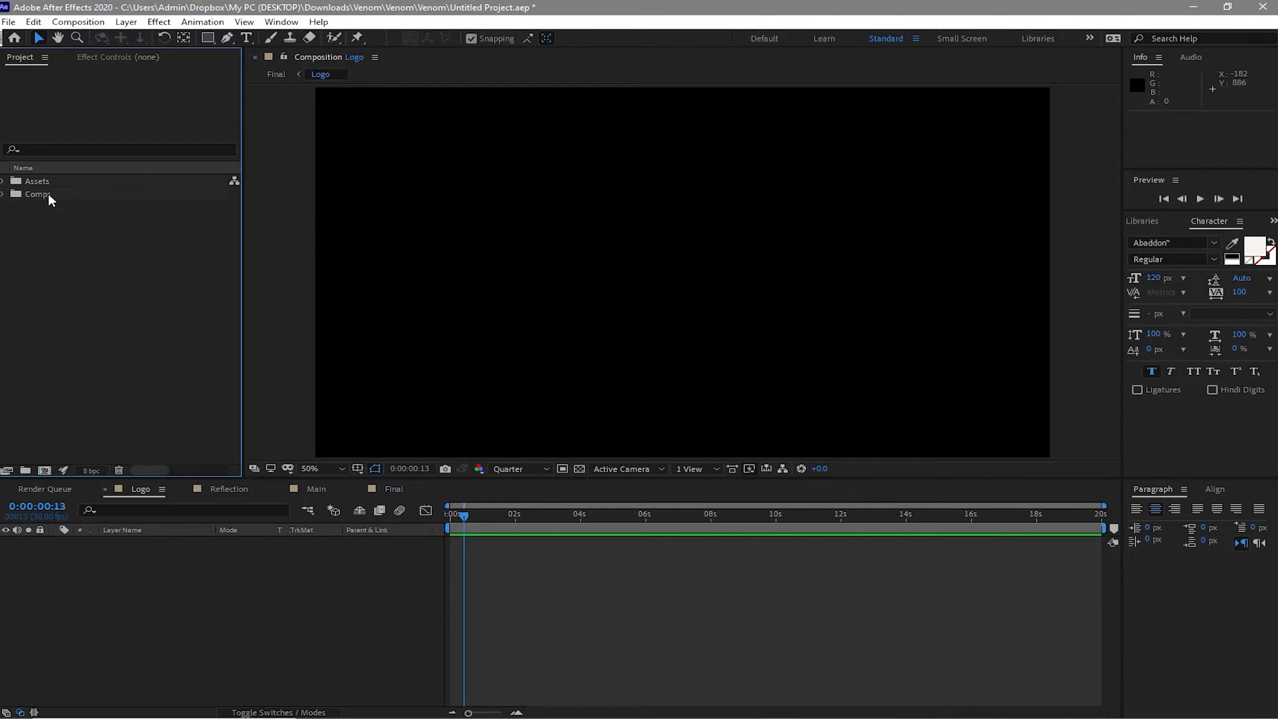
pyautogui.moveTo(34, 207)
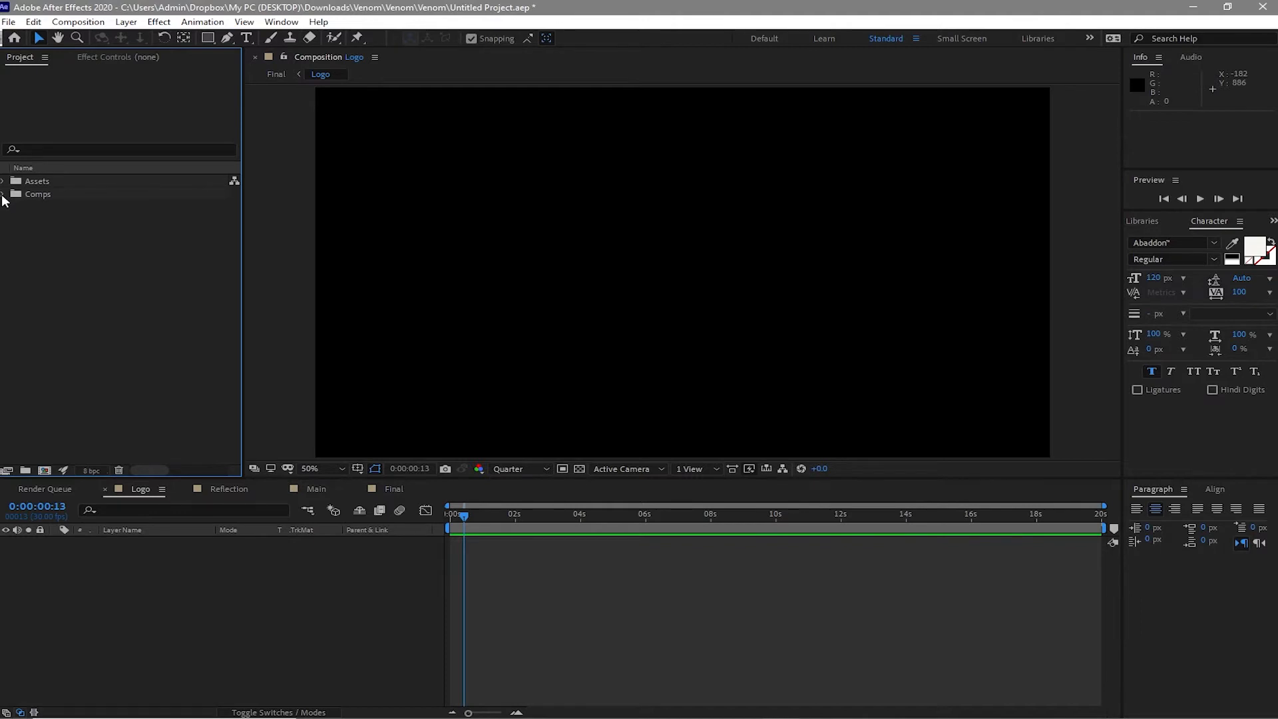
# - Type VENOM as a white gothic-font text layer in the Logo comp viewer
pyautogui.click(4, 194)
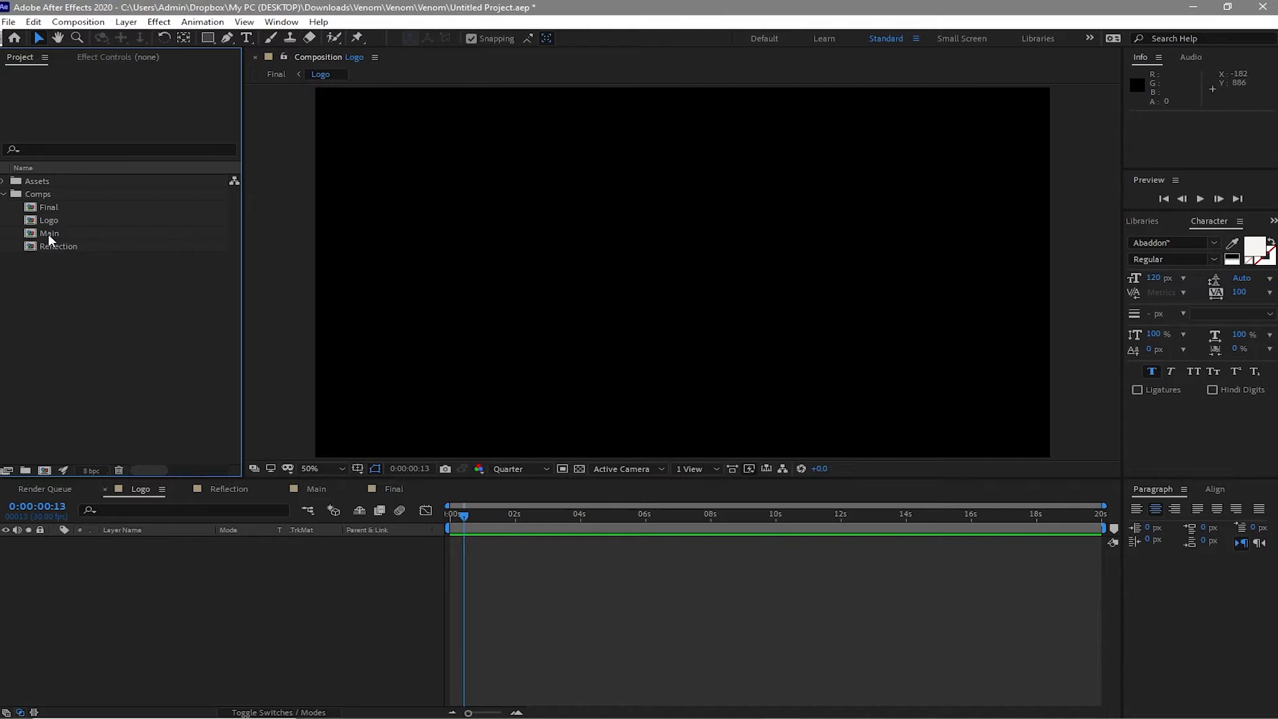
pyautogui.click(4, 194)
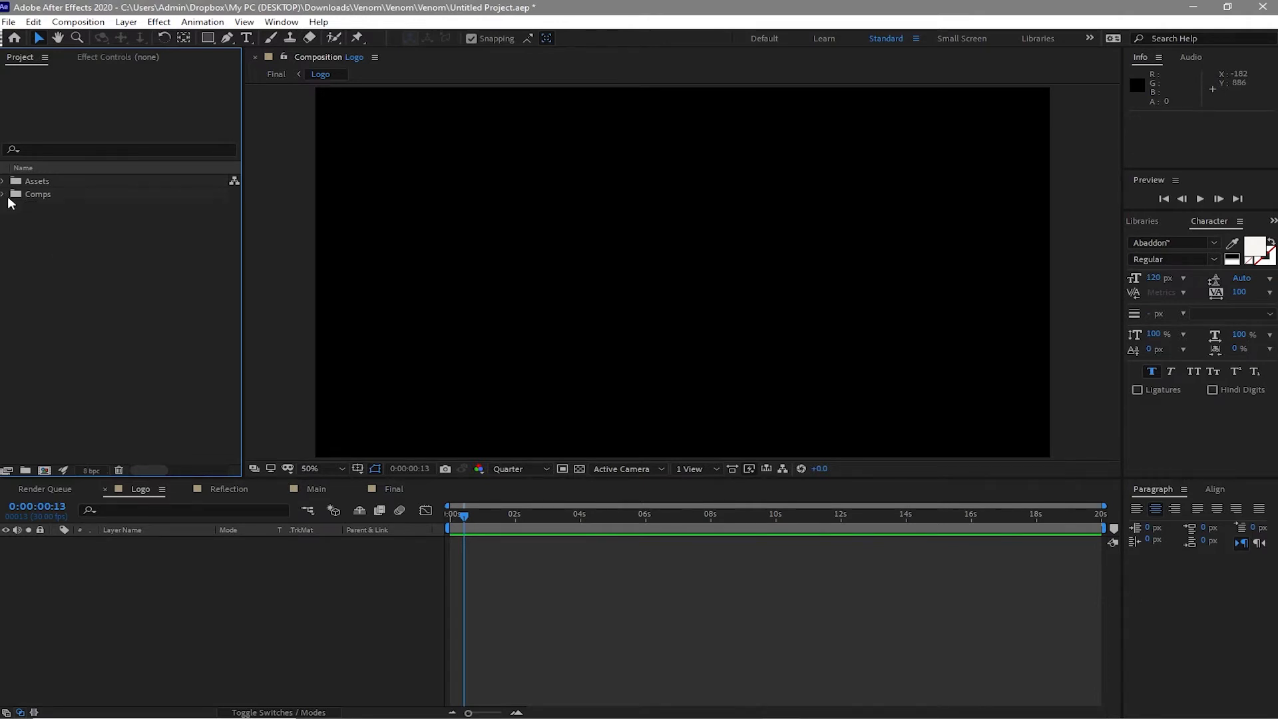
pyautogui.moveTo(54, 240)
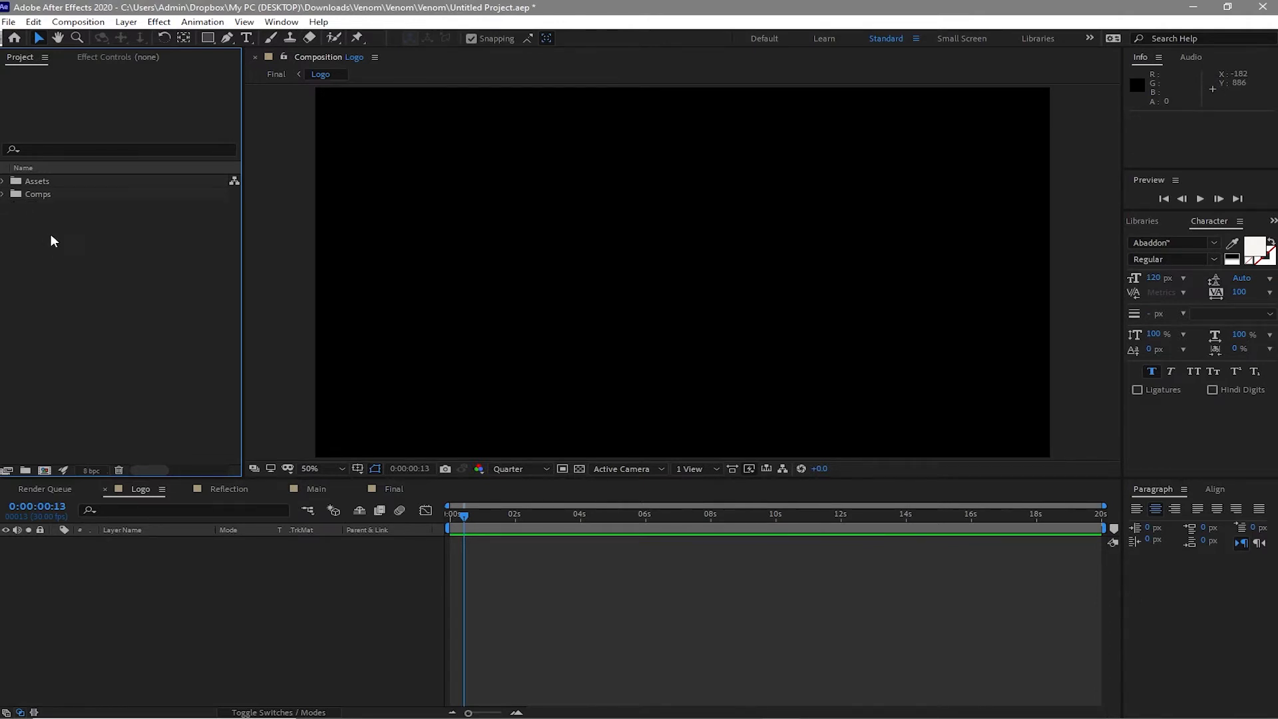
pyautogui.moveTo(171, 440)
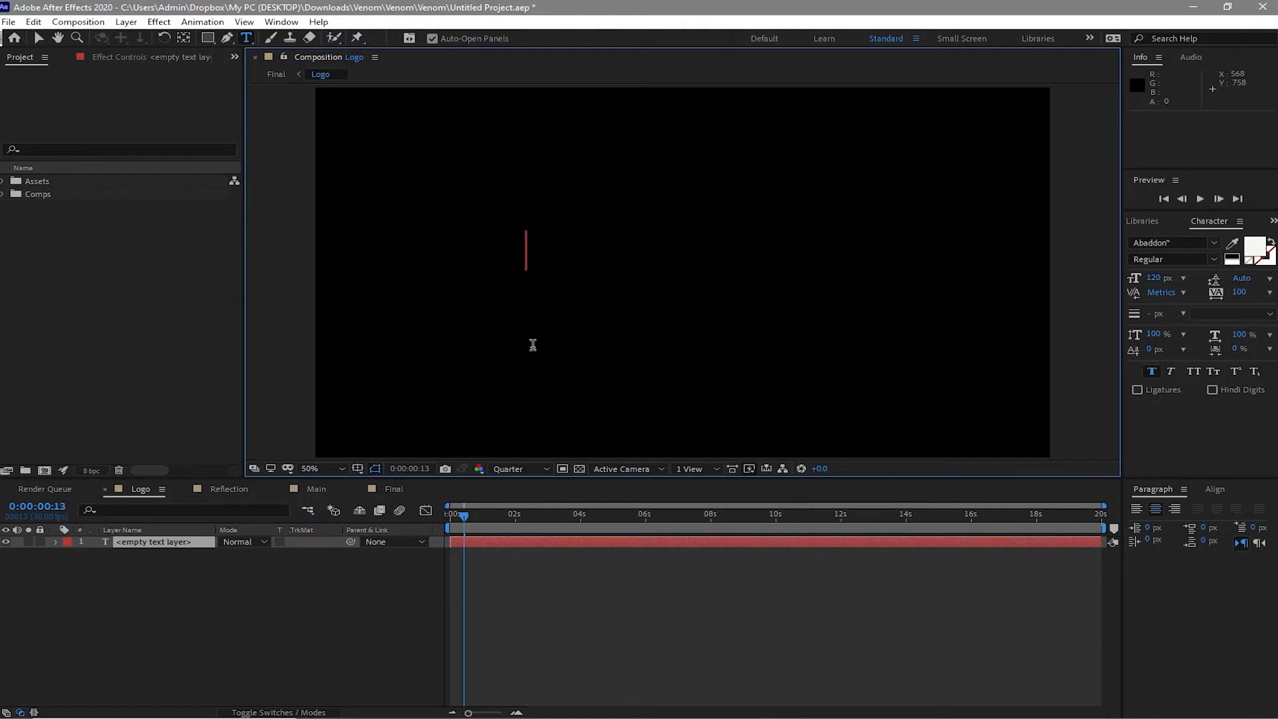
pyautogui.write('VENOM')
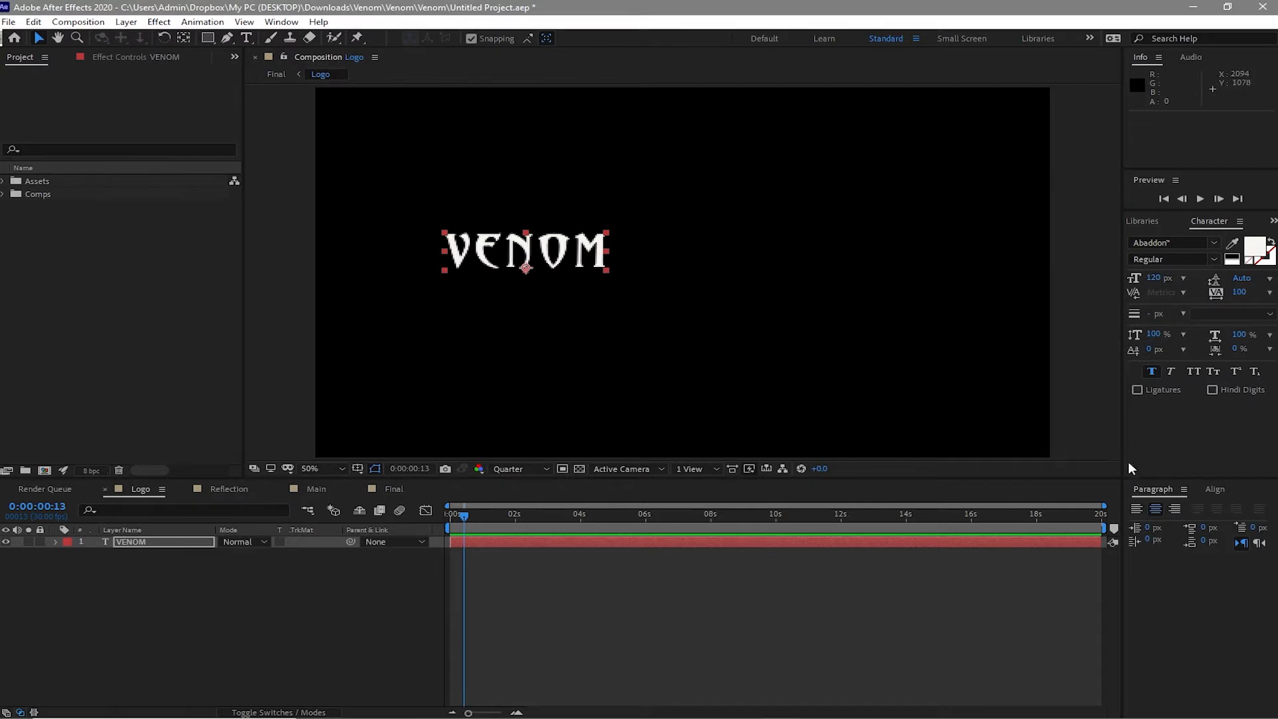
pyautogui.click(1215, 489)
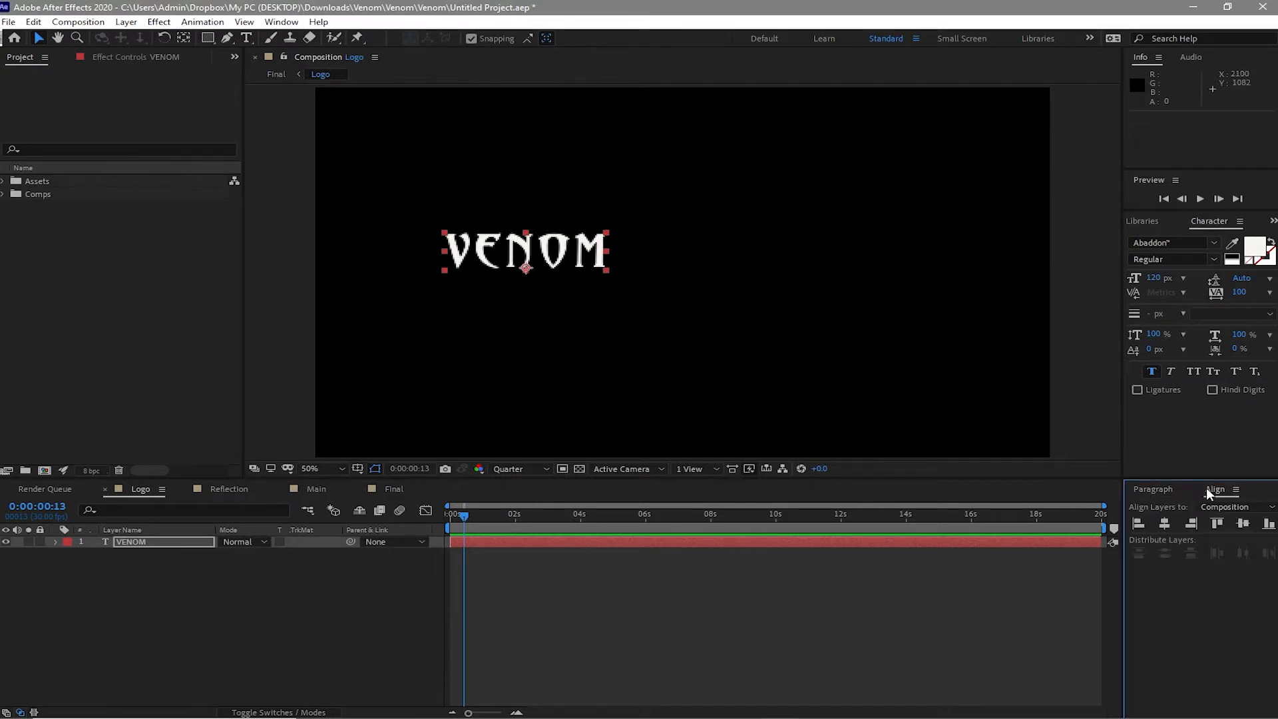
pyautogui.moveTo(1166, 523)
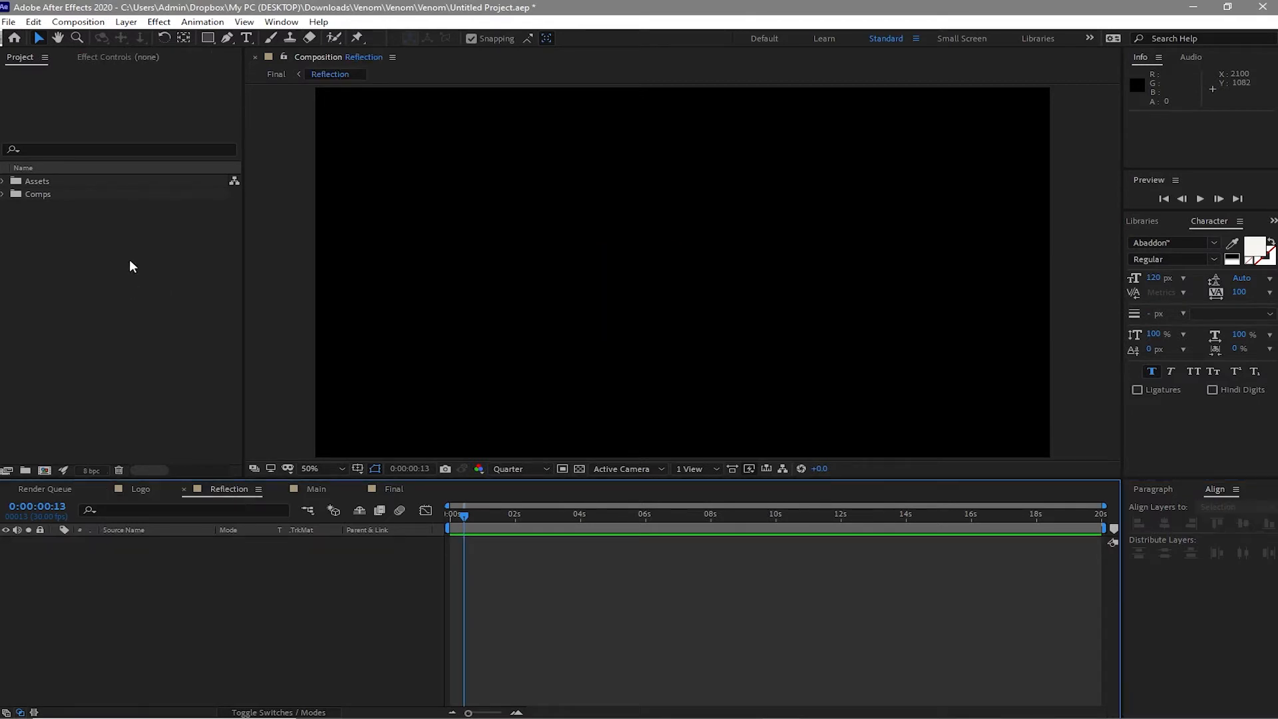
# - Create a full-frame black solid named 'reflection' in the Reflection comp
pyautogui.click(126, 22)
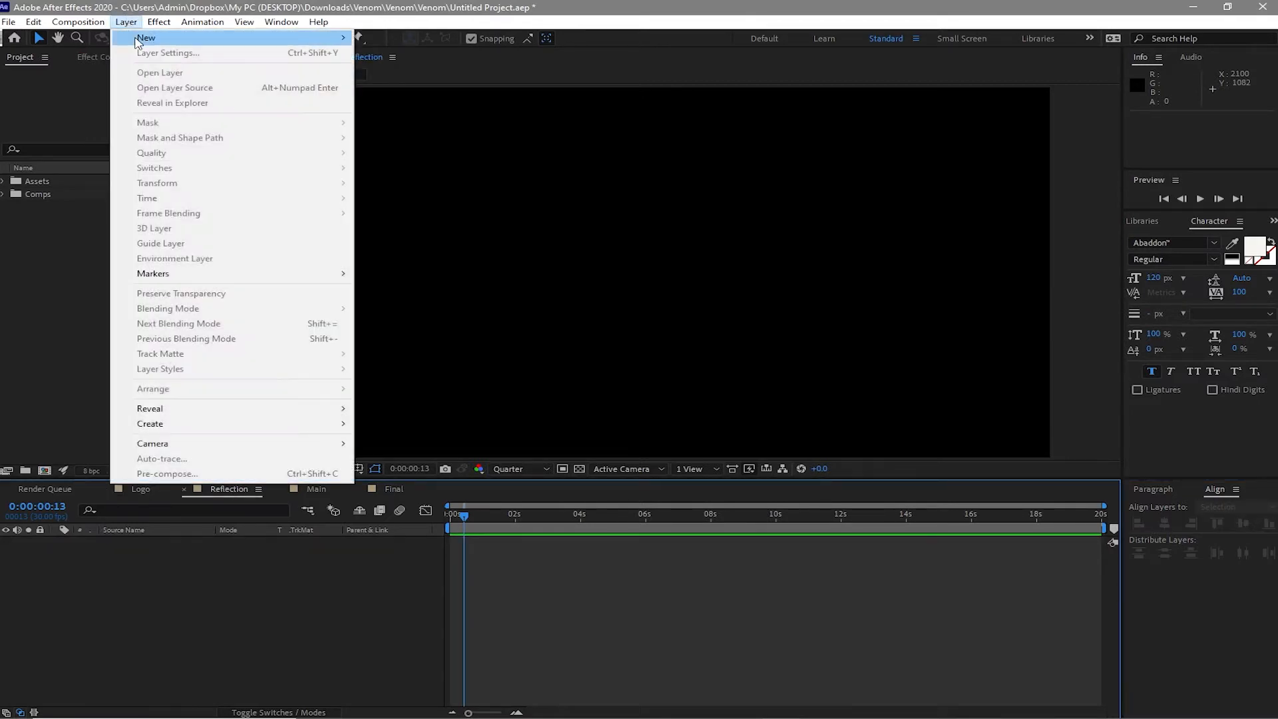
pyautogui.moveTo(146, 37)
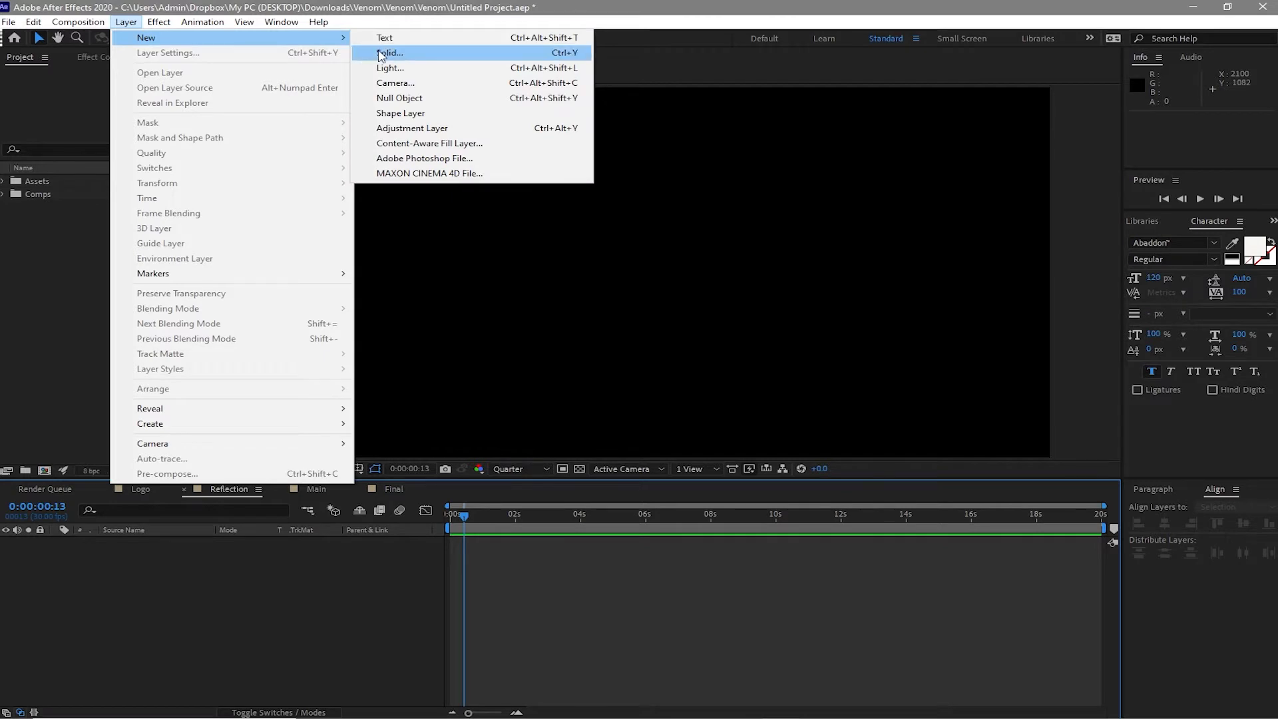
pyautogui.click(390, 52)
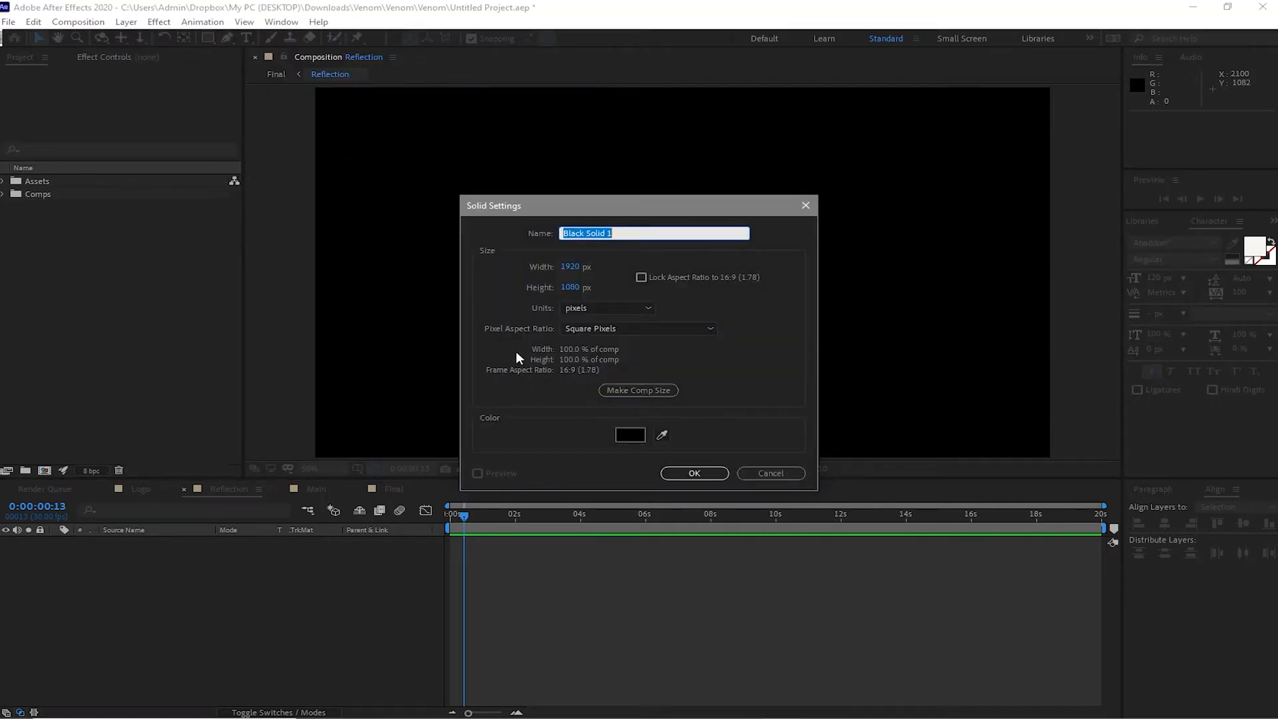
pyautogui.write('reflection')
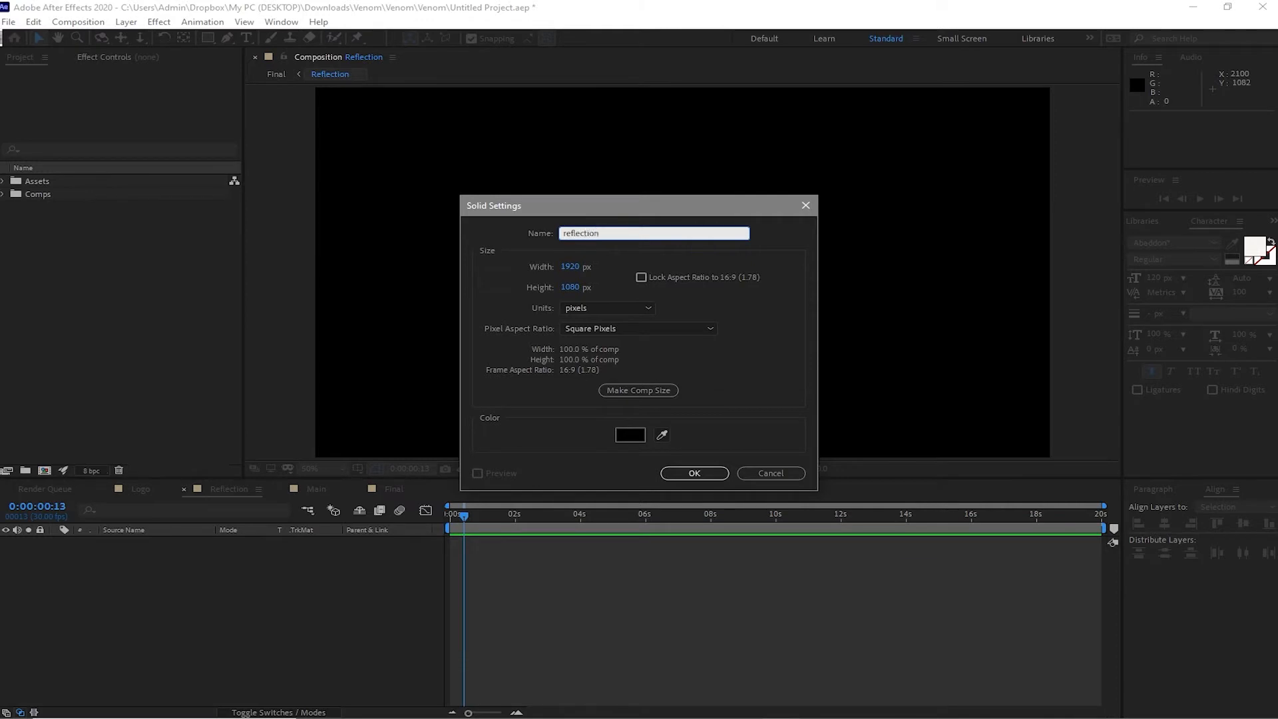
pyautogui.click(693, 473)
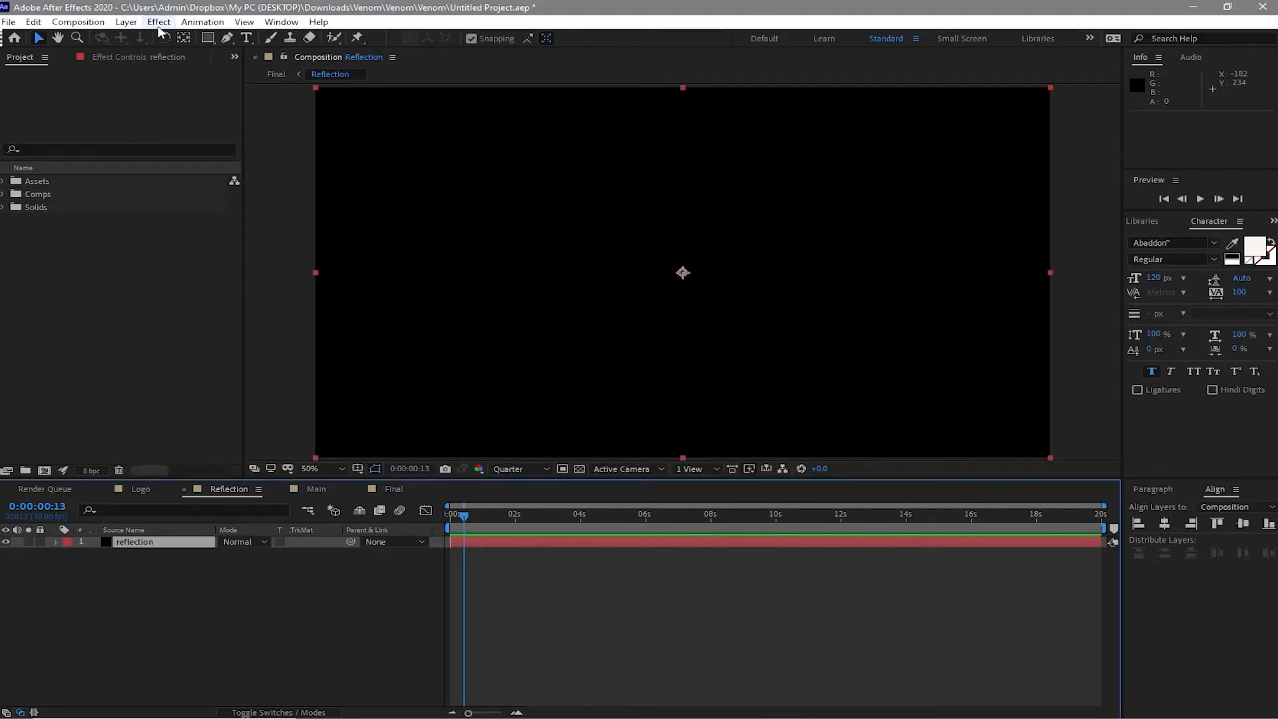
pyautogui.click(158, 21)
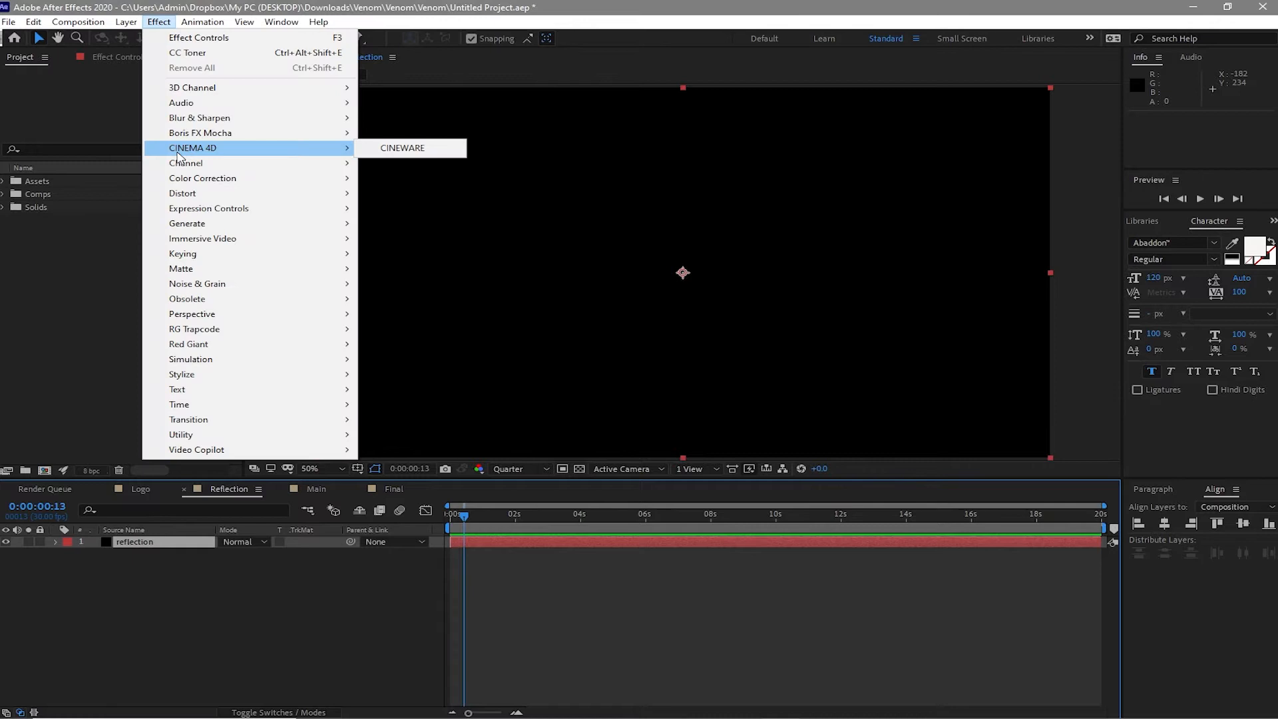
pyautogui.moveTo(208, 208)
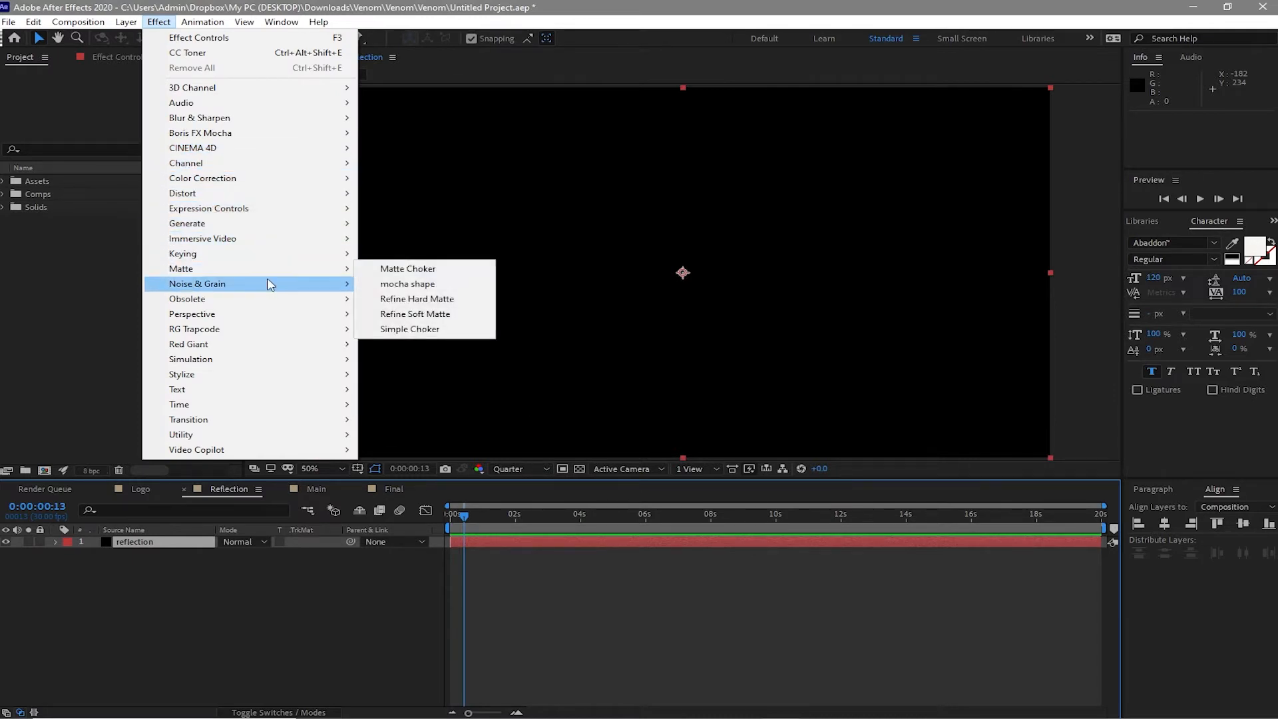
pyautogui.moveTo(197, 284)
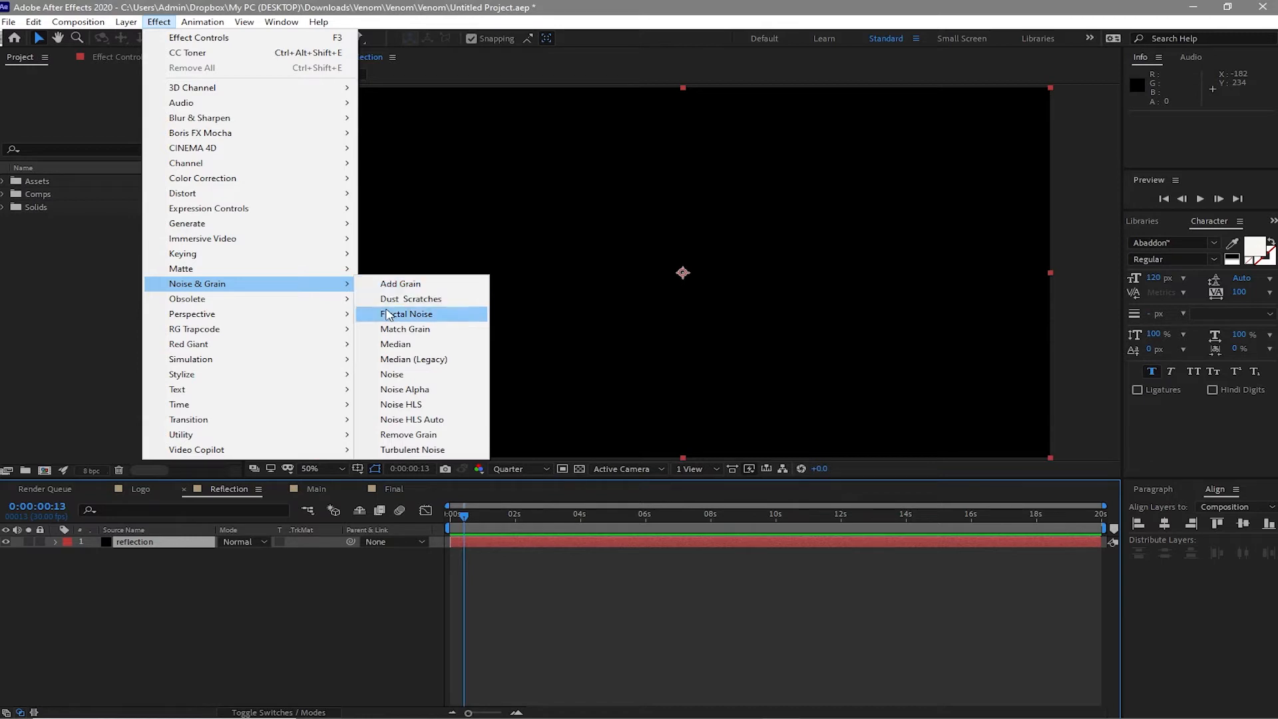
# - Apply Fractal Noise set to Max type, uniform scaling off, Scale Height 10000
pyautogui.click(406, 314)
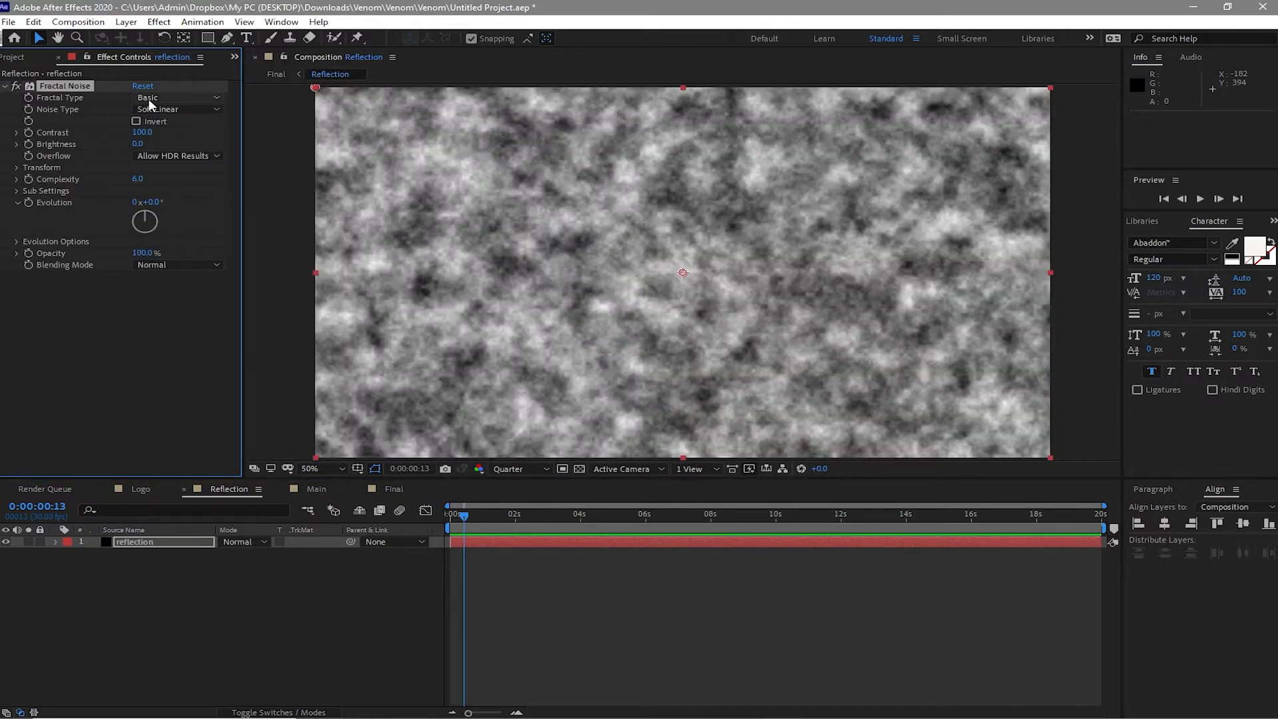
pyautogui.click(166, 232)
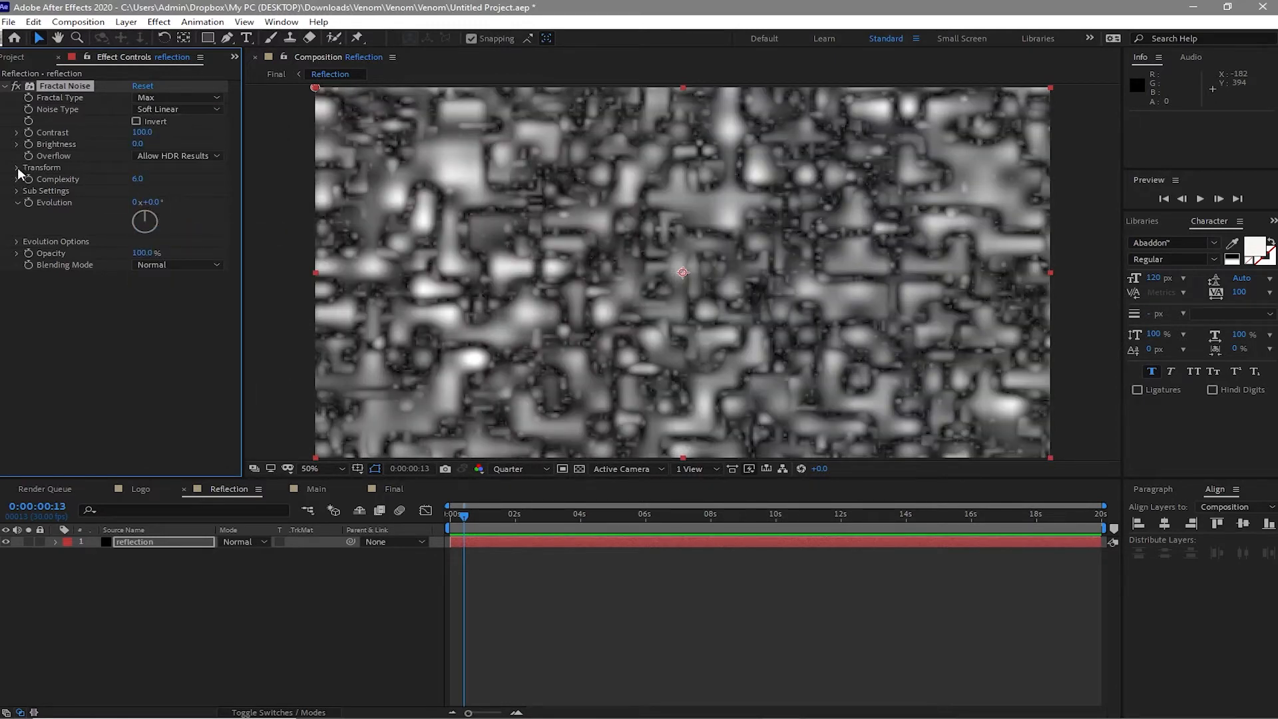
pyautogui.click(16, 167)
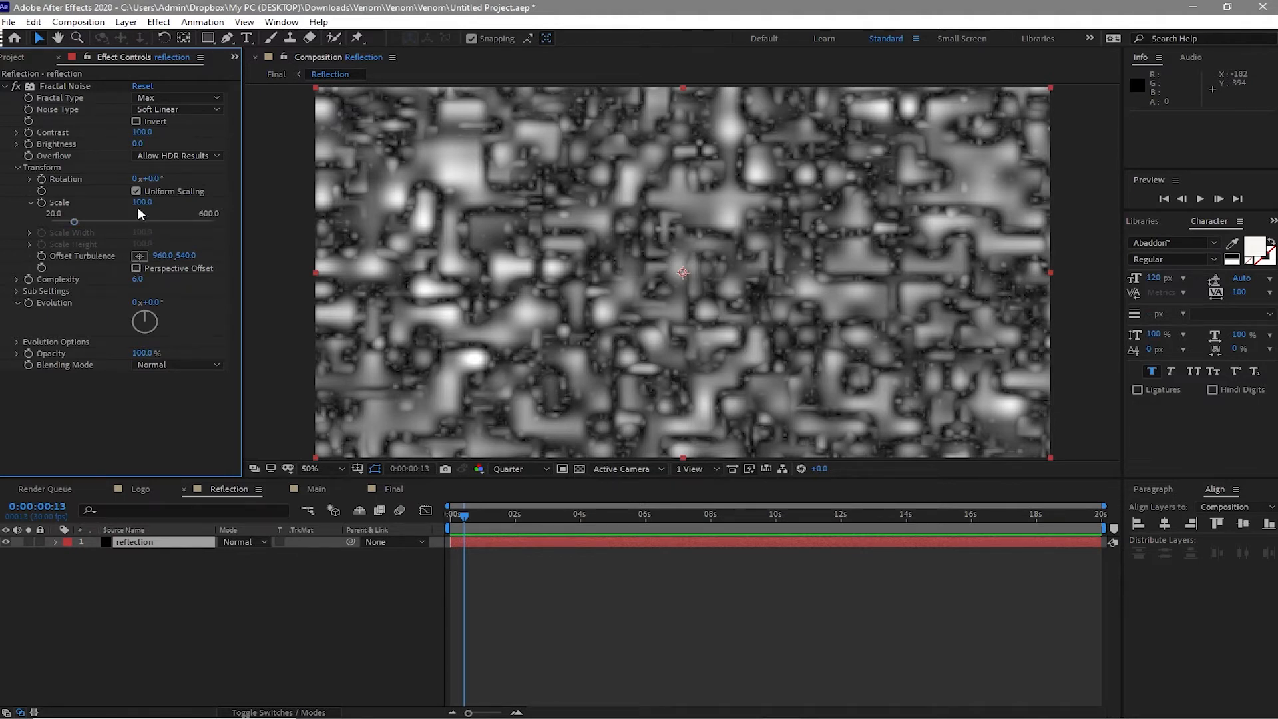
pyautogui.click(136, 191)
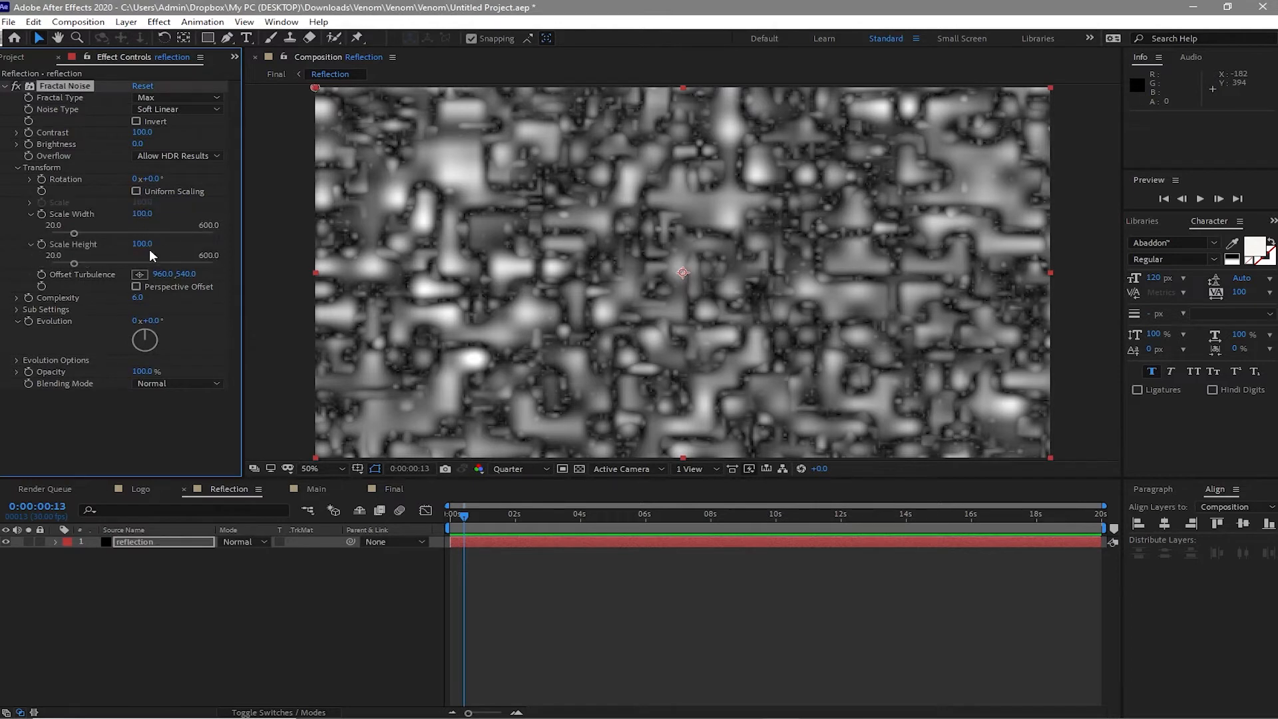
pyautogui.doubleClick(142, 243)
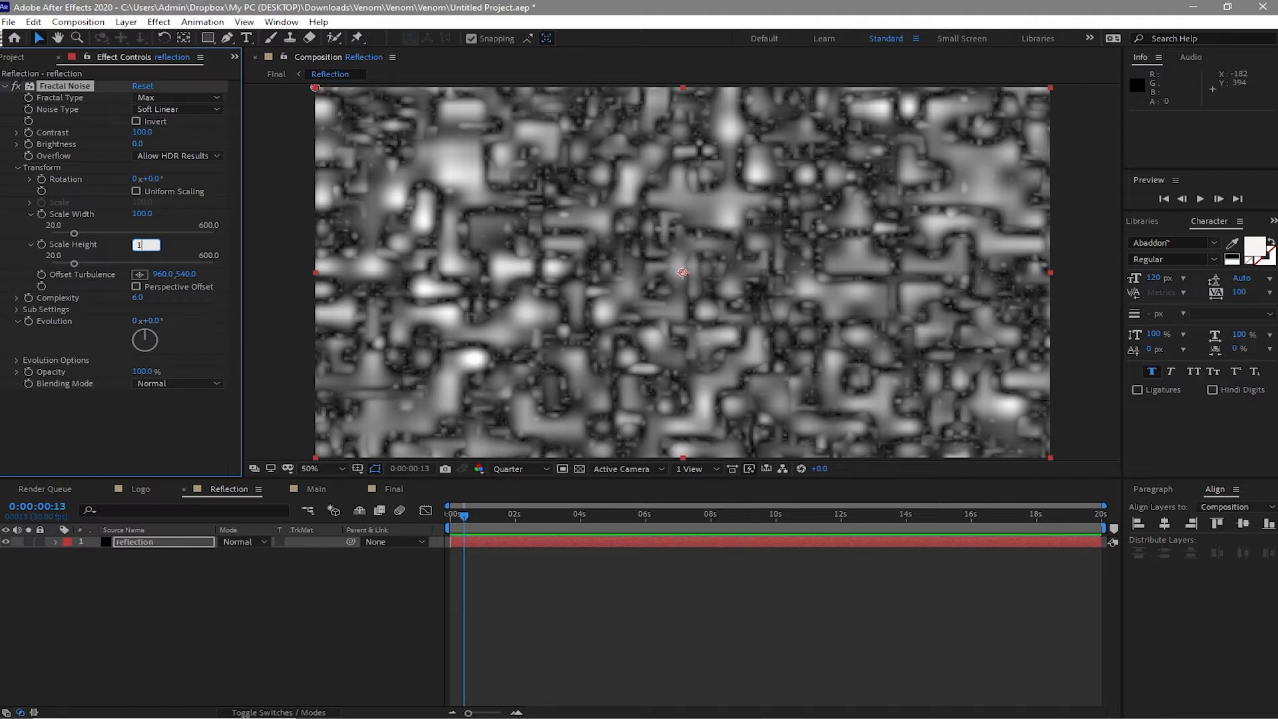
pyautogui.write('10000')
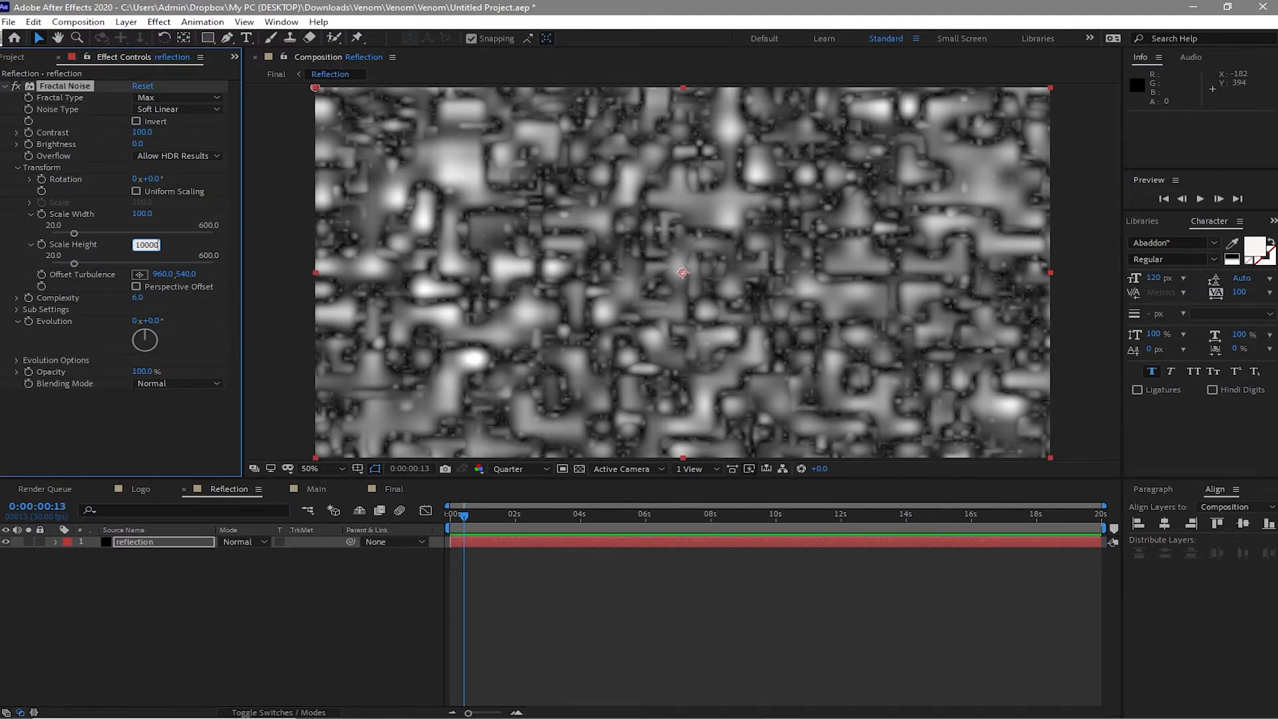
pyautogui.moveTo(420, 497)
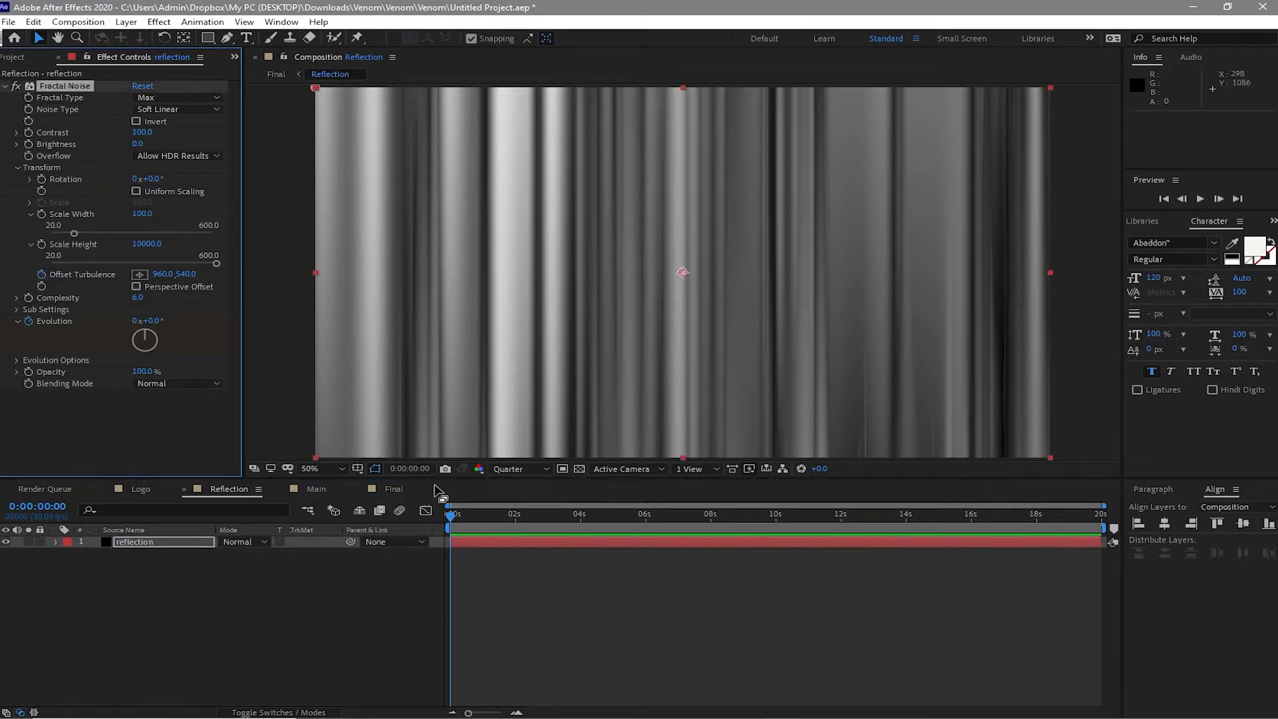
# - Enter Fractal Noise values 10, 180 and 1 for animated streaks, then open Main
pyautogui.click(869, 513)
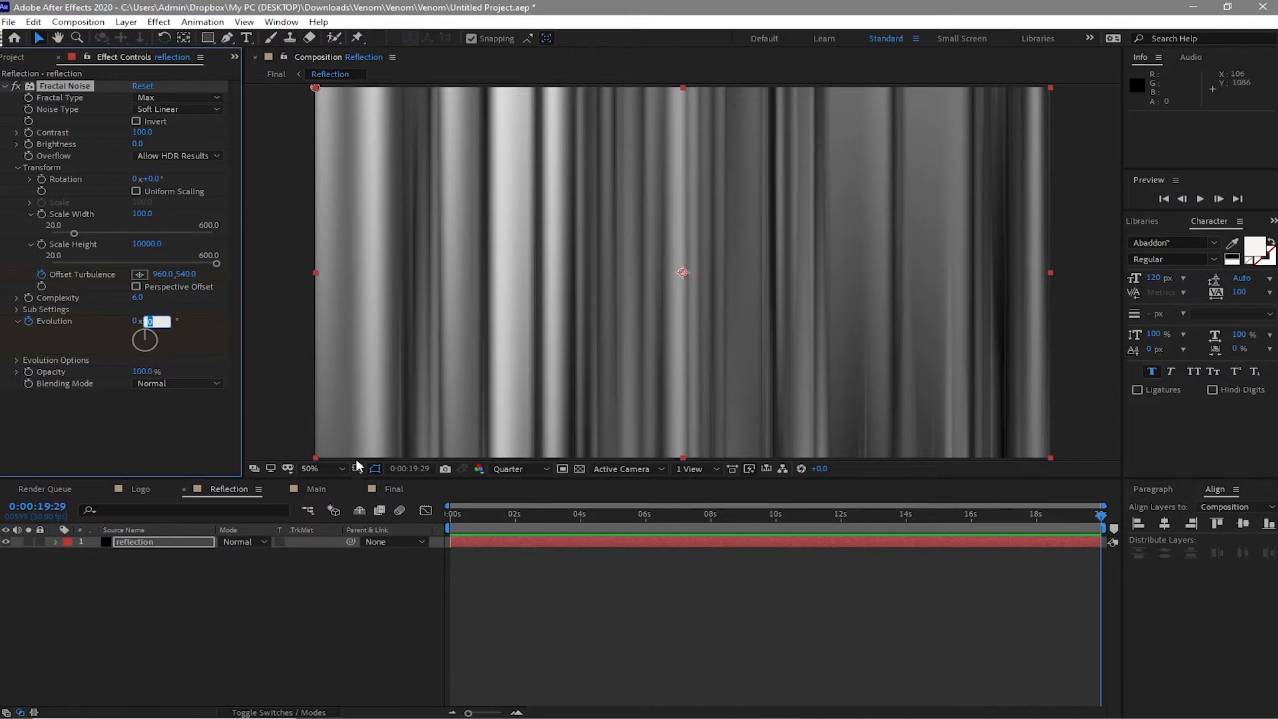
pyautogui.write('10')
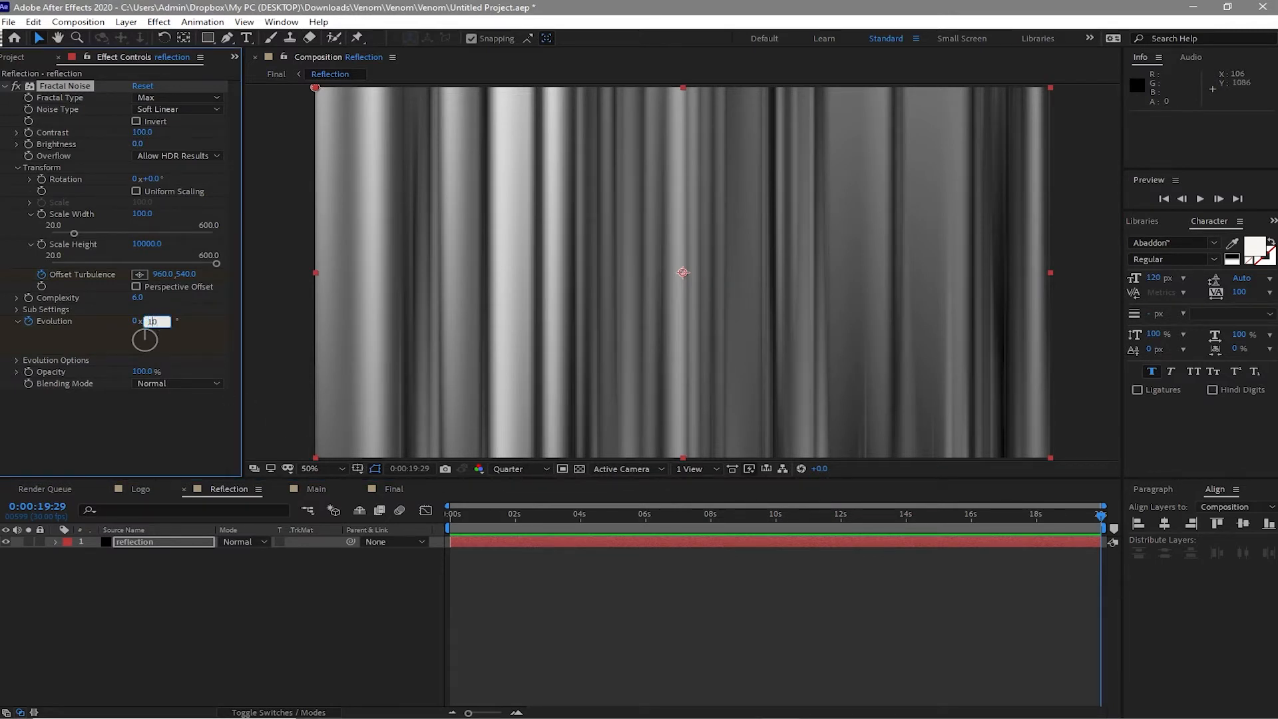
pyautogui.write('180.0')
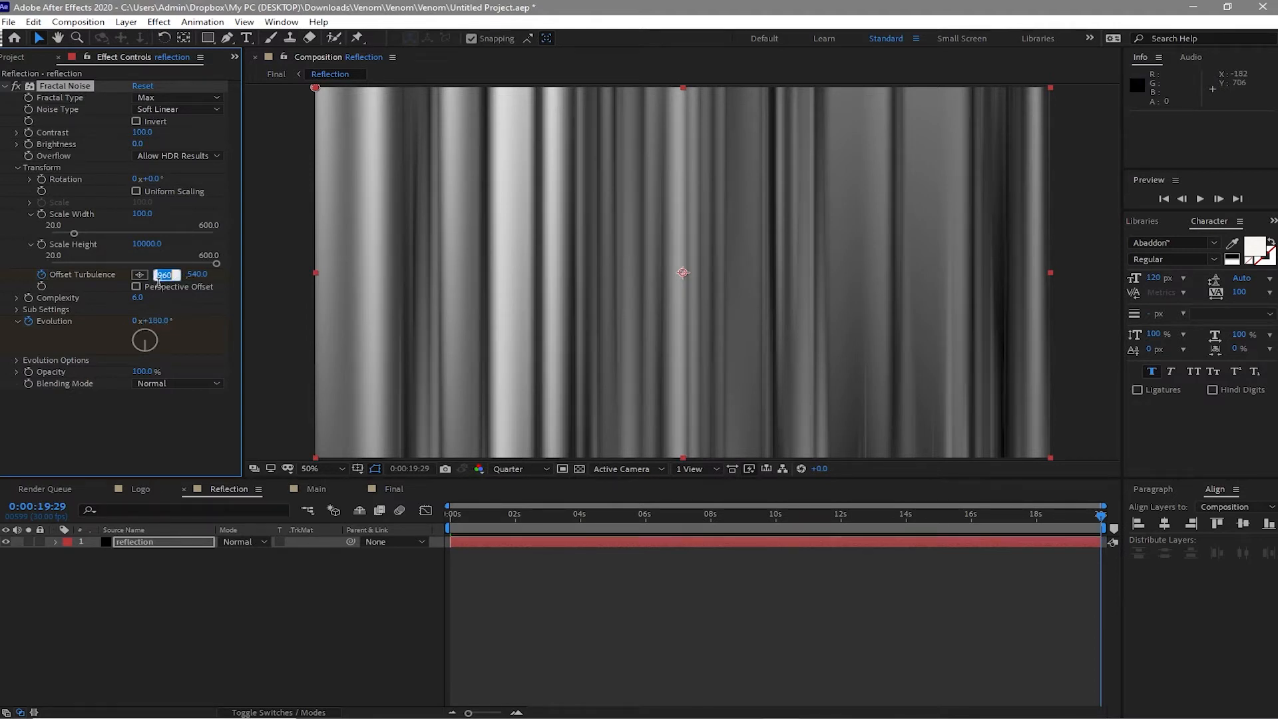
pyautogui.write('1')
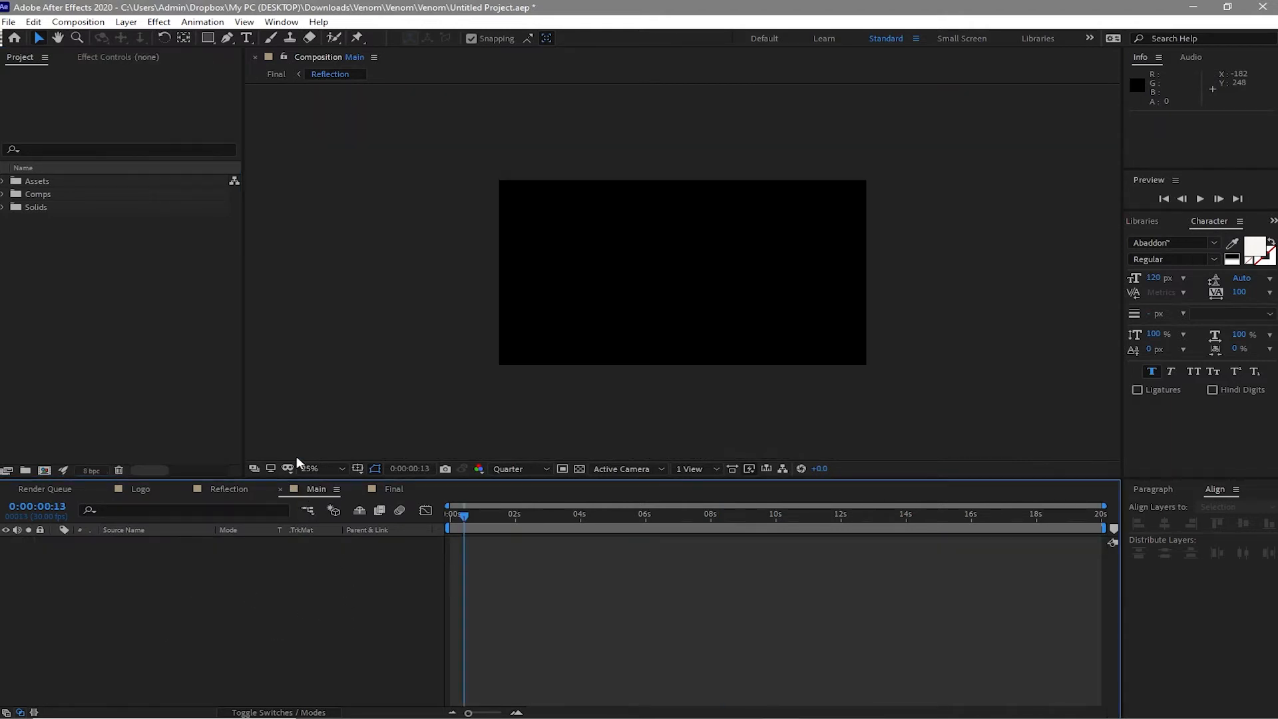
# - Place Logo and Reflection in Main and set Reflection's track matte to Alpha Matte 'Logo'
pyautogui.click(4, 194)
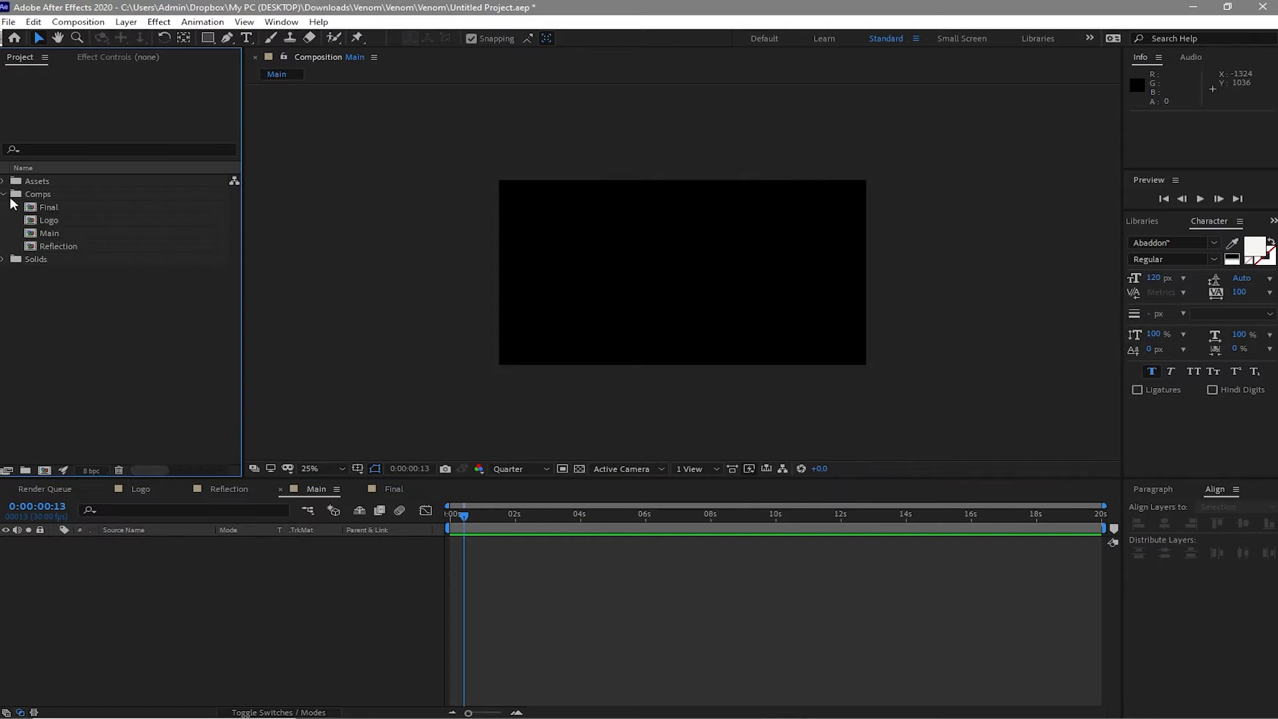
pyautogui.click(50, 233)
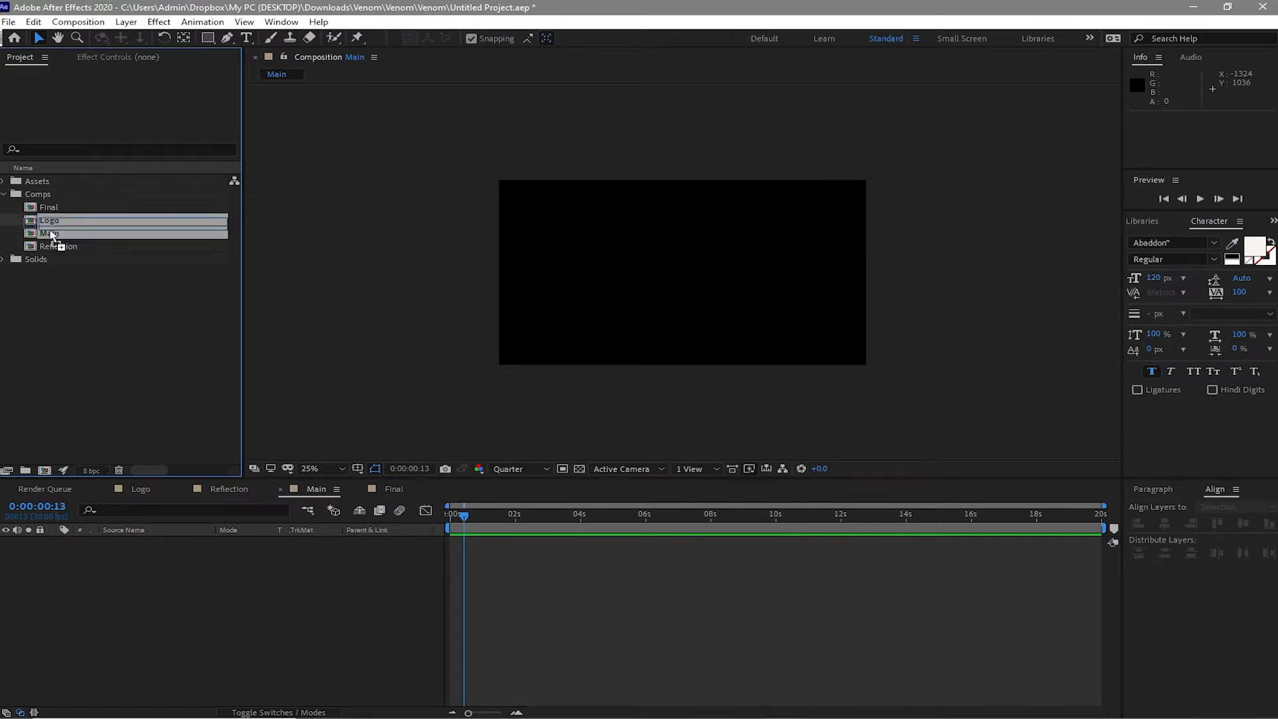
pyautogui.click(50, 220)
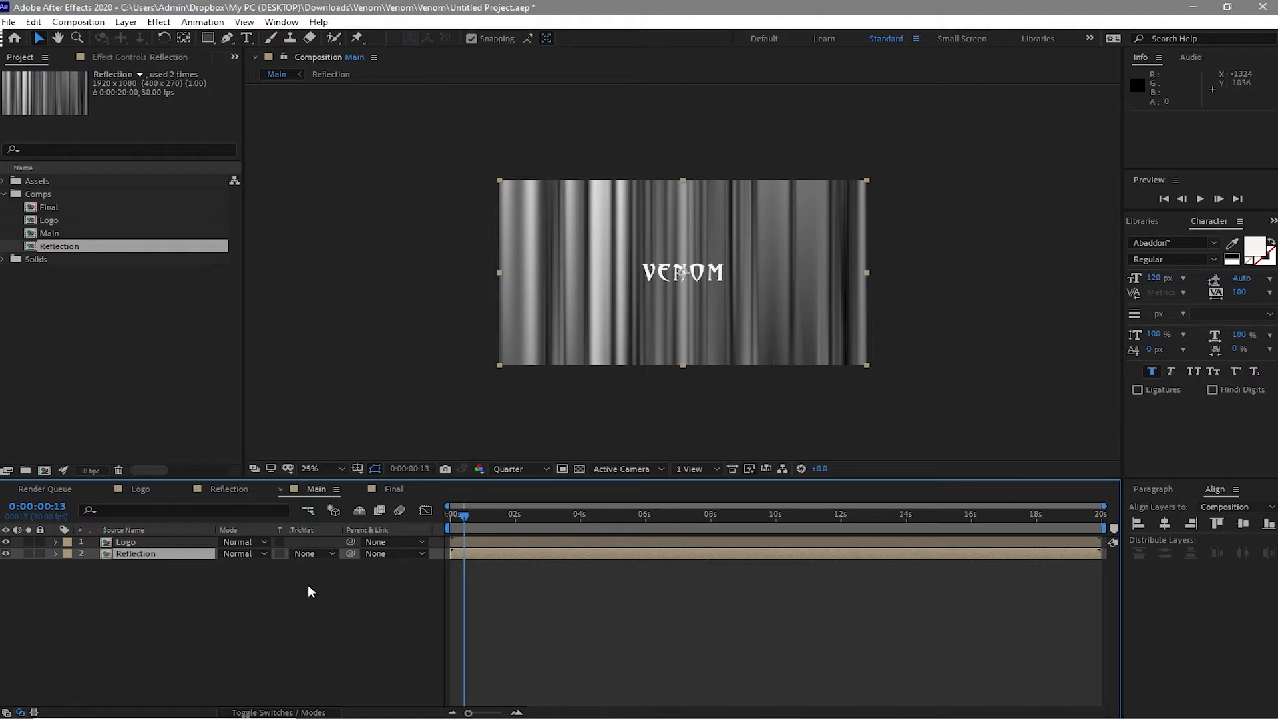
pyautogui.click(313, 553)
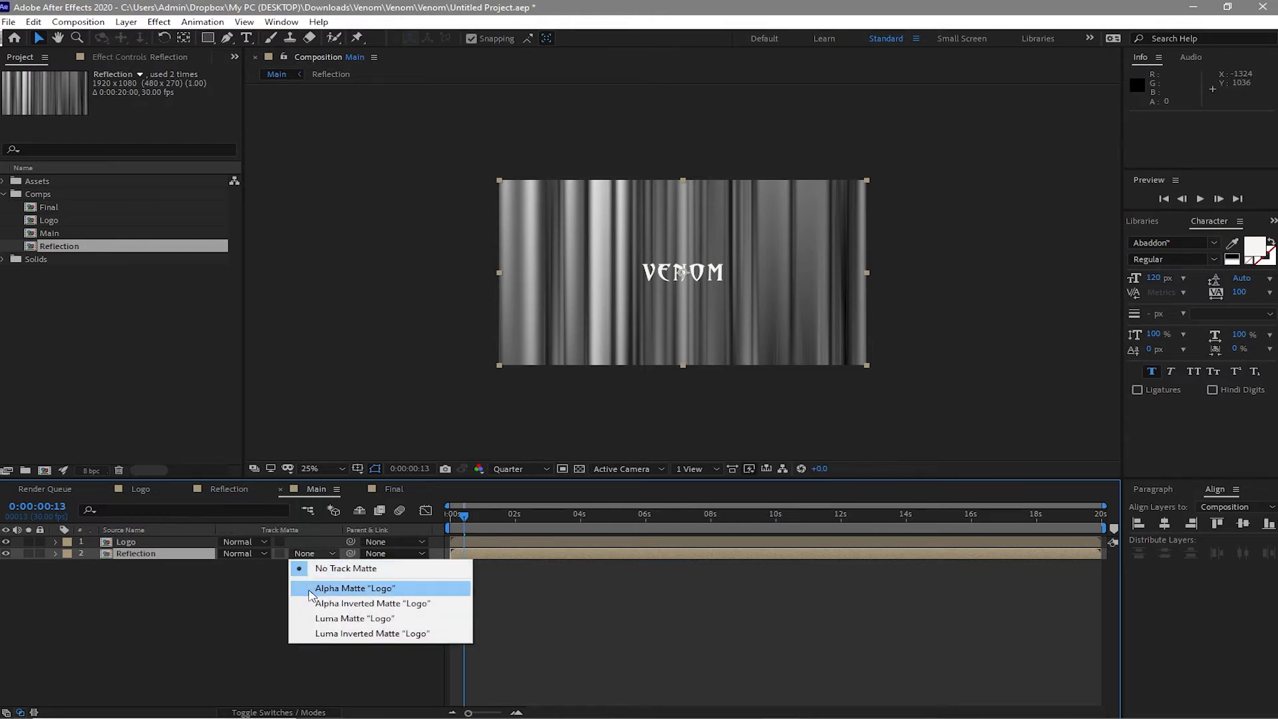
pyautogui.click(353, 588)
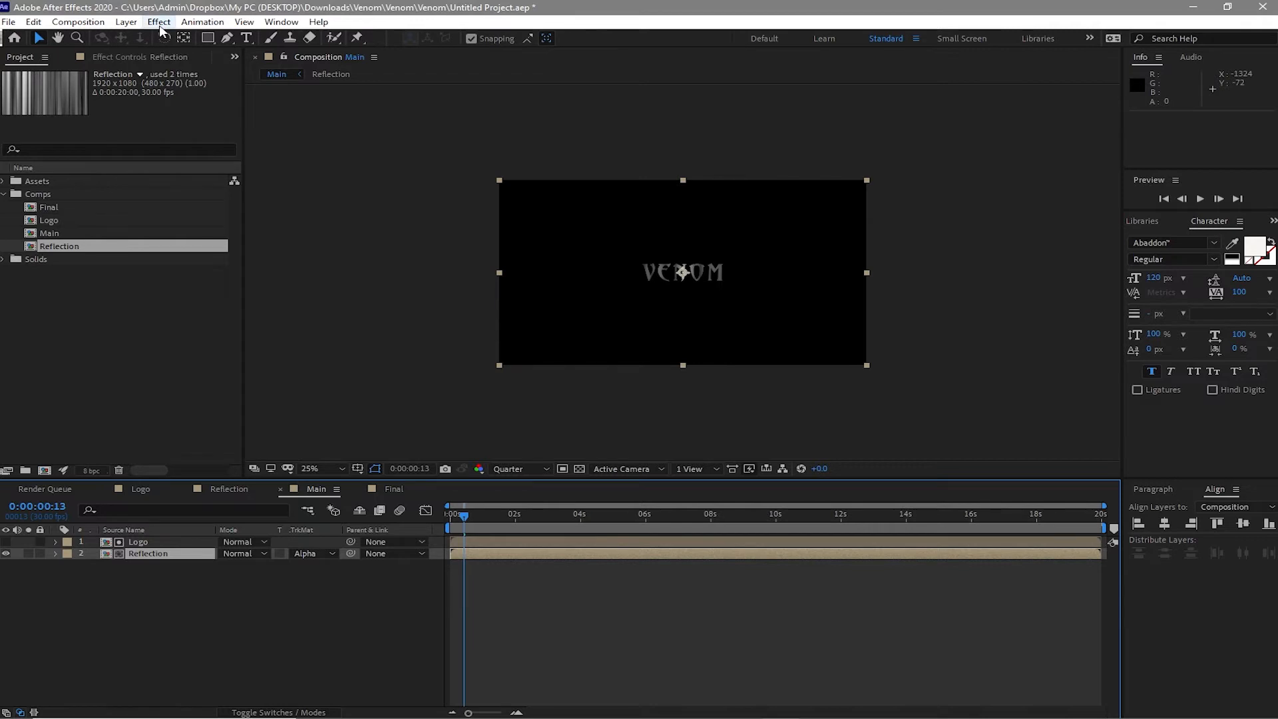
# - Apply CC Glass to Reflection with Logo as bump map, Softness 40, Height 30
pyautogui.click(158, 22)
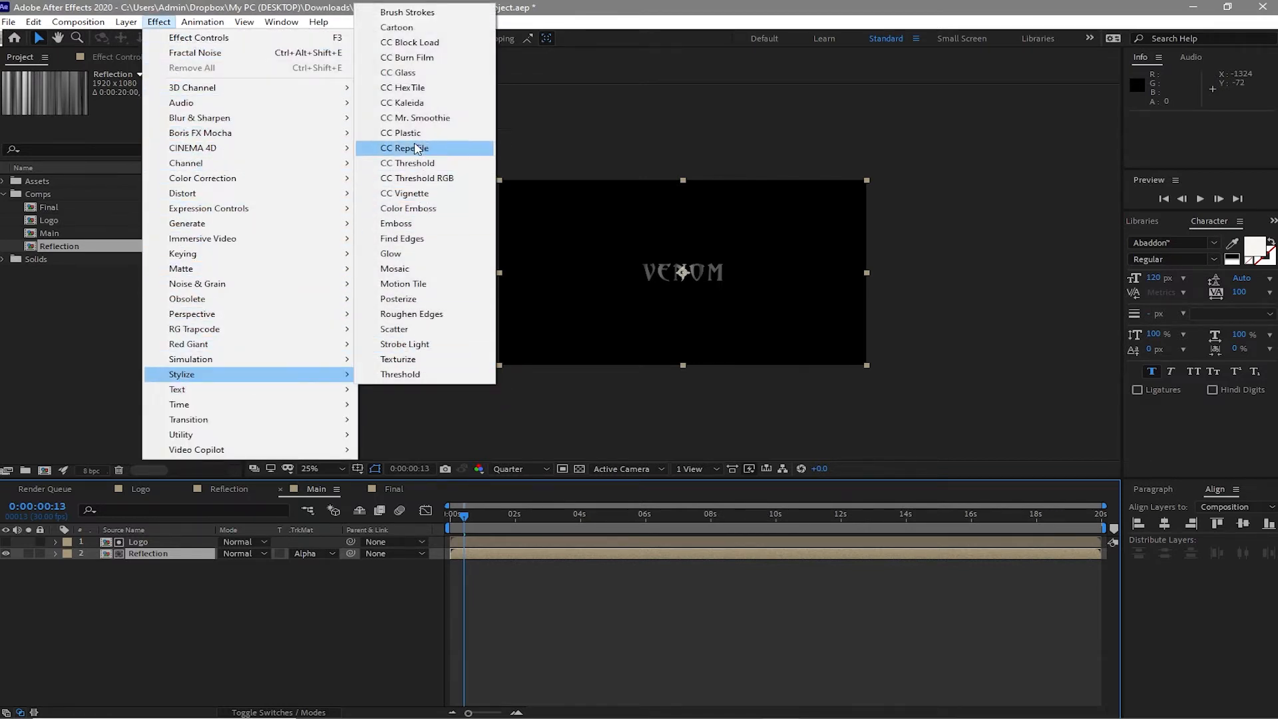
pyautogui.click(398, 73)
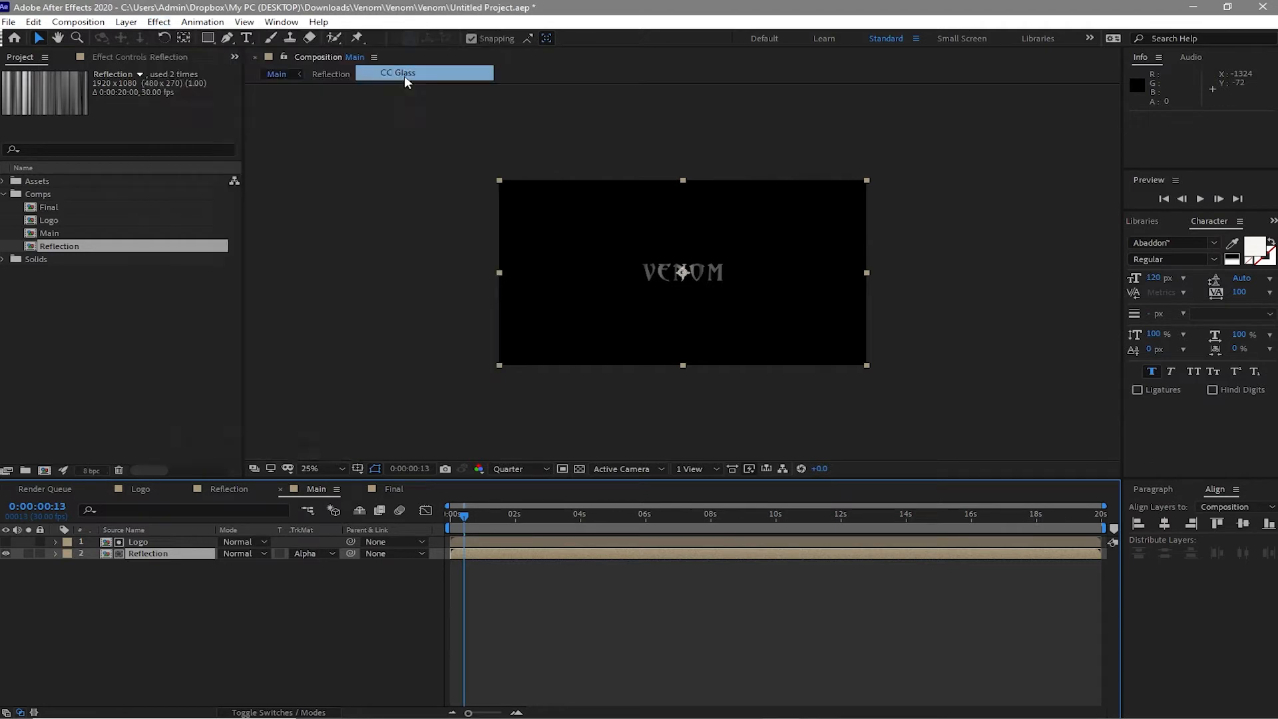
pyautogui.click(399, 73)
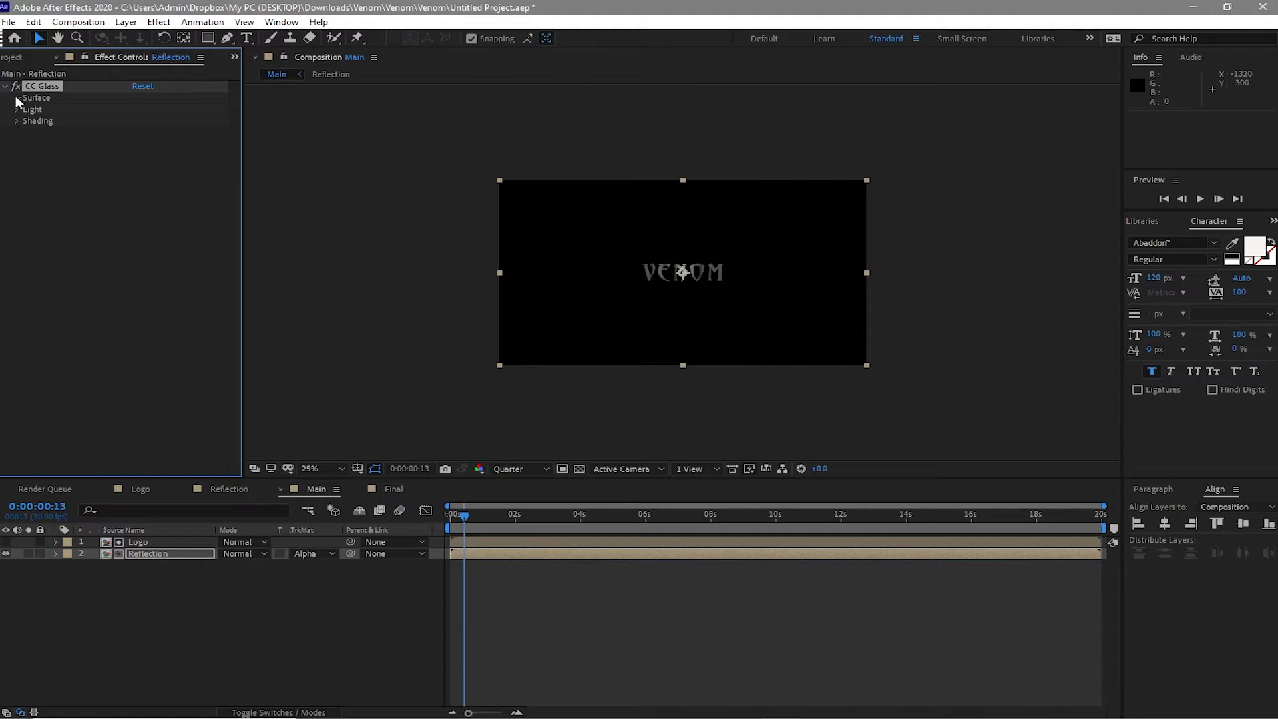
pyautogui.click(16, 98)
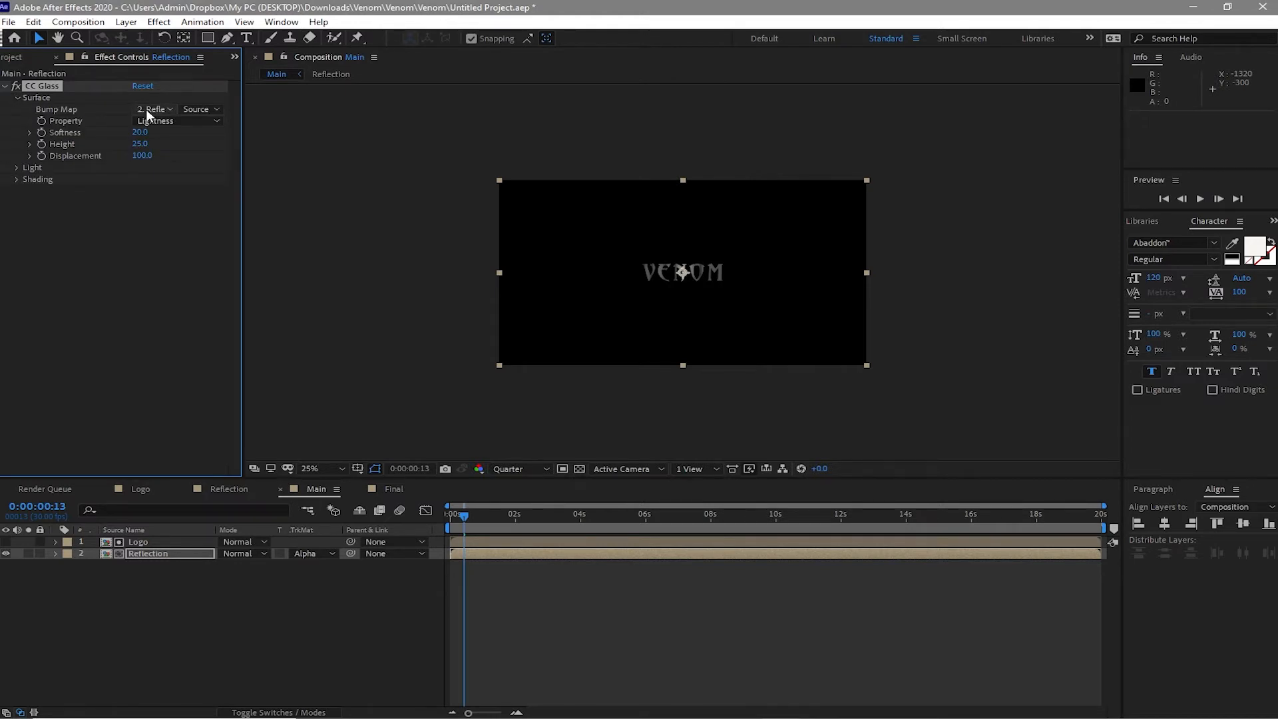
pyautogui.click(154, 109)
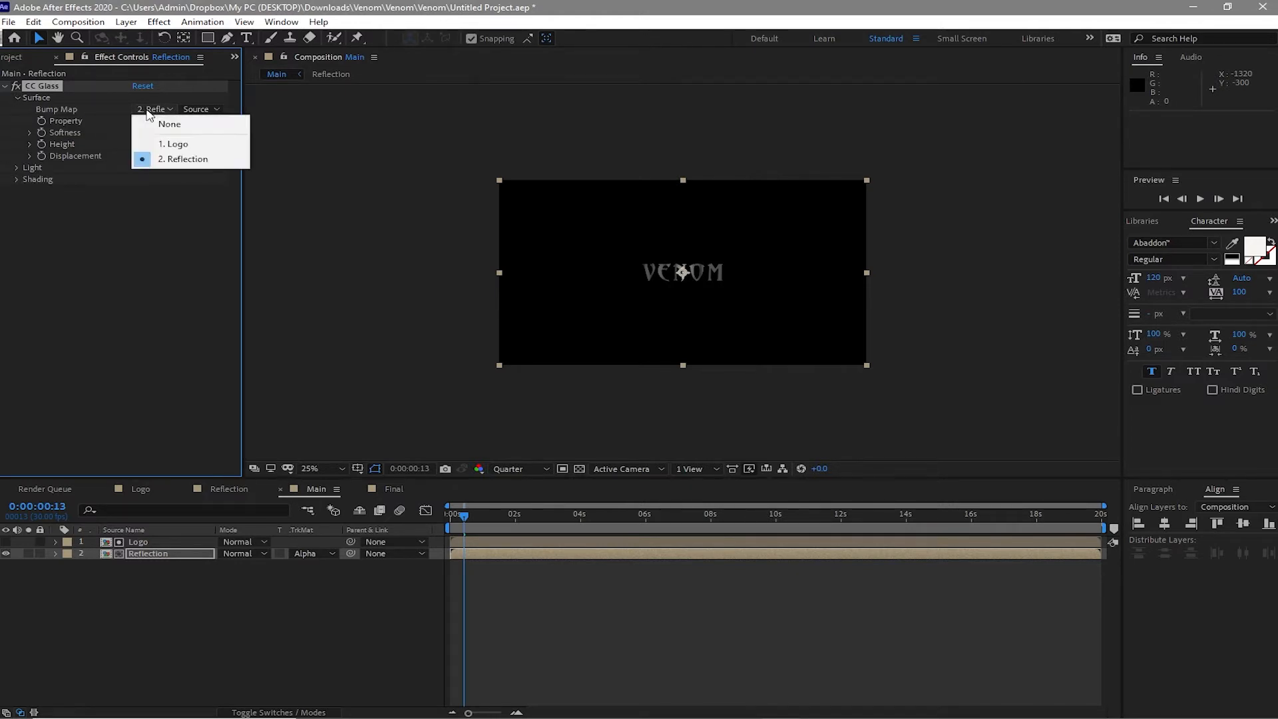
pyautogui.moveTo(175, 144)
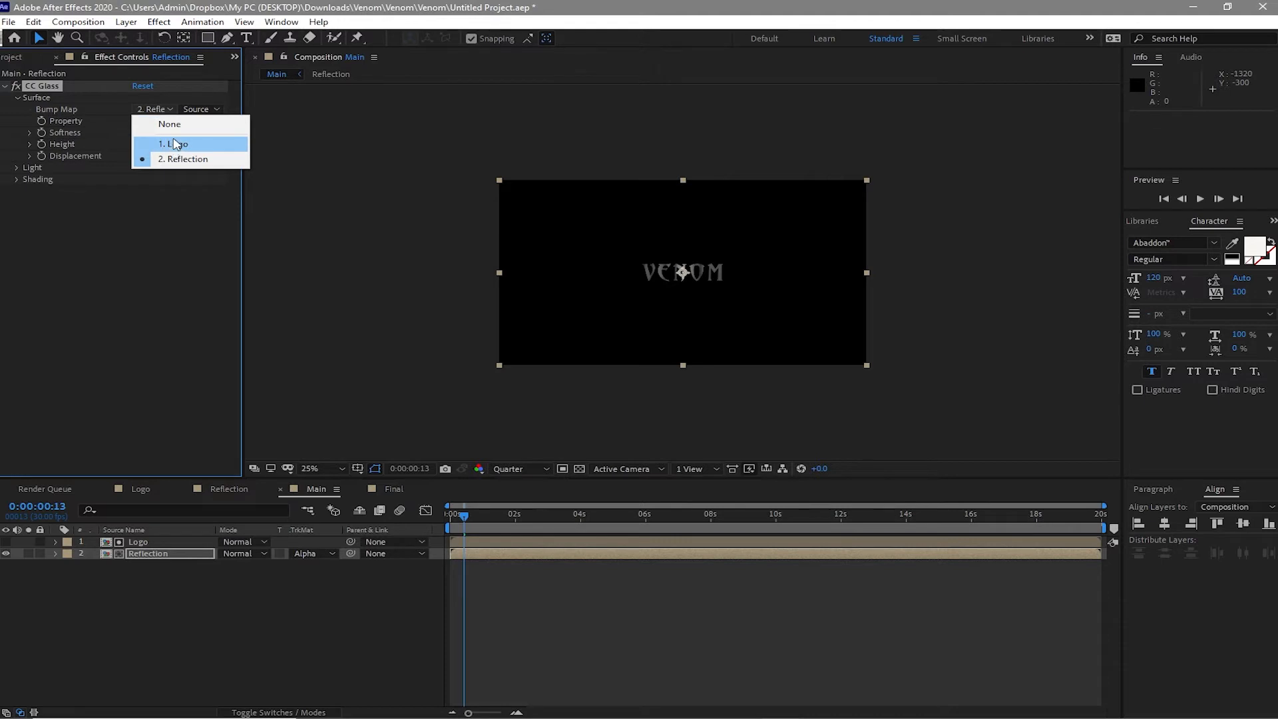
pyautogui.click(174, 144)
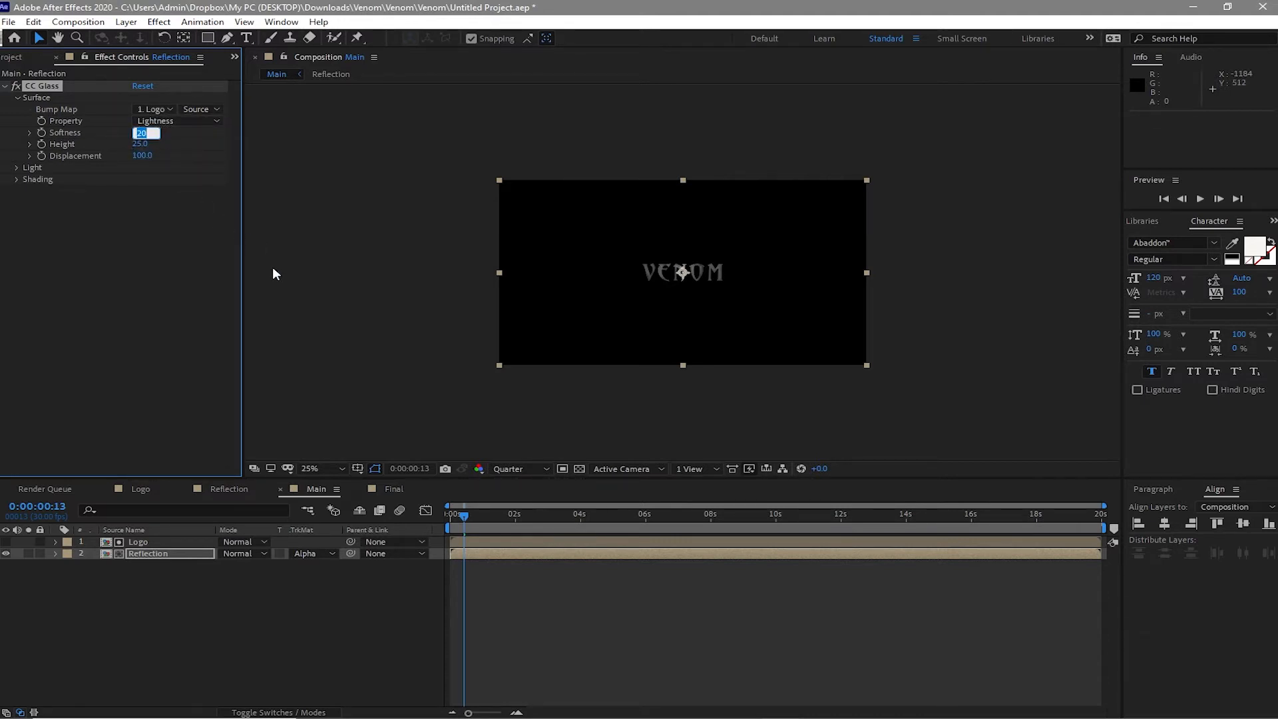
pyautogui.write('40.0')
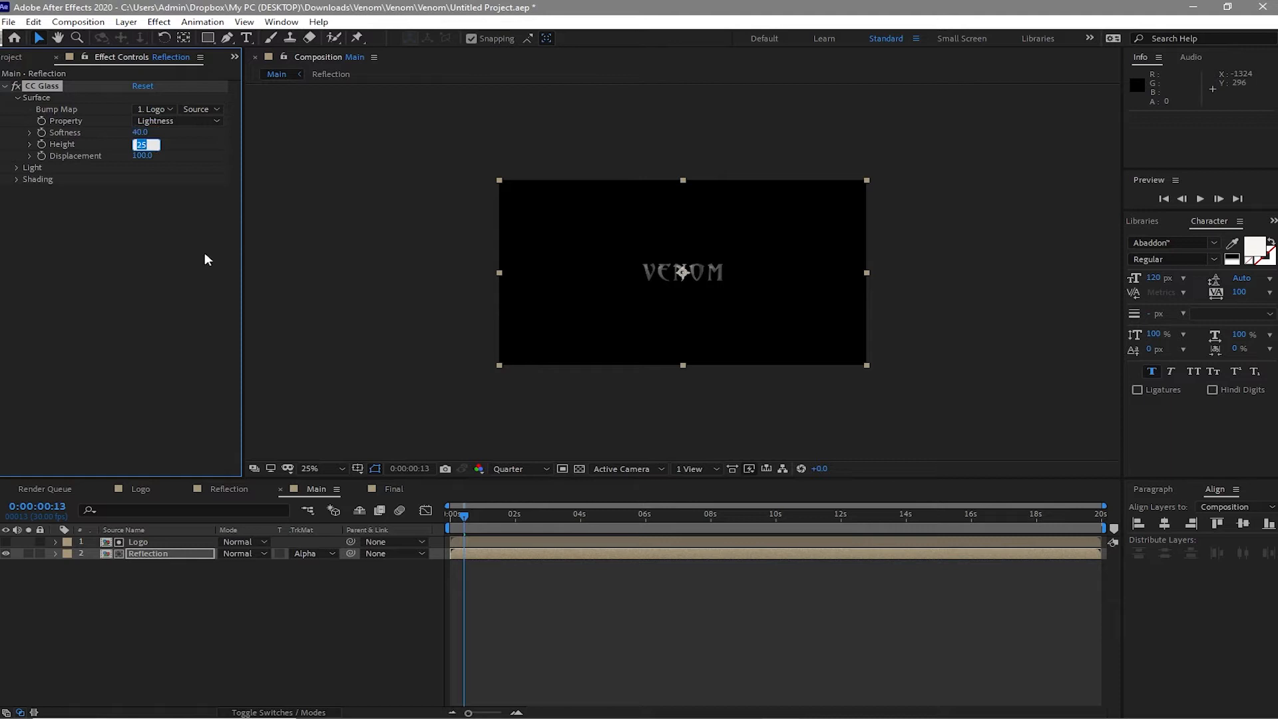
pyautogui.write('30.0')
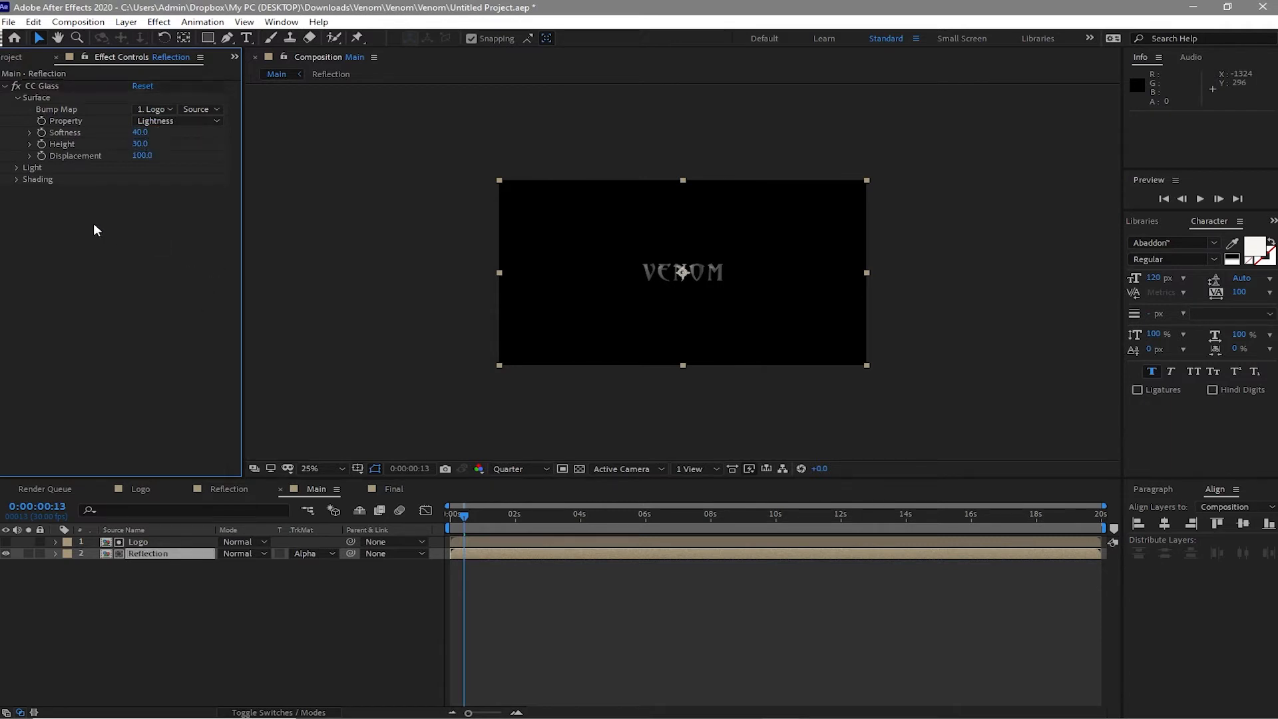
# - Set CC Glass shading to Ambient 0, Diffuse 0, Specular 100, Roughness 0.5, Metal 0
pyautogui.click(16, 179)
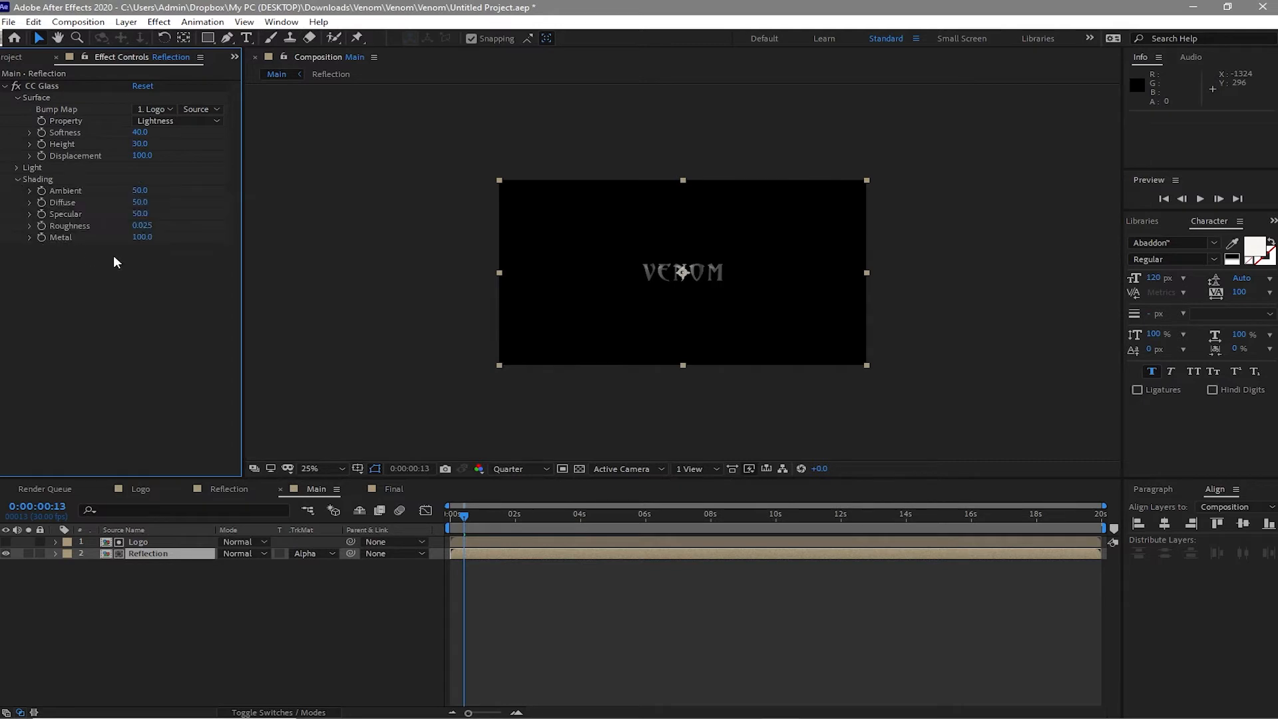
pyautogui.doubleClick(140, 190)
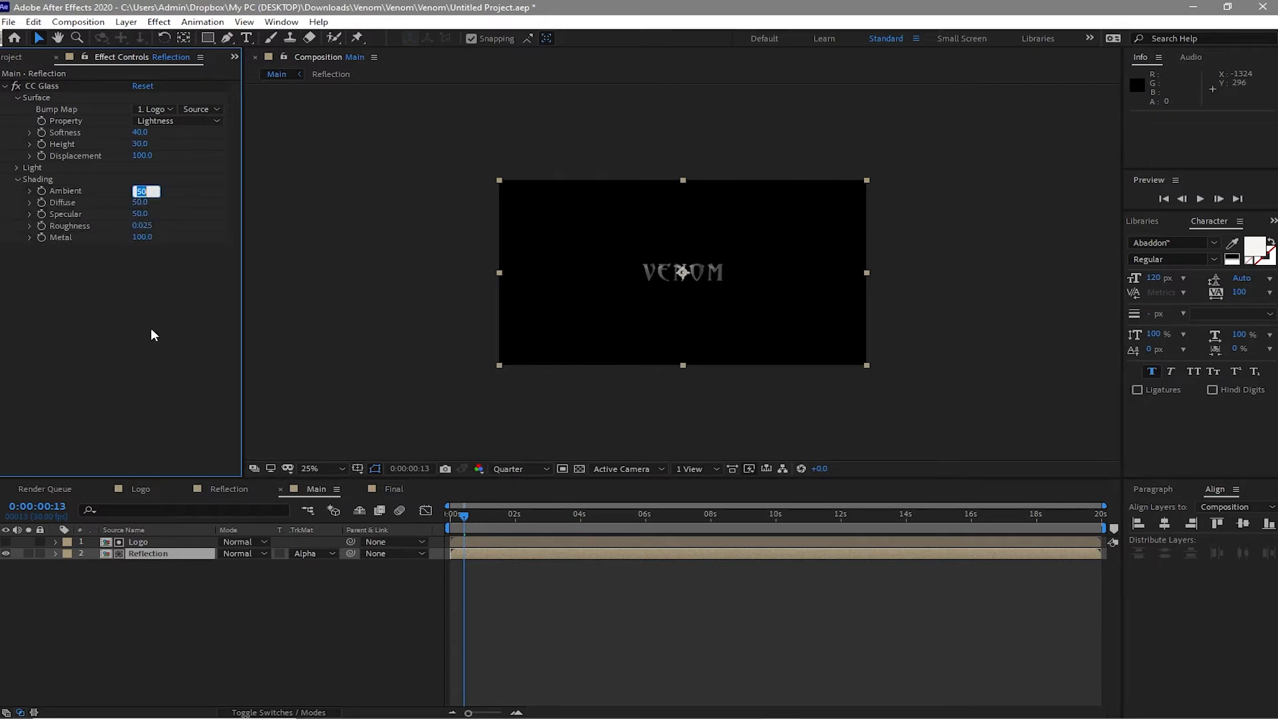
pyautogui.write('0')
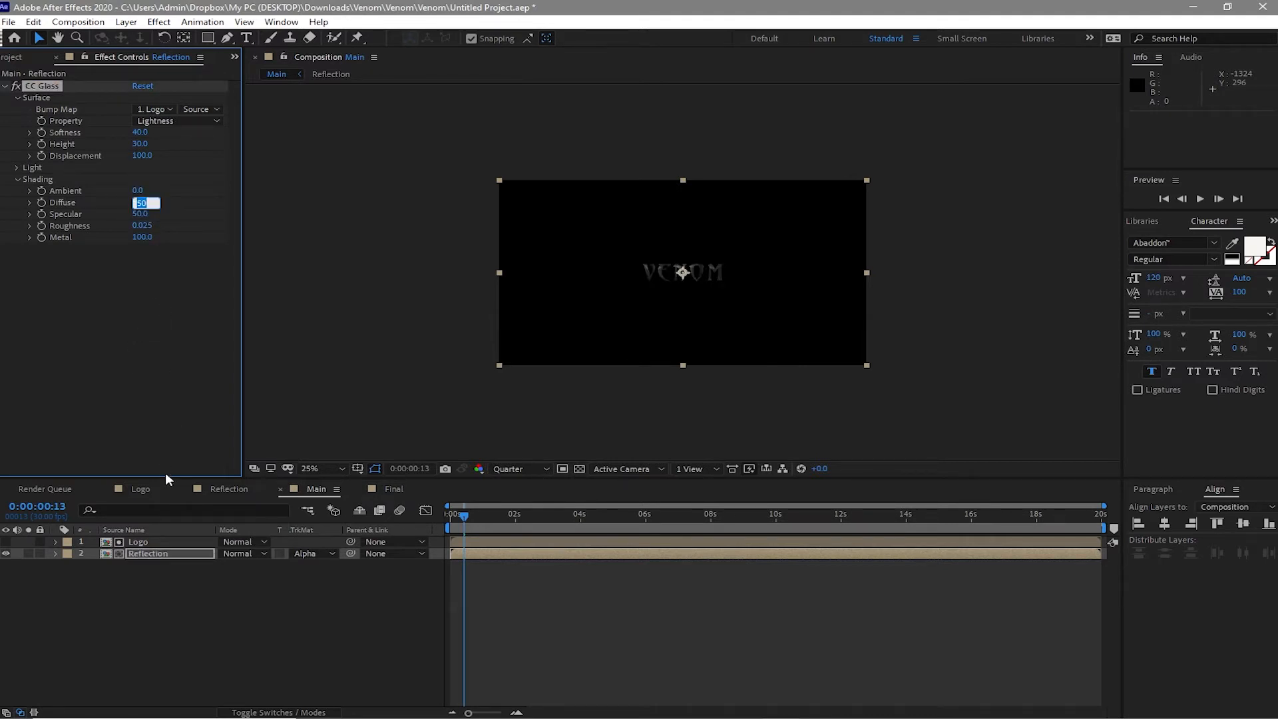
pyautogui.write('0')
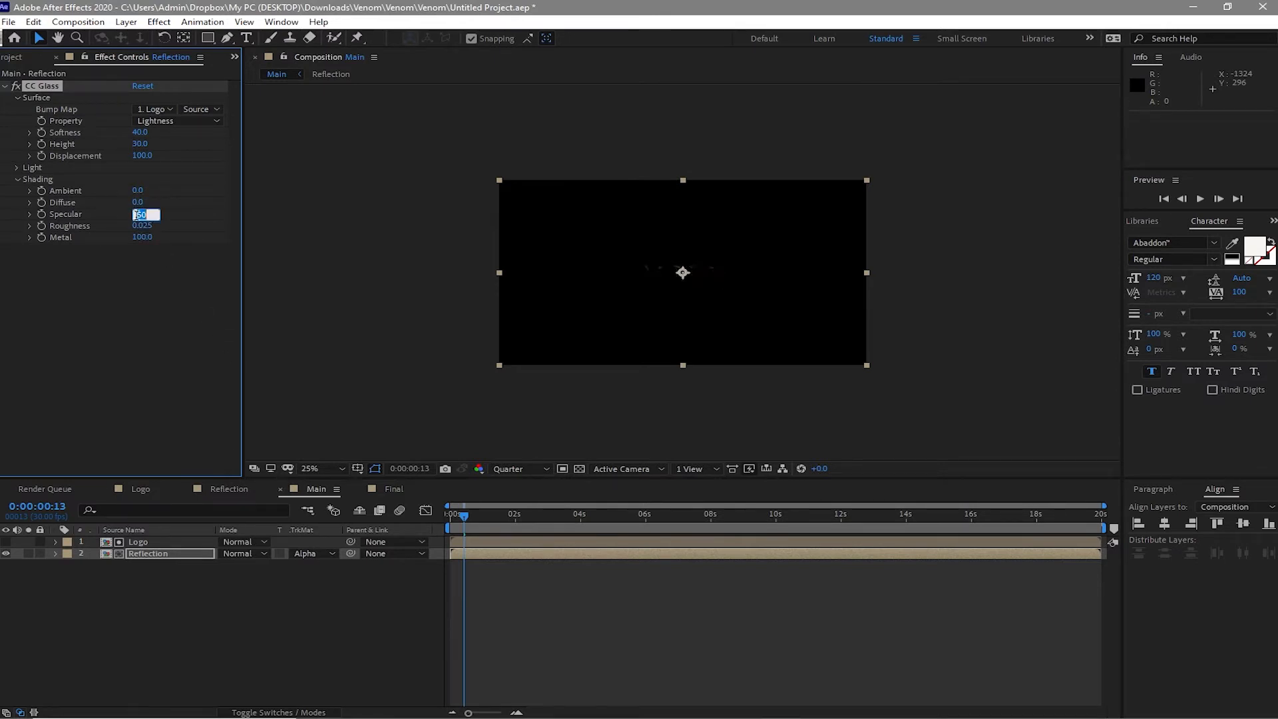
pyautogui.write('10')
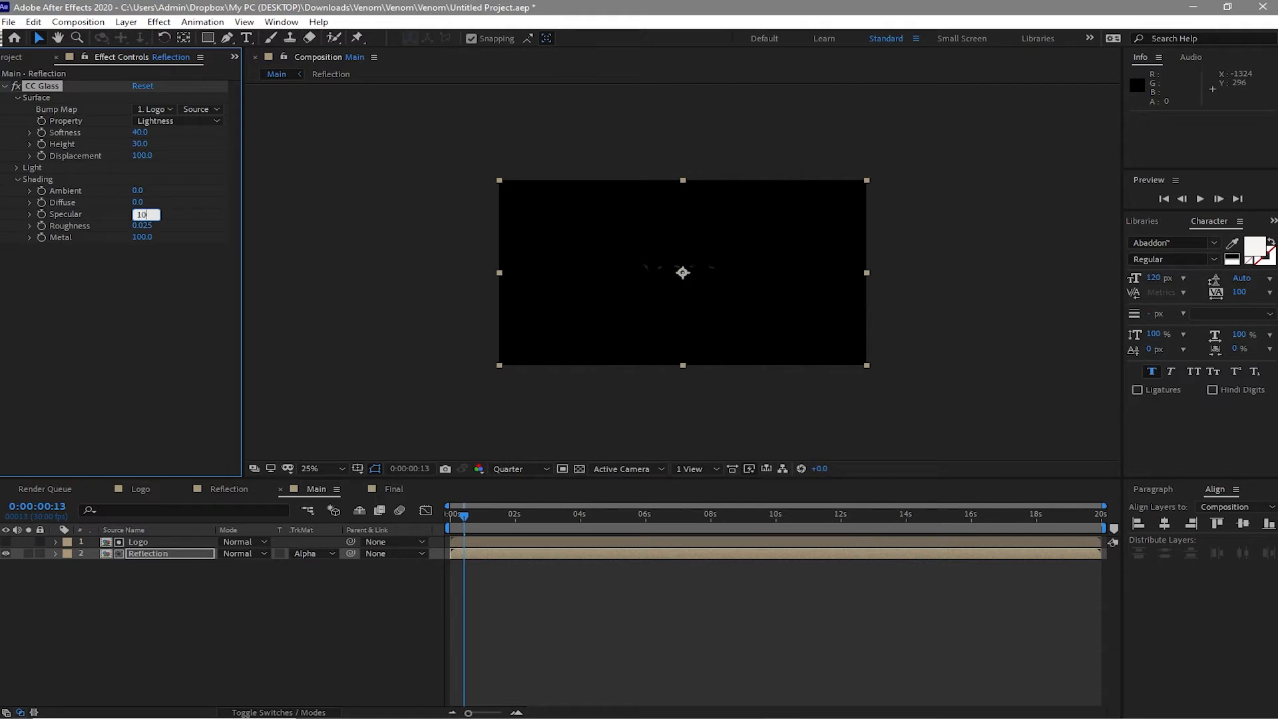
pyautogui.write('100.')
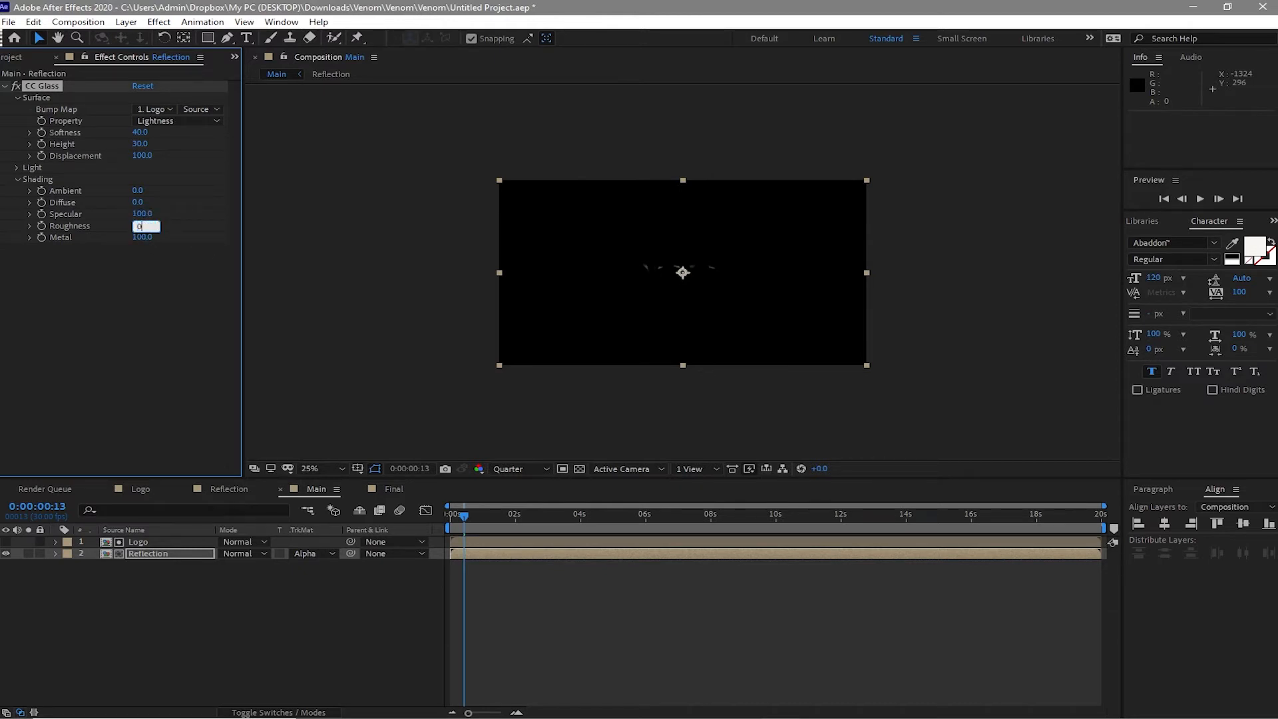
pyautogui.write('0.500')
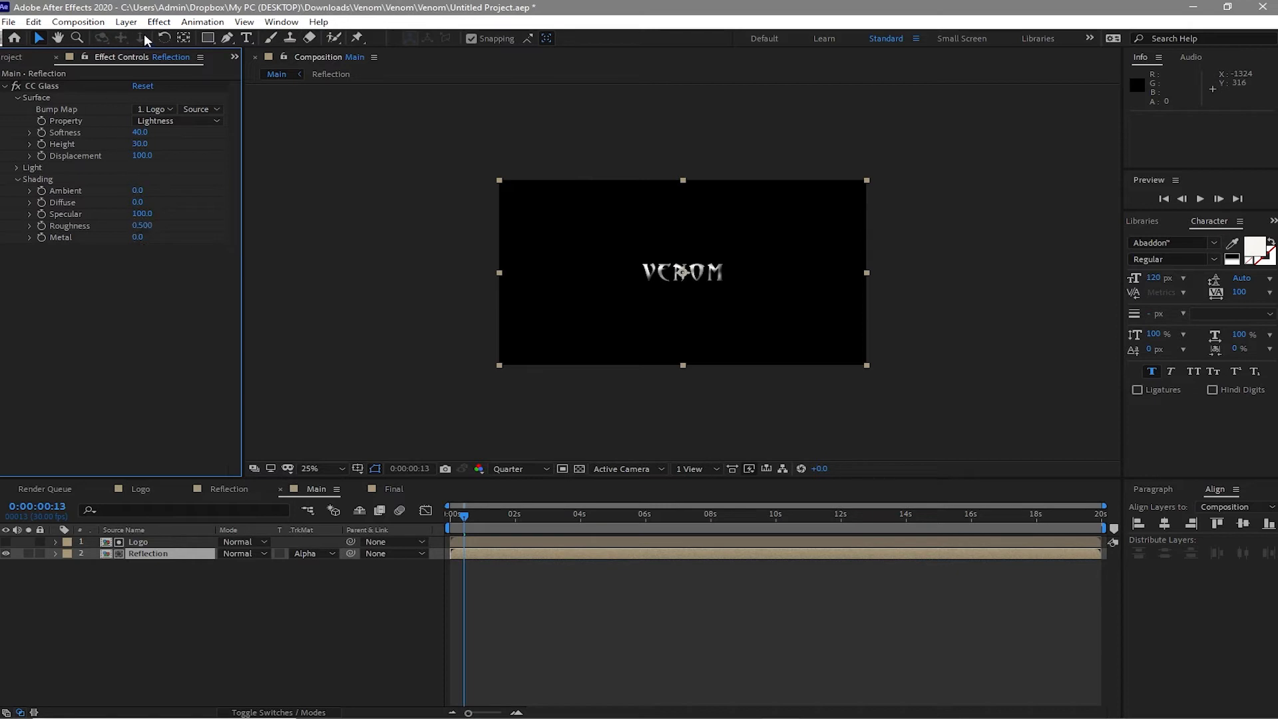
# - Apply CC Blobbylize to Reflection with Logo as blob layer and Softness 30
pyautogui.click(159, 21)
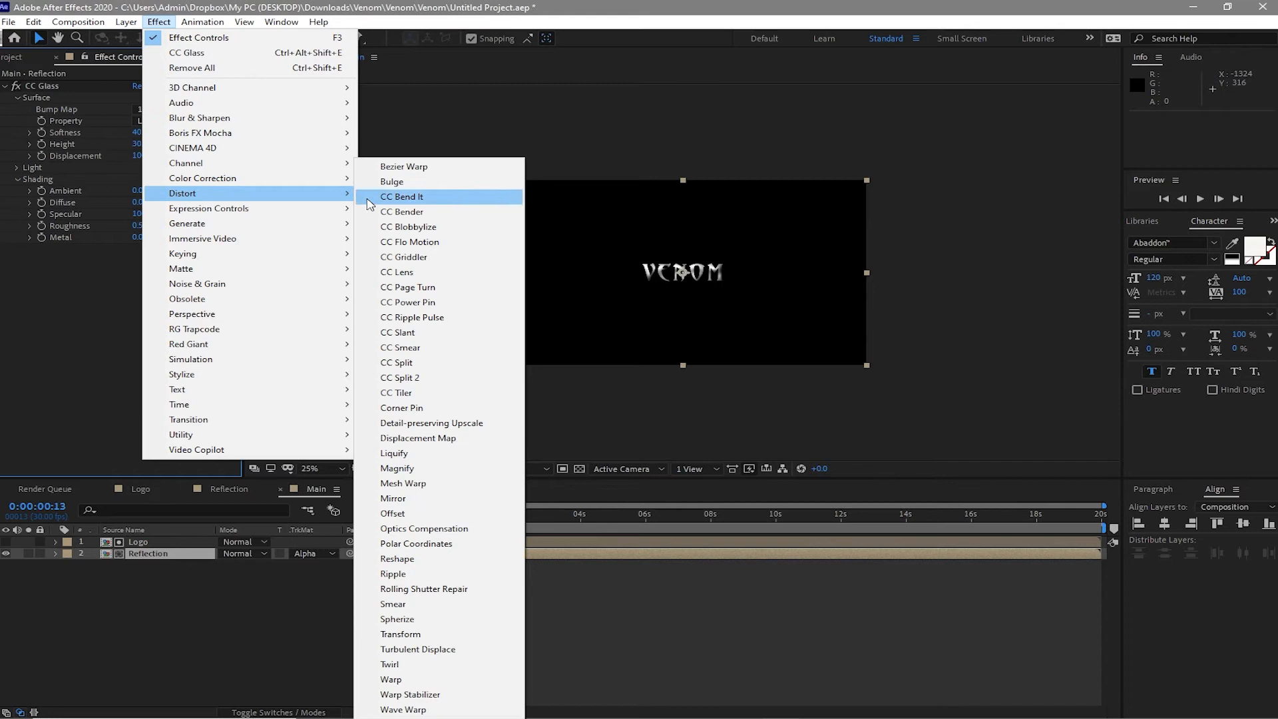
pyautogui.click(408, 226)
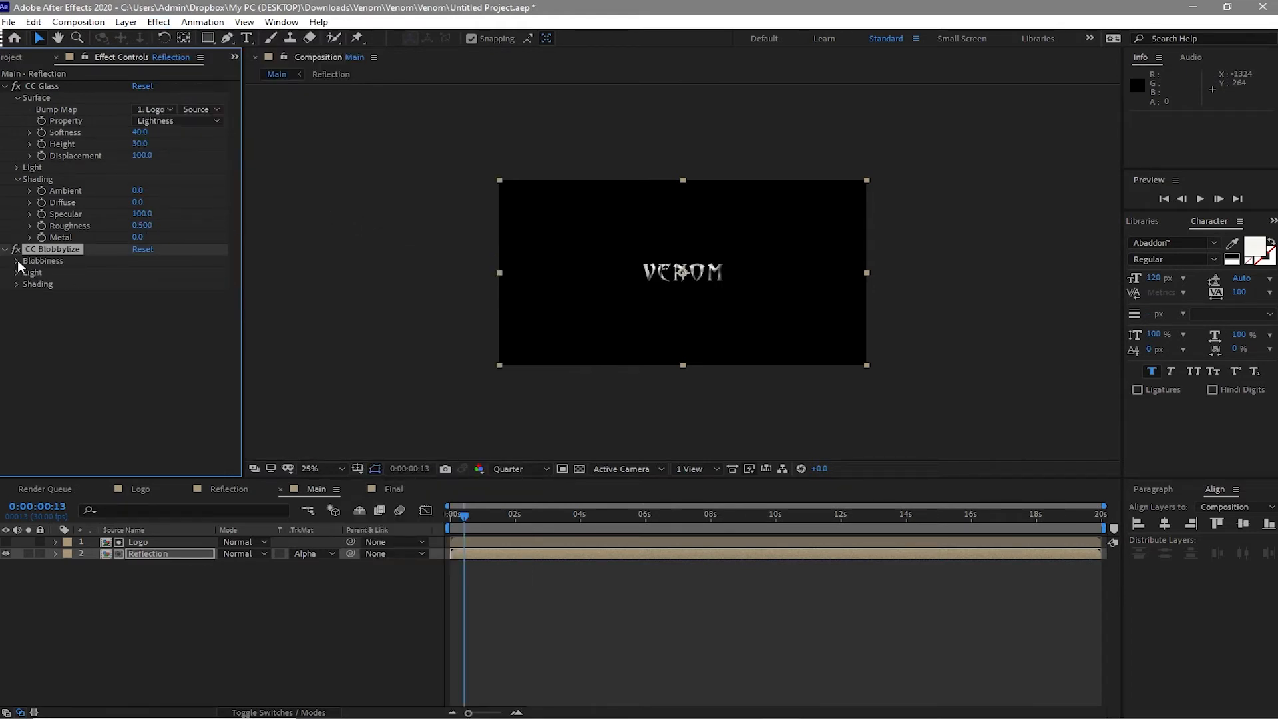
pyautogui.click(16, 260)
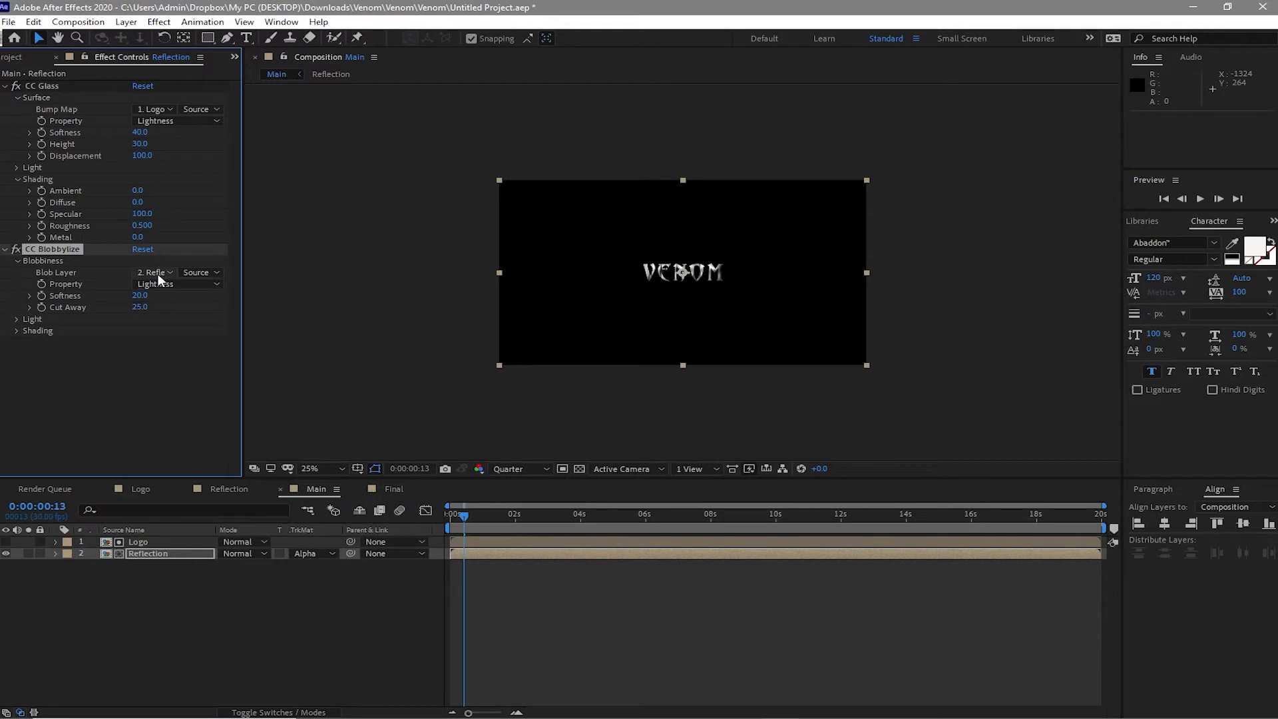
pyautogui.click(153, 272)
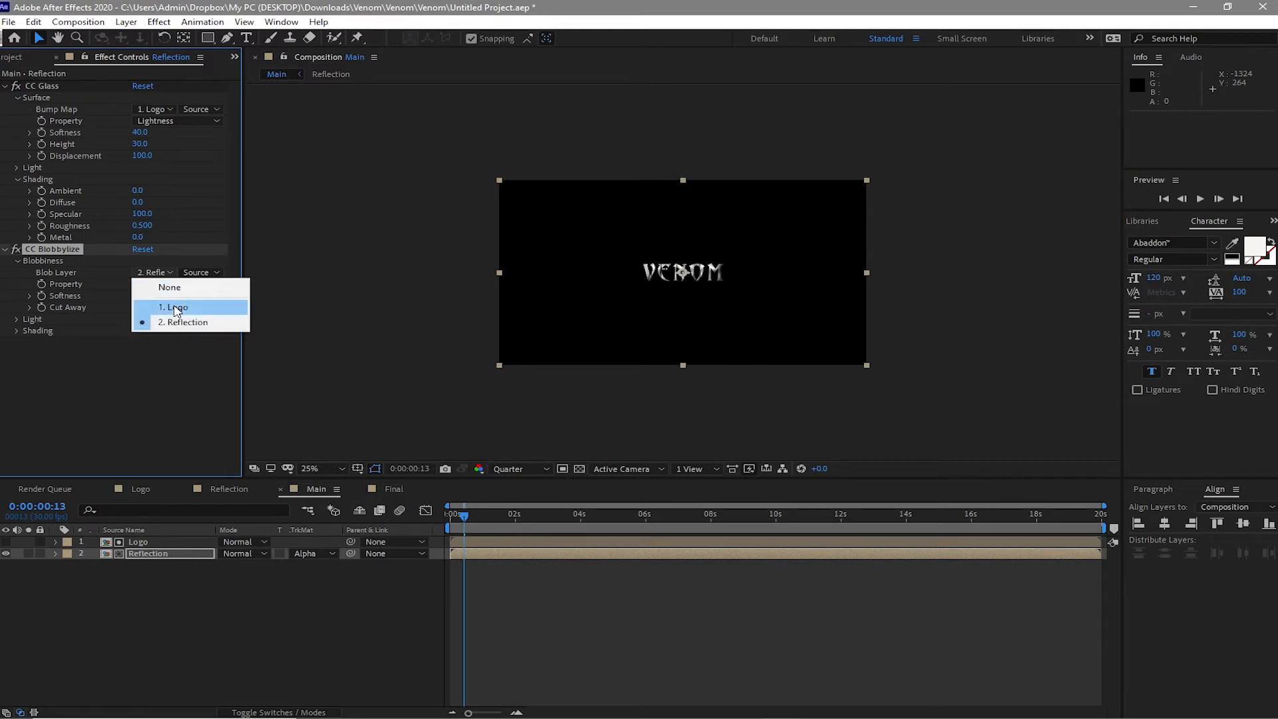
pyautogui.click(173, 308)
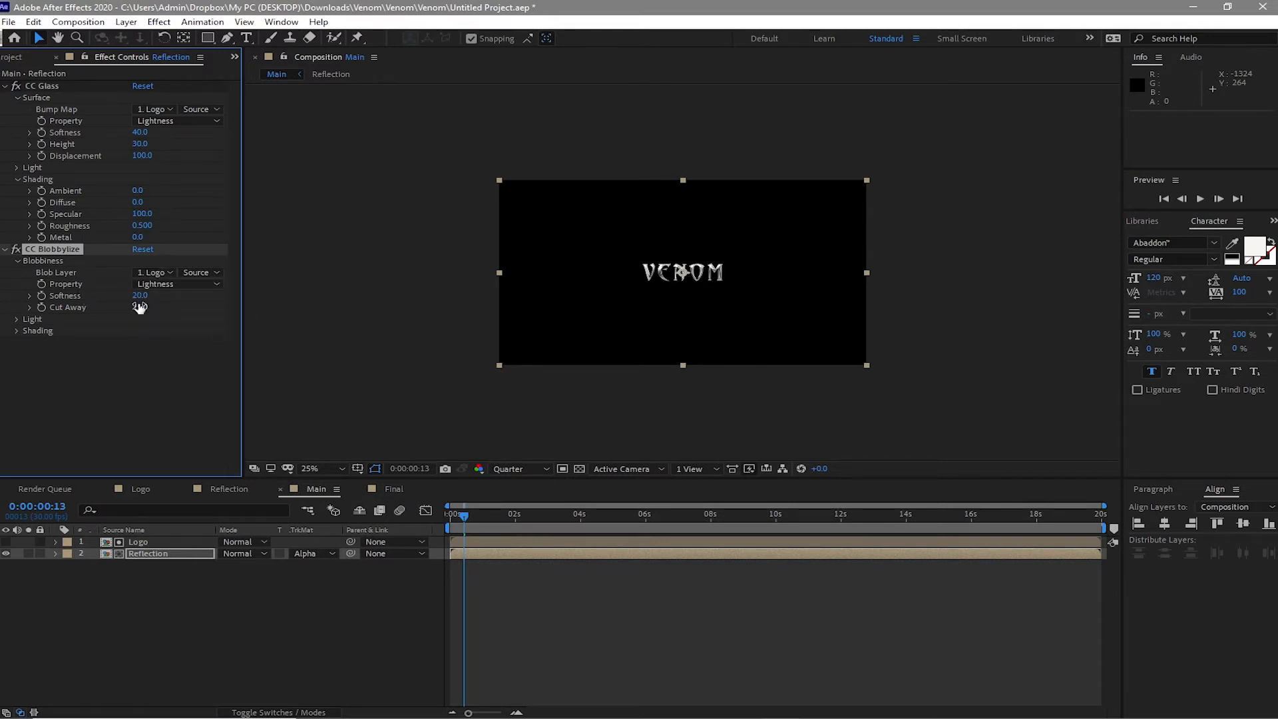
pyautogui.doubleClick(139, 296)
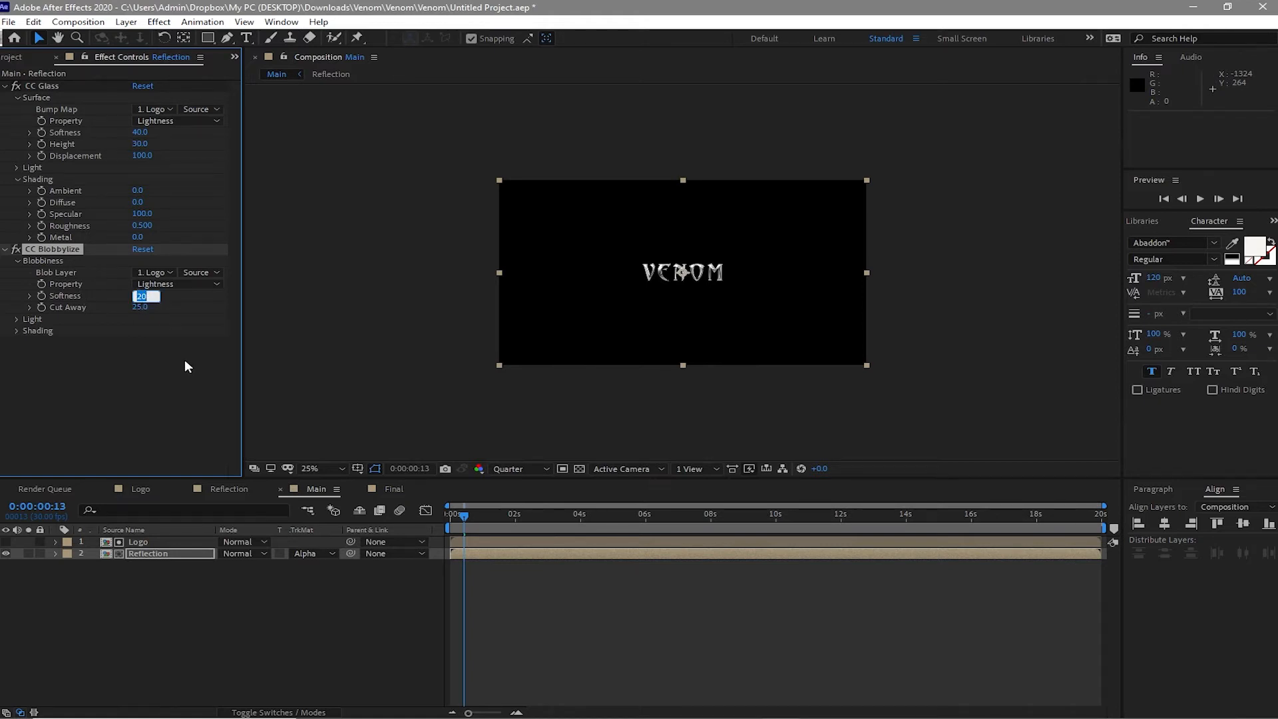
pyautogui.write('30.0')
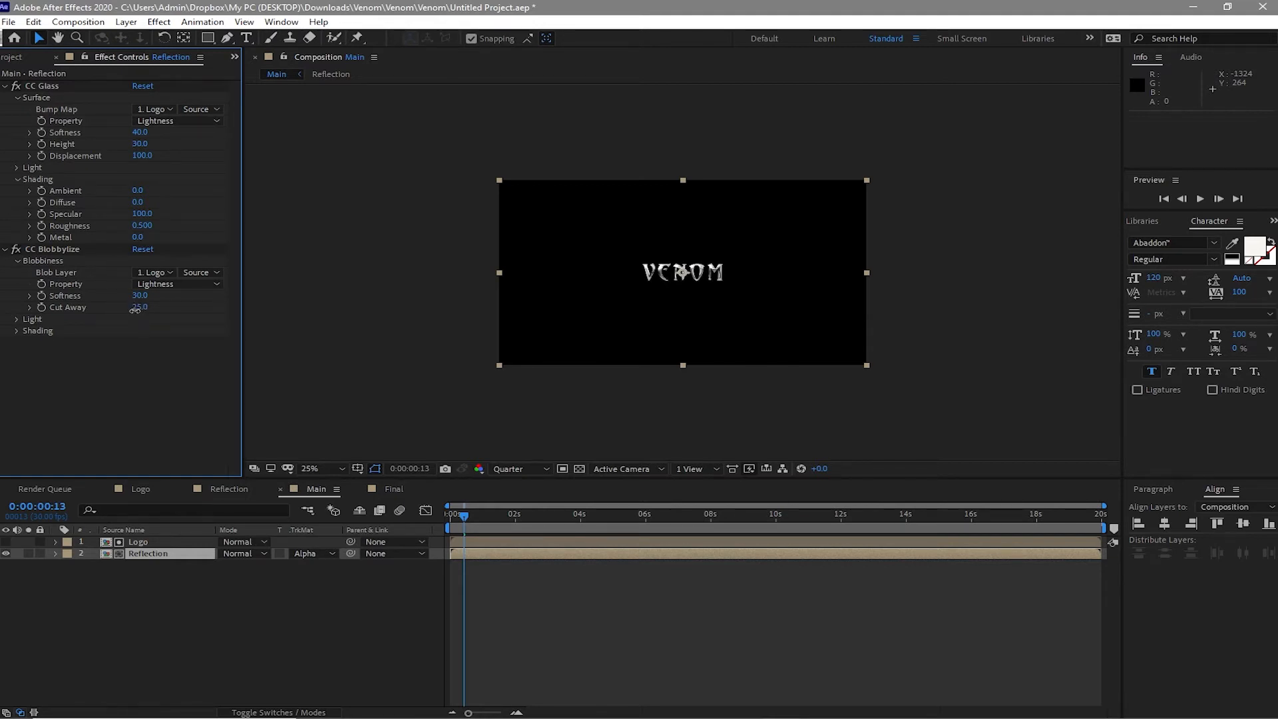
pyautogui.doubleClick(139, 307)
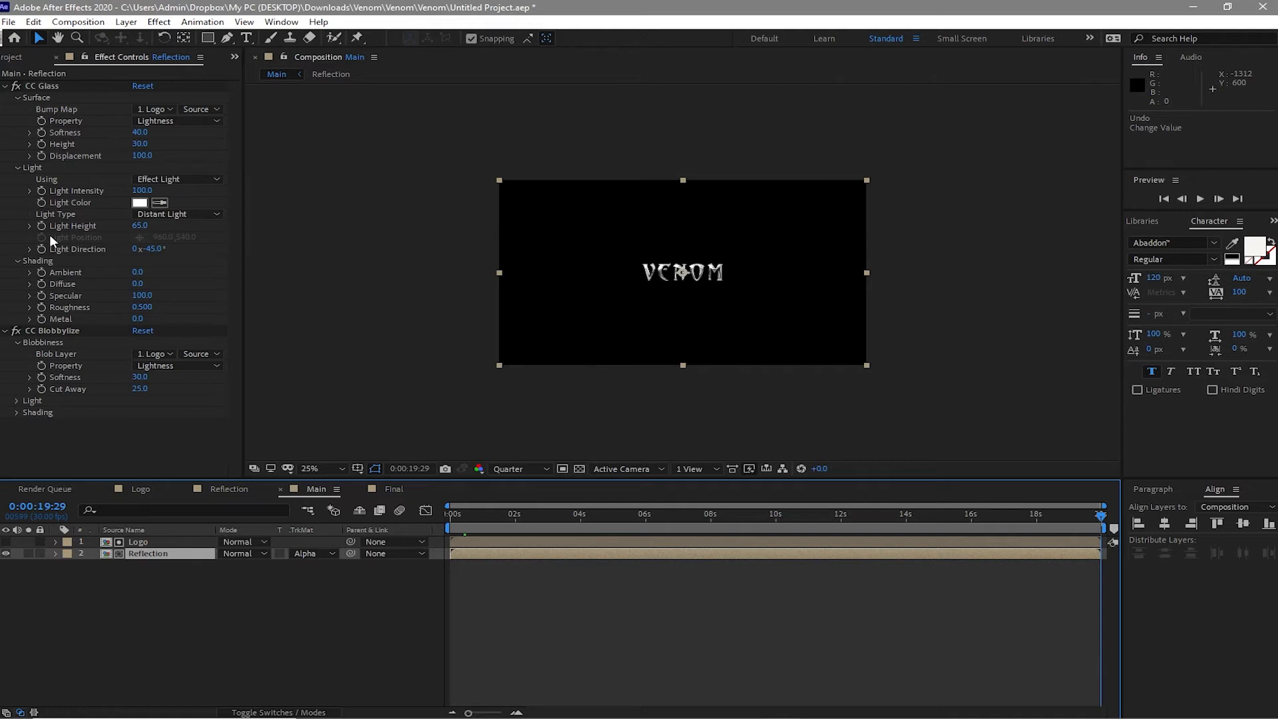
pyautogui.moveTo(47, 235)
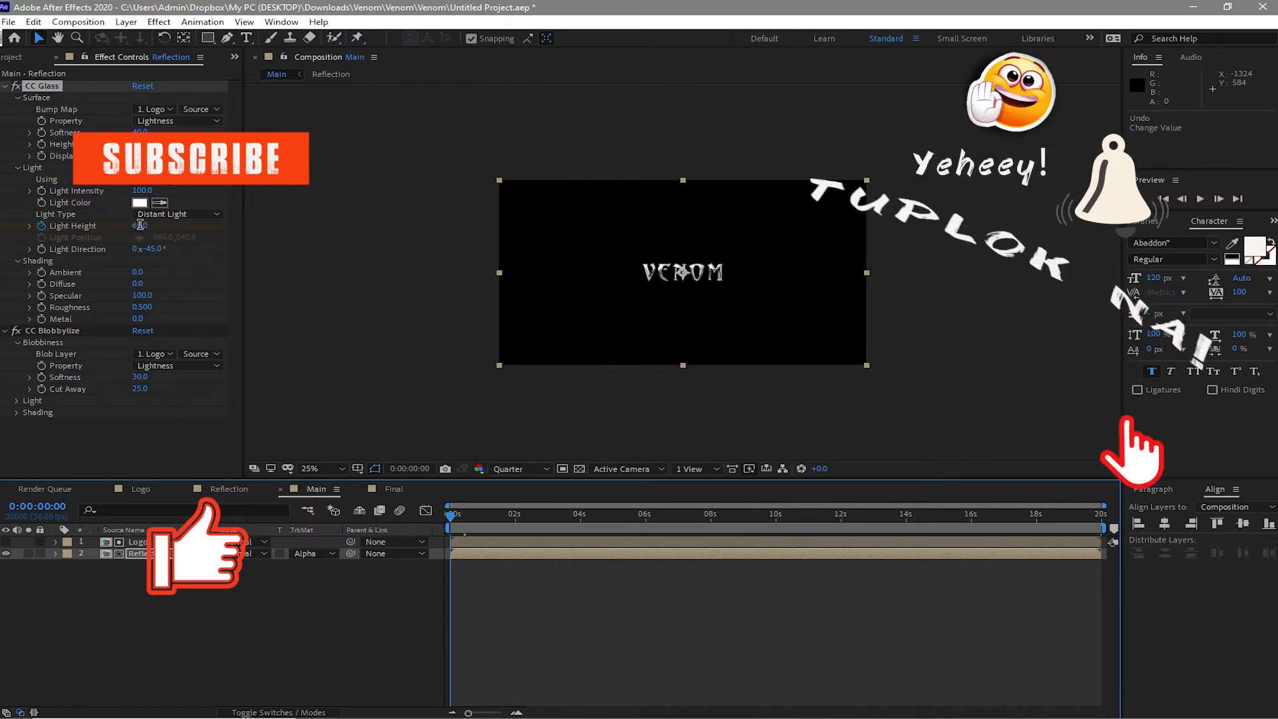
# - Set CC Glass Light Height to -37 and scrub the timeline to check the letters
pyautogui.click(145, 225)
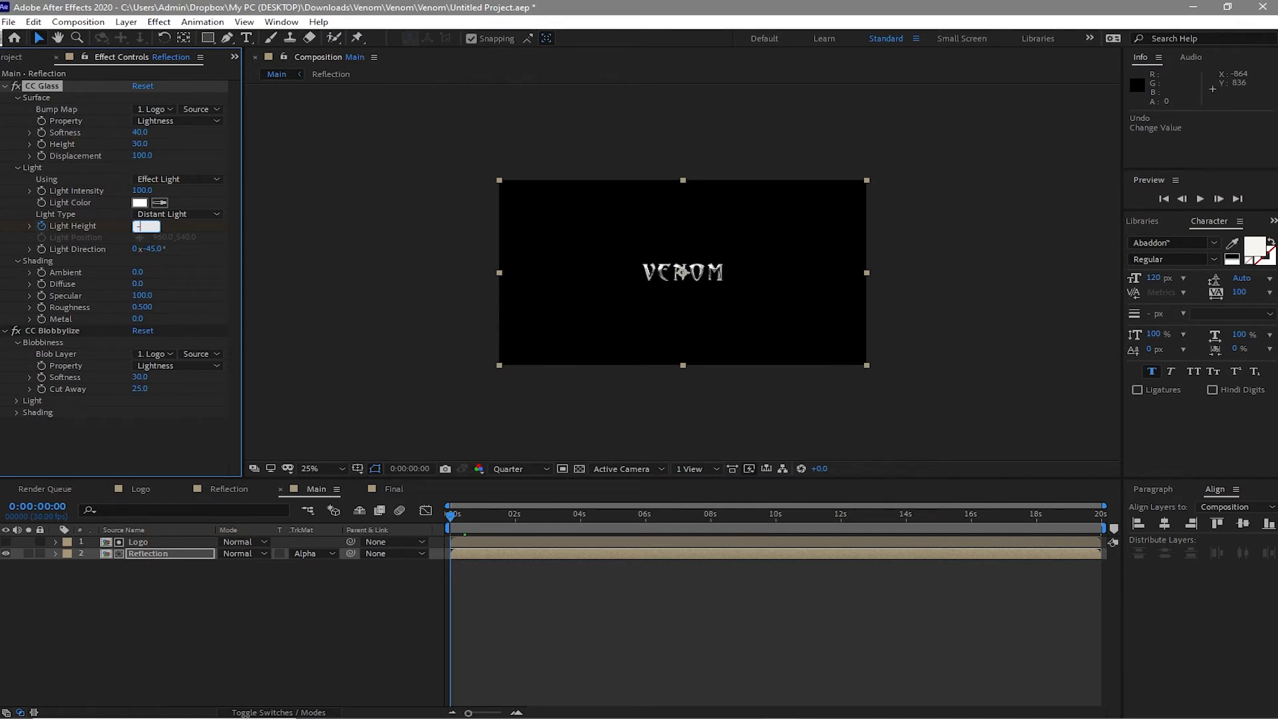
pyautogui.write('-37.0')
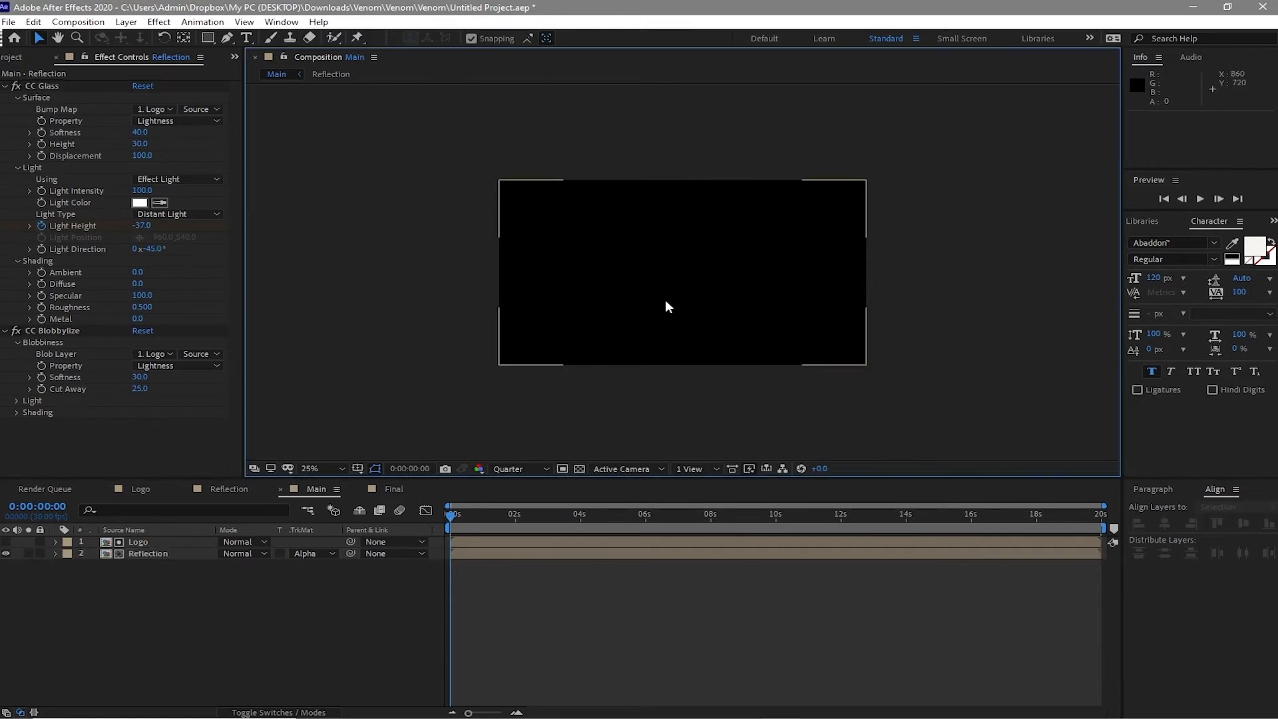
pyautogui.moveTo(643, 301)
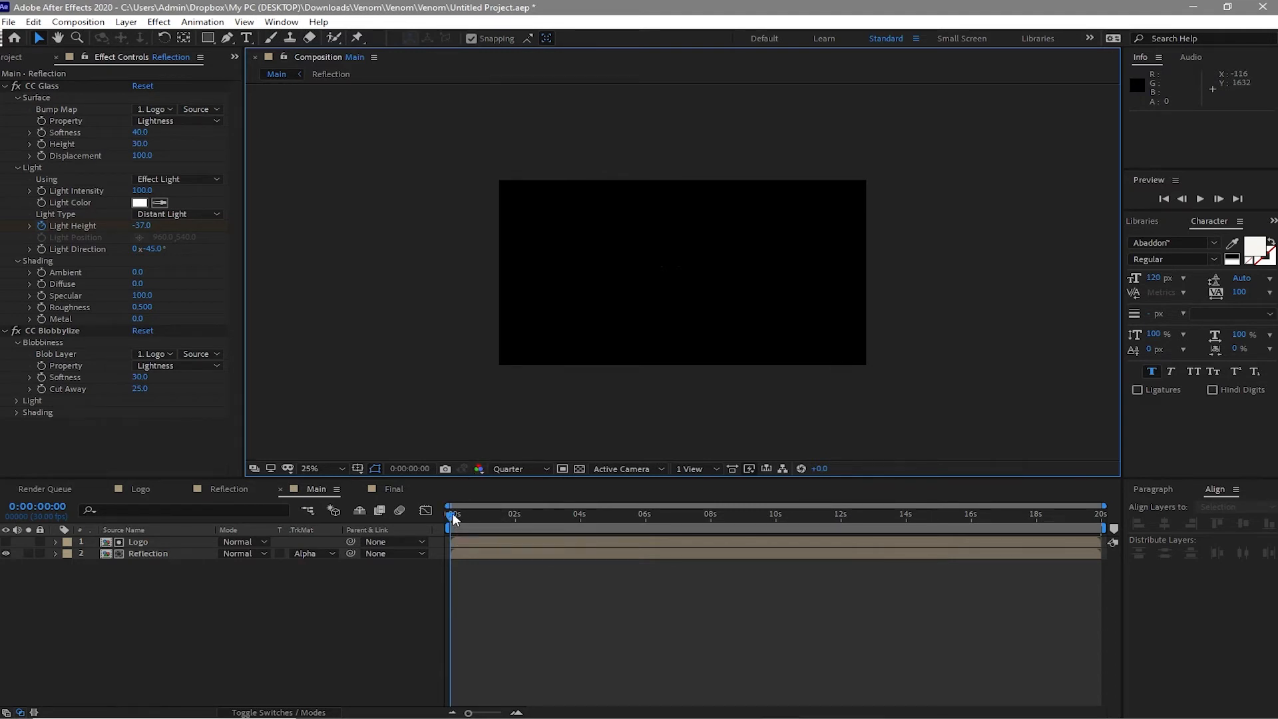
pyautogui.click(707, 513)
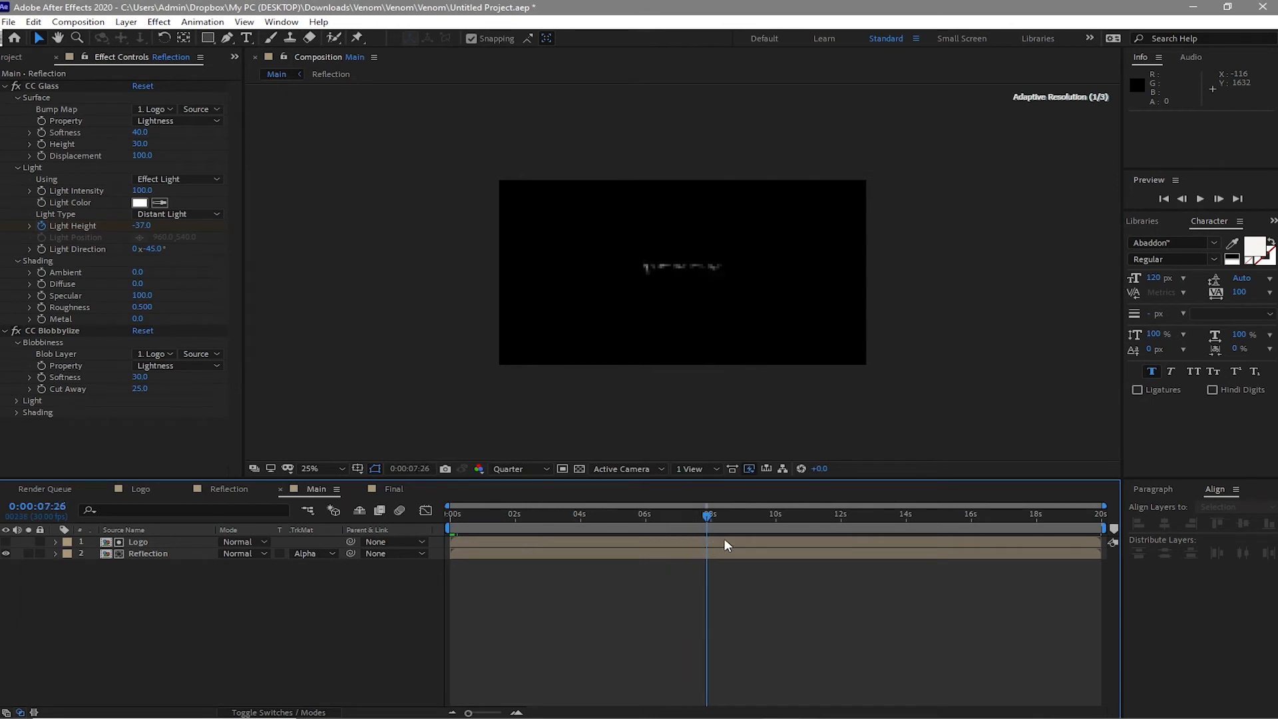
pyautogui.click(958, 513)
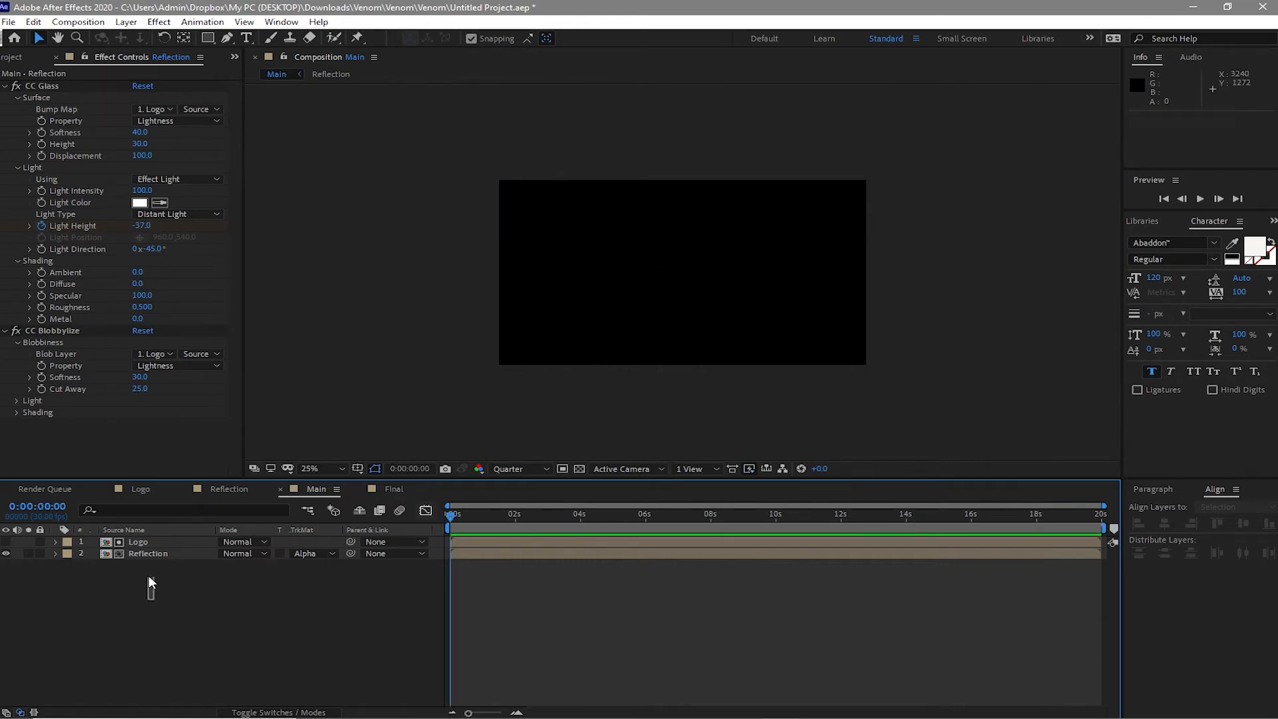
# - Duplicate Logo and Reflection, giving the lower Reflection copy a red F21717 glass light
pyautogui.click(139, 541)
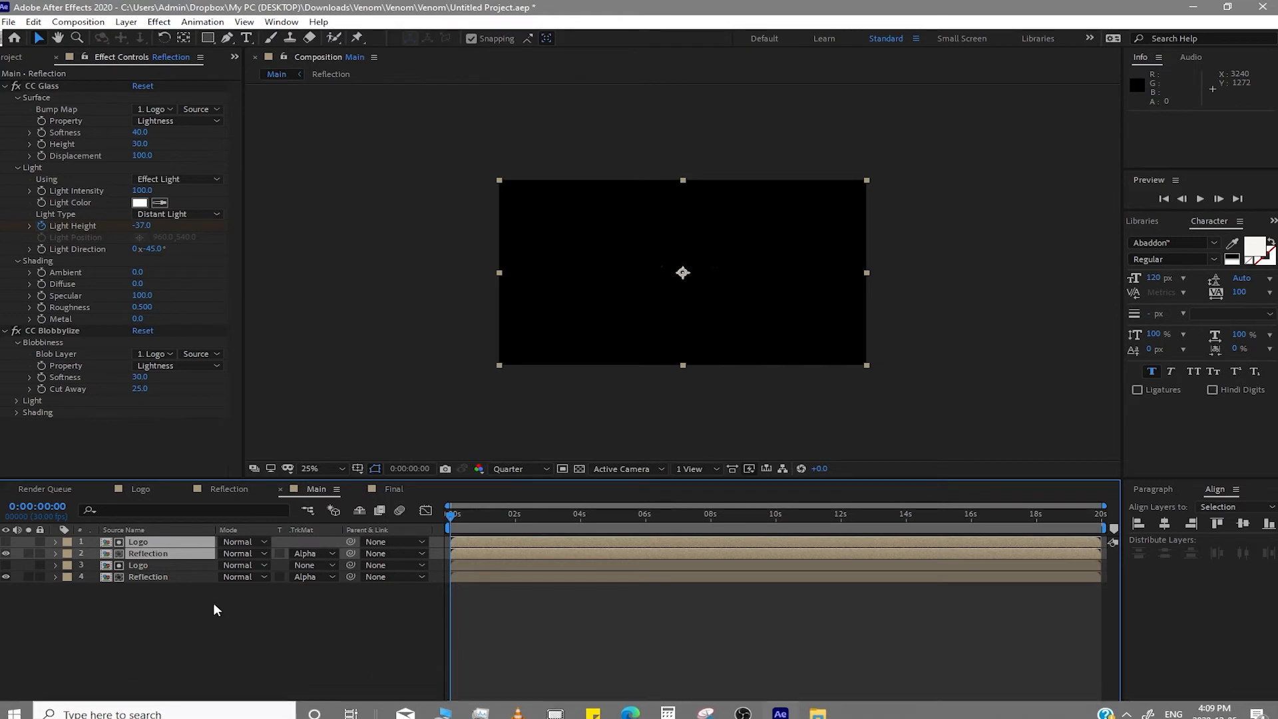
pyautogui.click(148, 576)
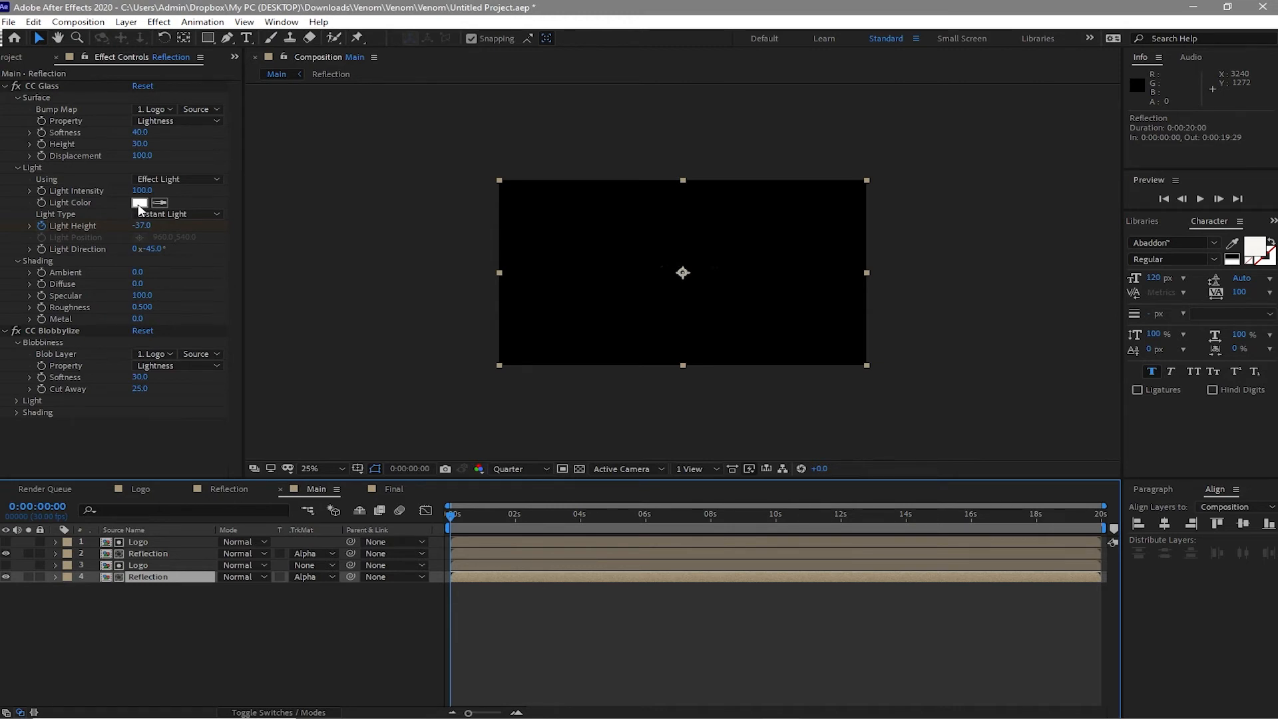
pyautogui.click(139, 202)
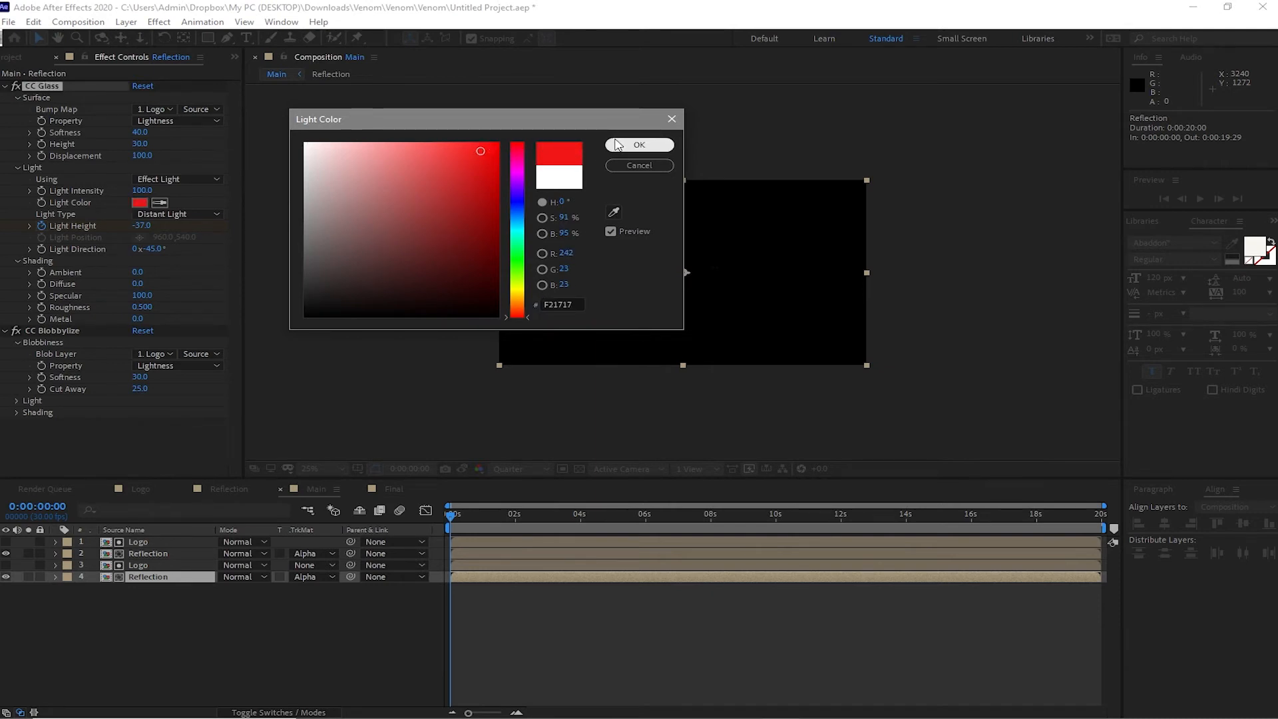
pyautogui.click(639, 145)
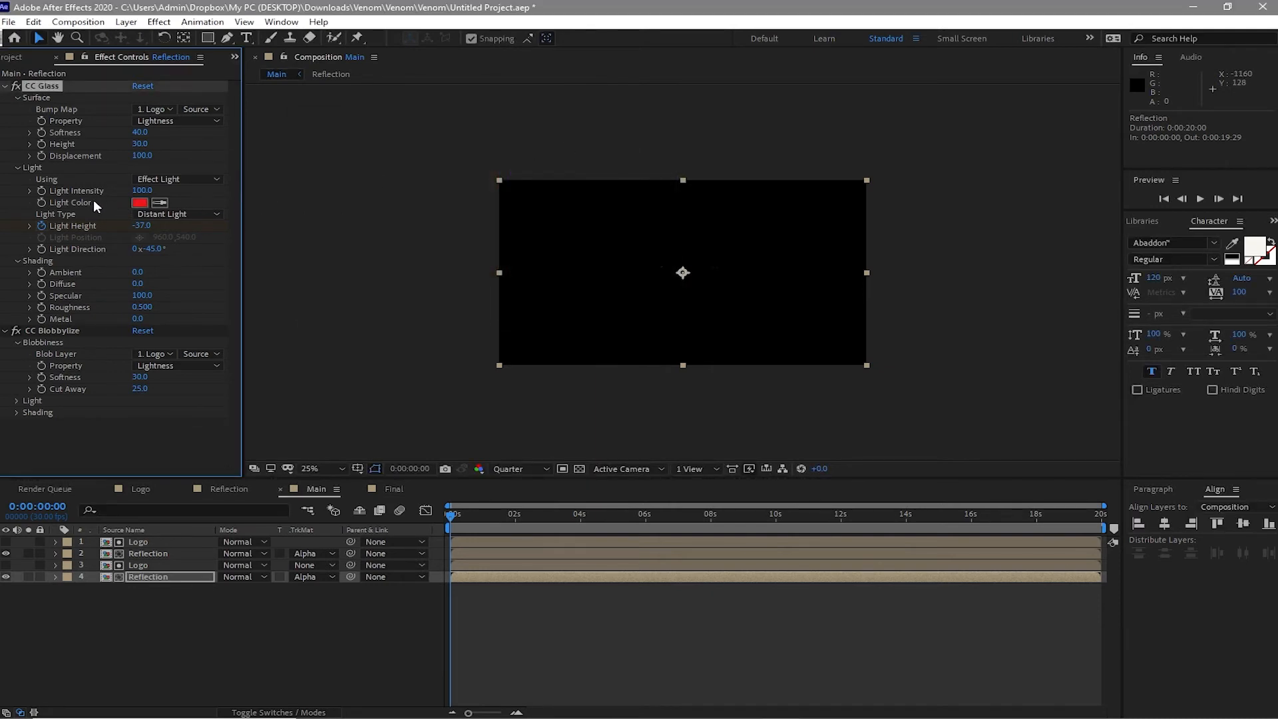
pyautogui.moveTo(155, 678)
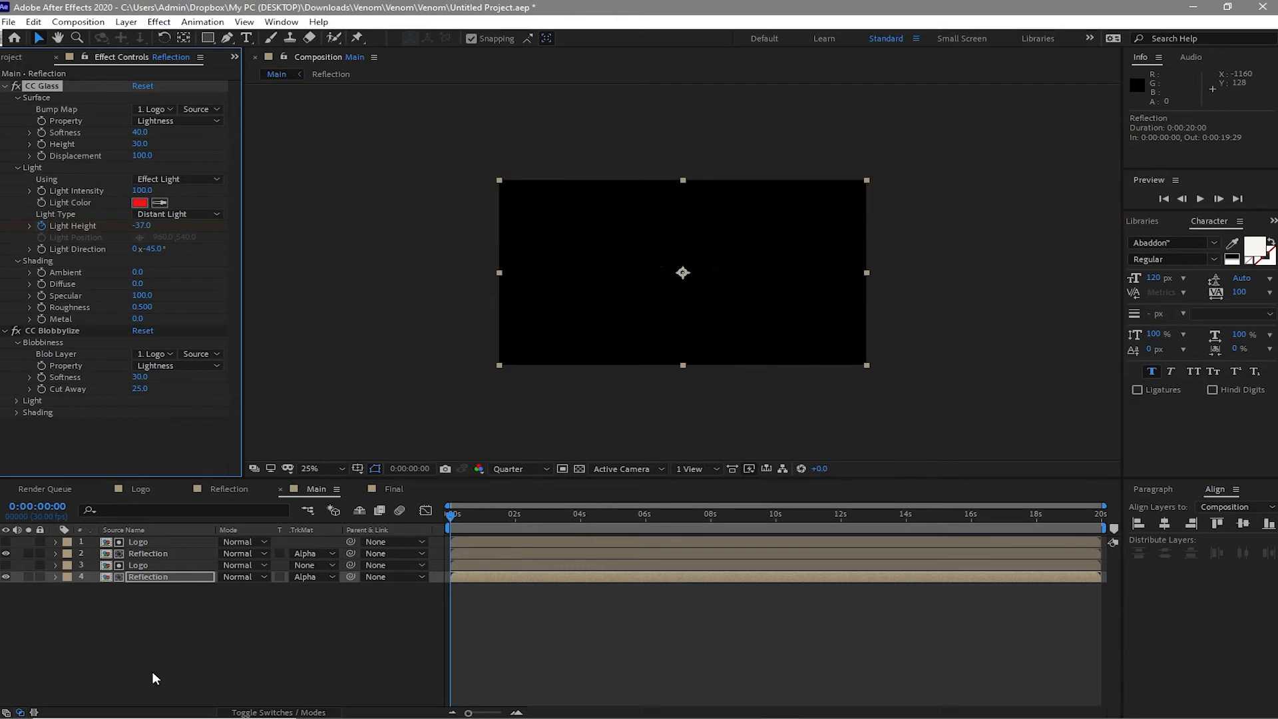
# - Scrub the timeline to preview the red-lit VENOM logo
pyautogui.click(689, 515)
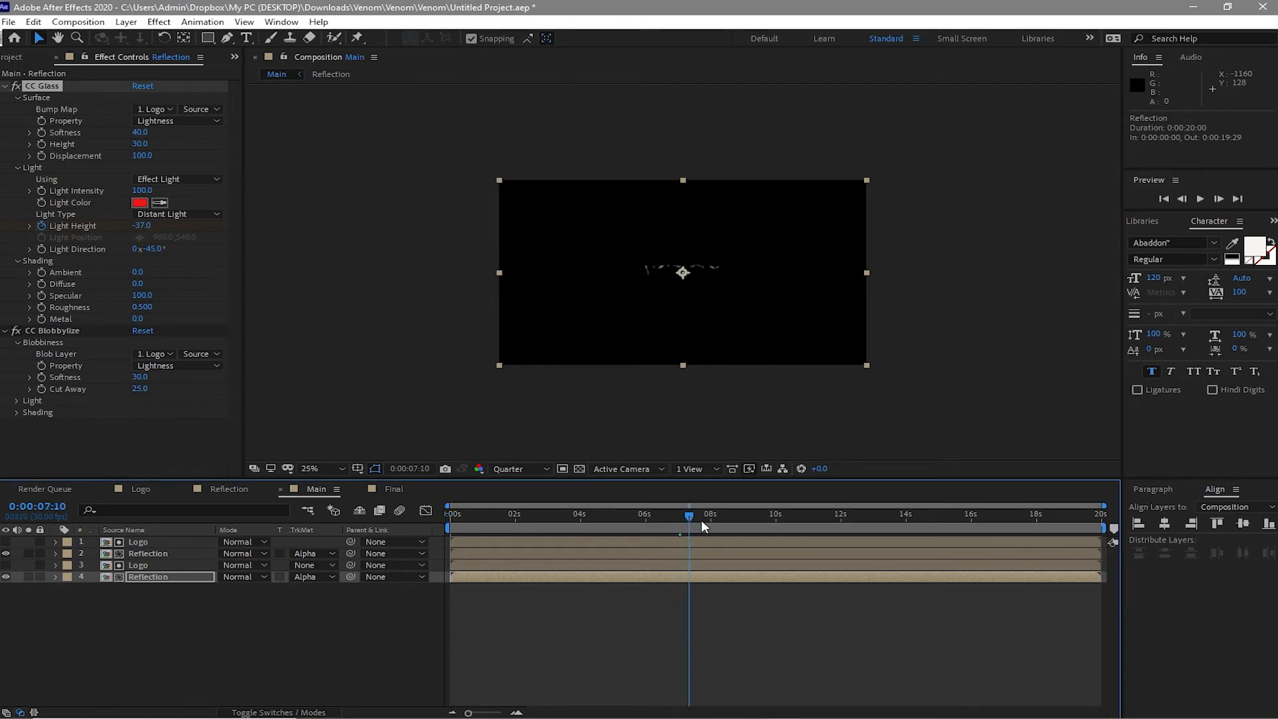
pyautogui.click(974, 527)
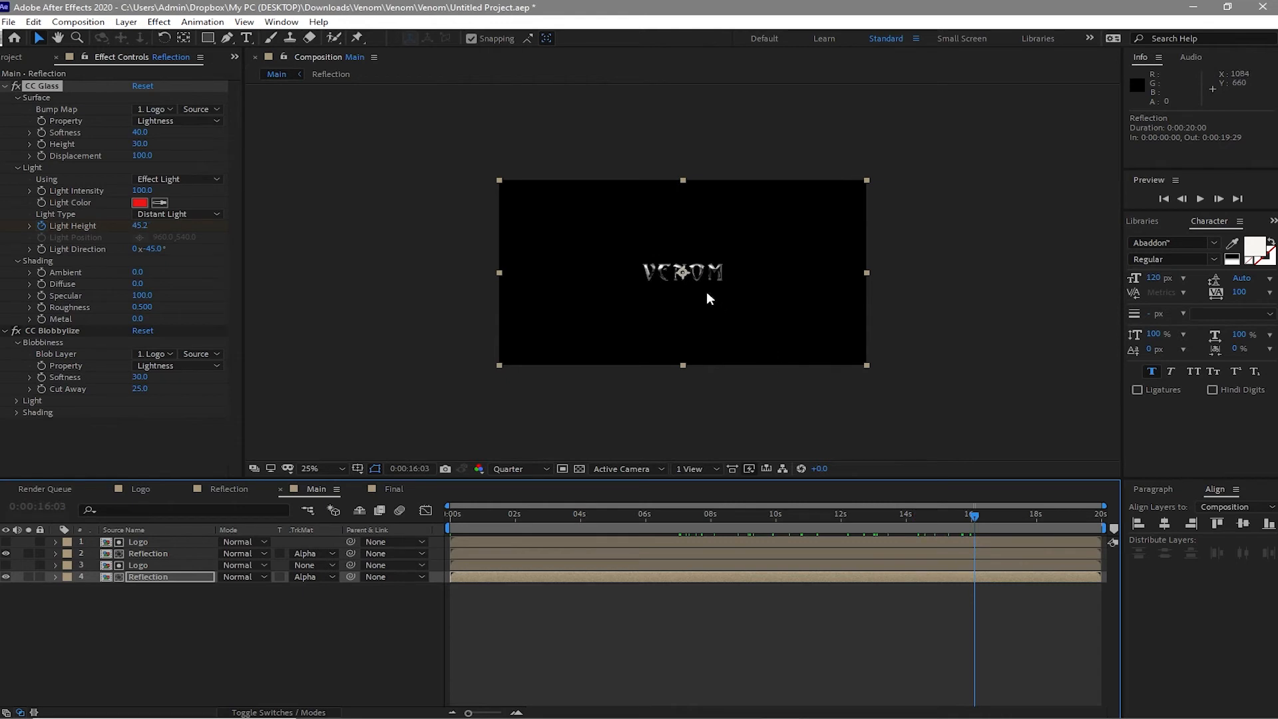
pyautogui.moveTo(112, 619)
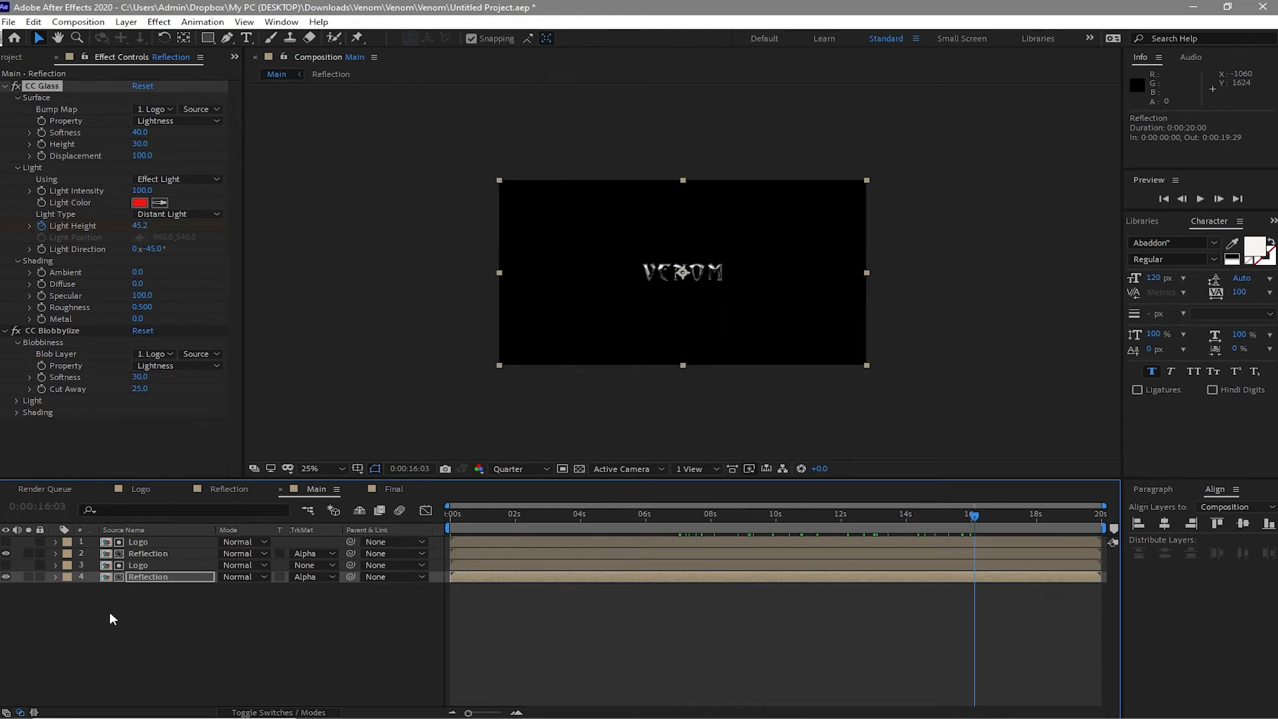
pyautogui.click(147, 613)
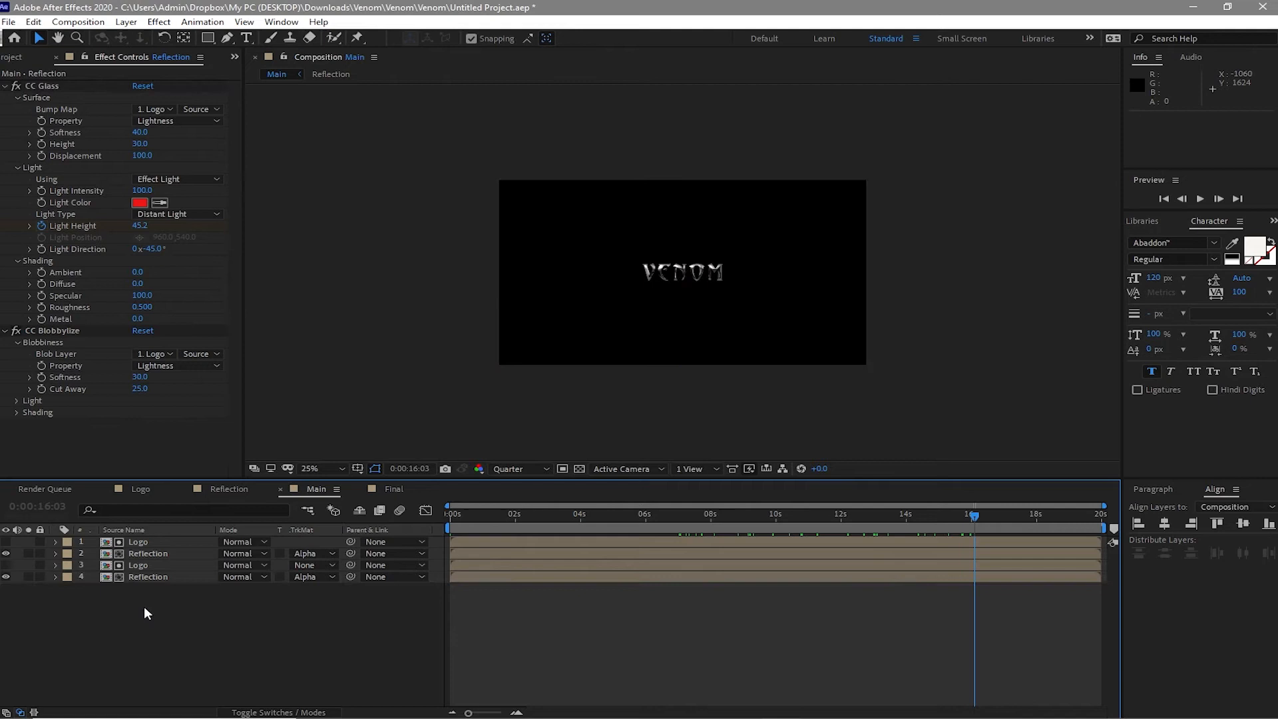
pyautogui.click(139, 565)
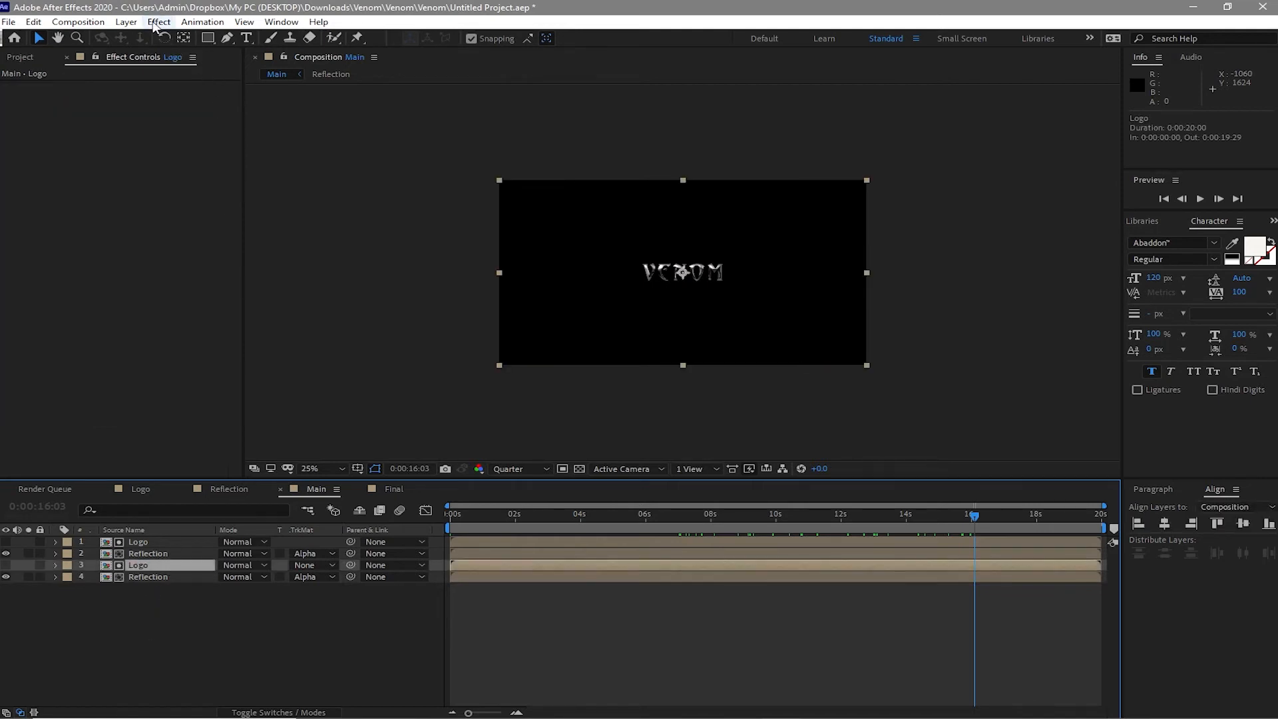
# - Add CC Radial Blur to the Logo copy with Fading Zoom at -35, and preview it
pyautogui.click(158, 21)
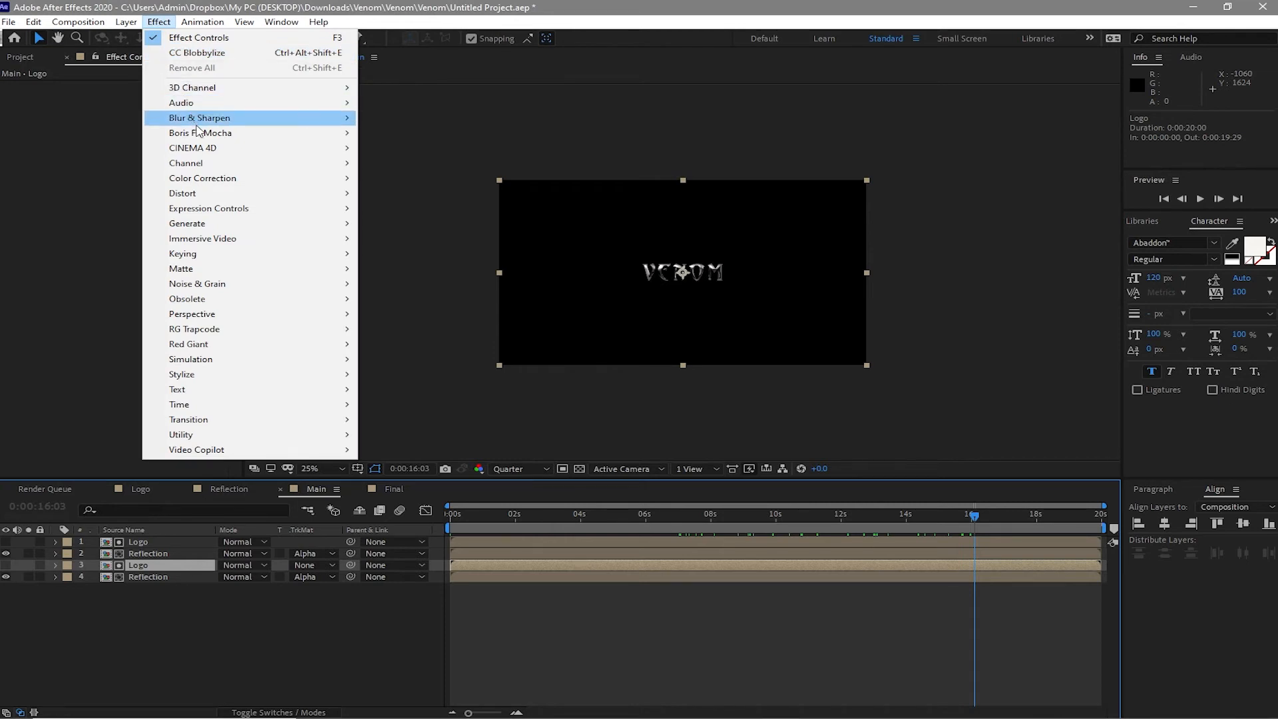
pyautogui.moveTo(202, 178)
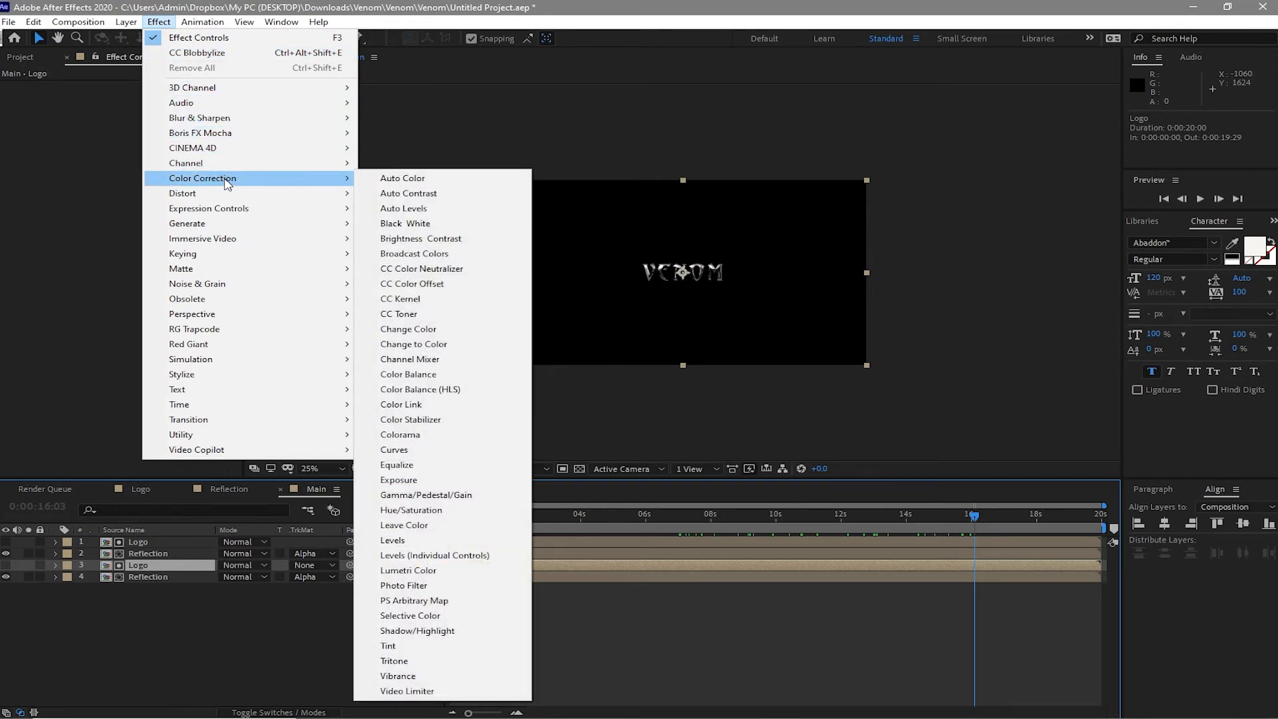
pyautogui.moveTo(237, 132)
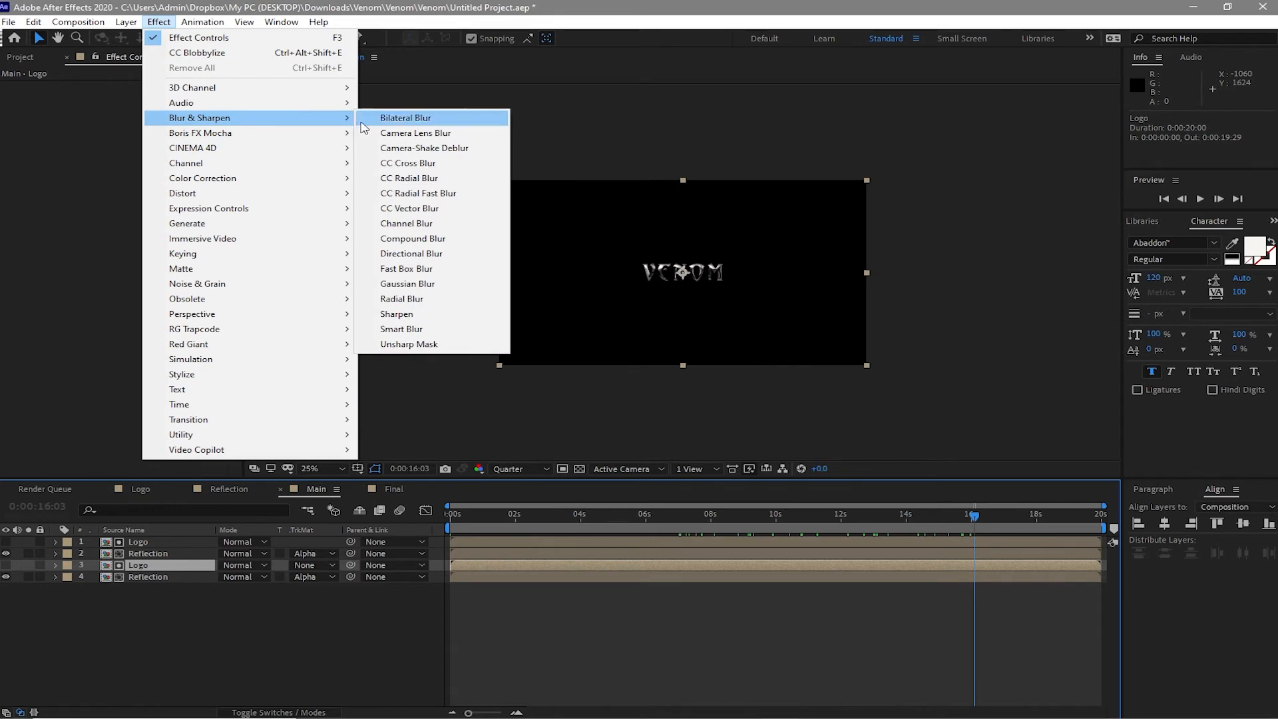
pyautogui.click(410, 178)
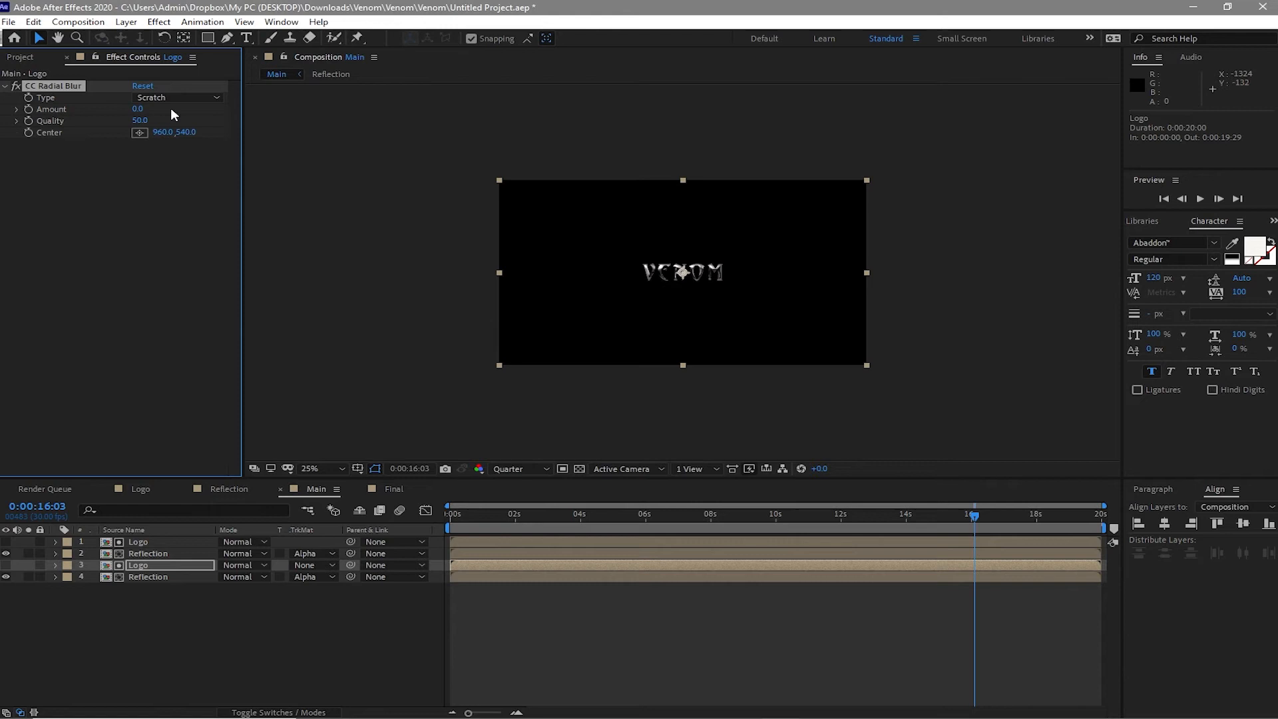
pyautogui.click(176, 98)
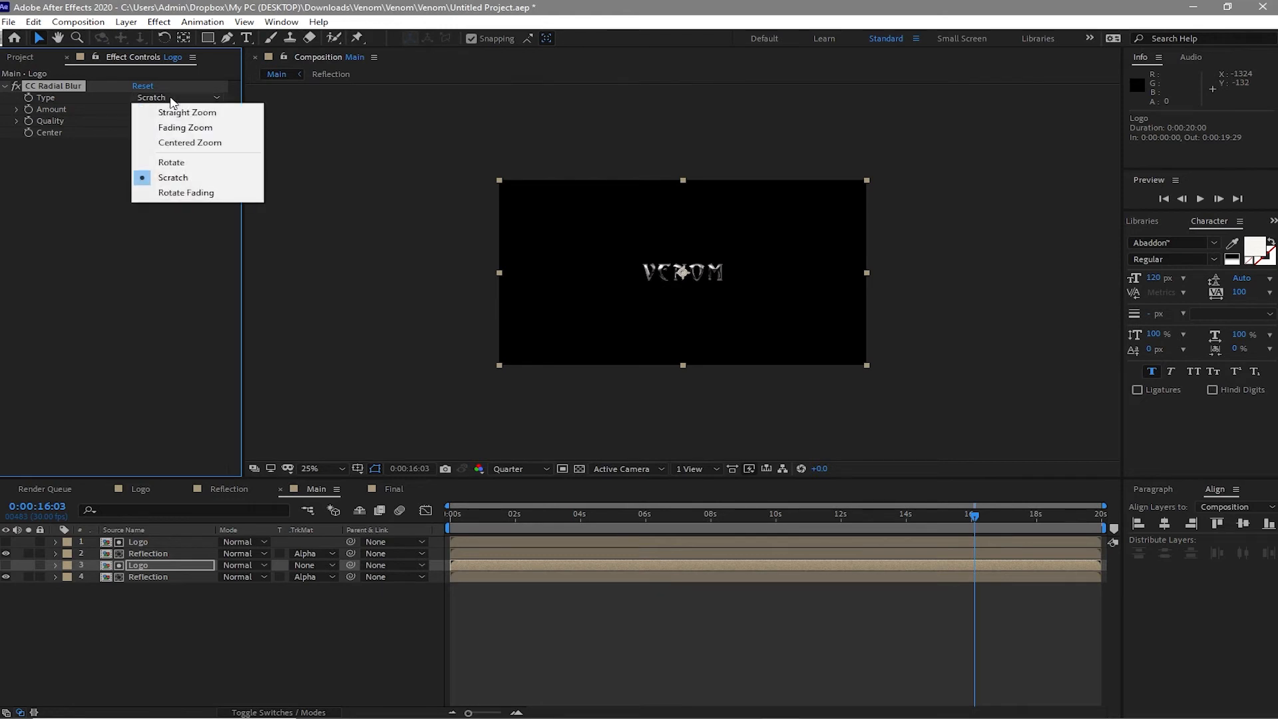
pyautogui.click(185, 127)
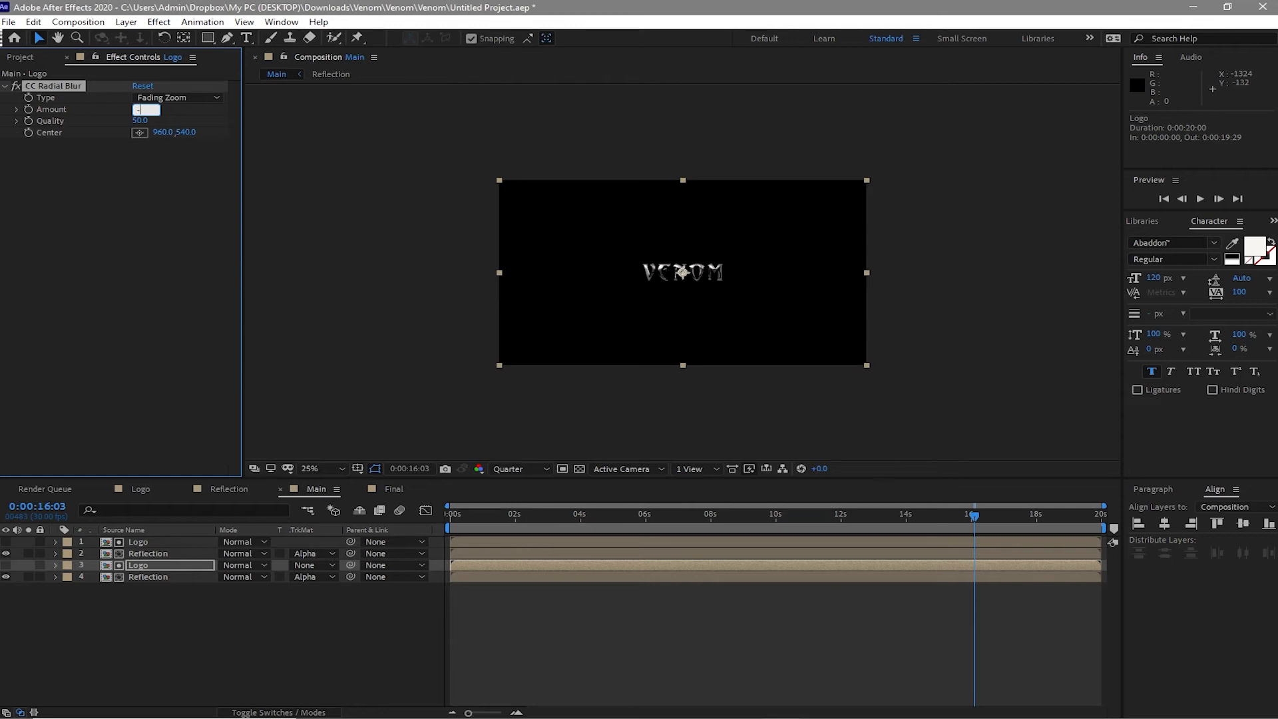
pyautogui.write('-34')
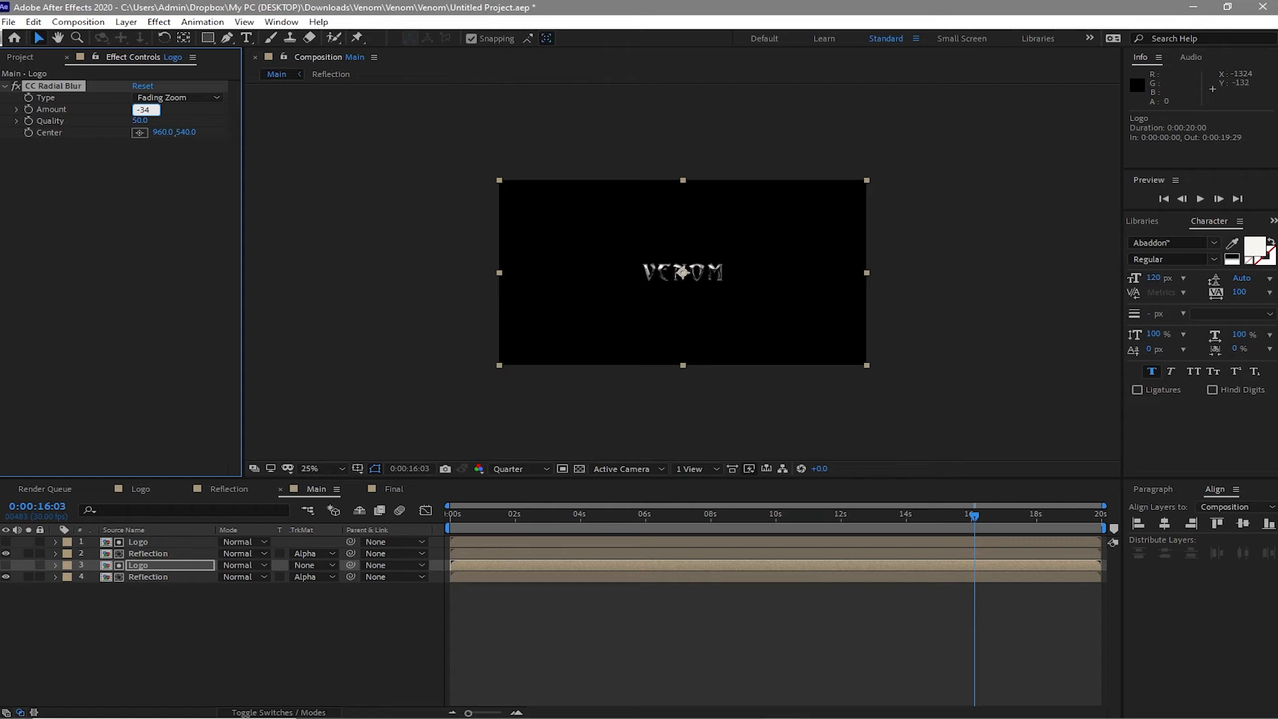
pyautogui.write('-3')
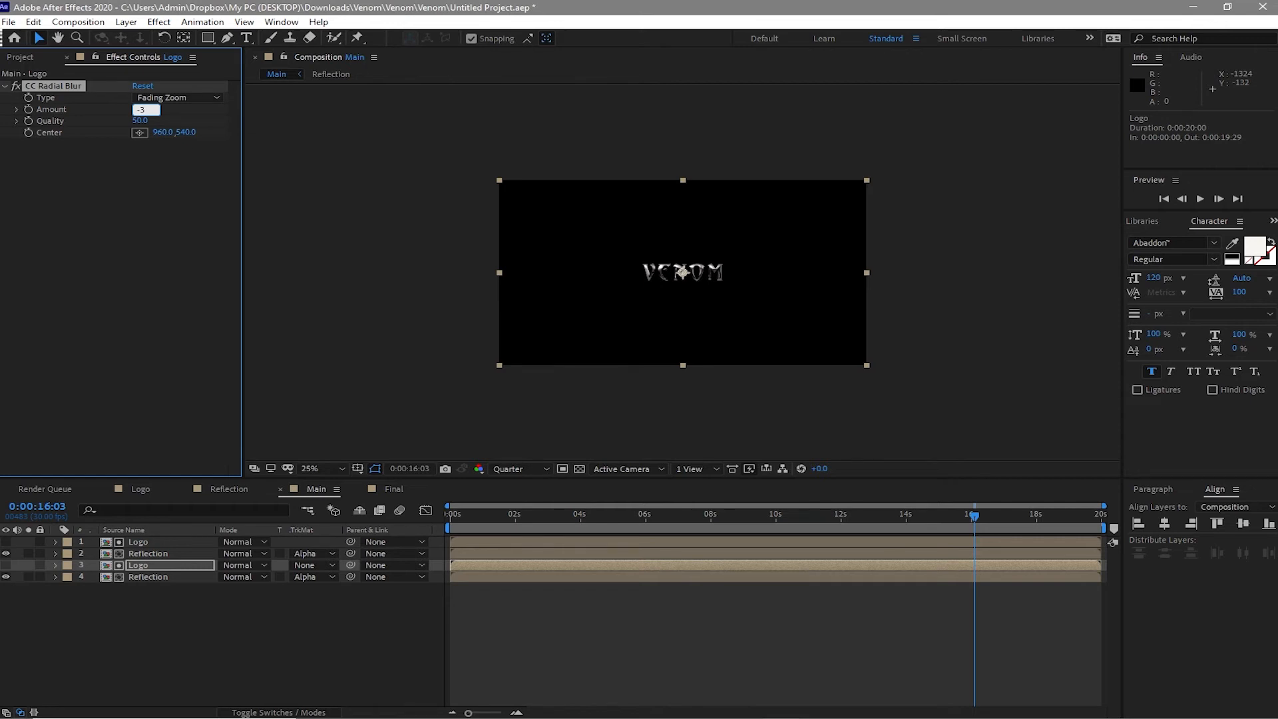
pyautogui.write('-35.0')
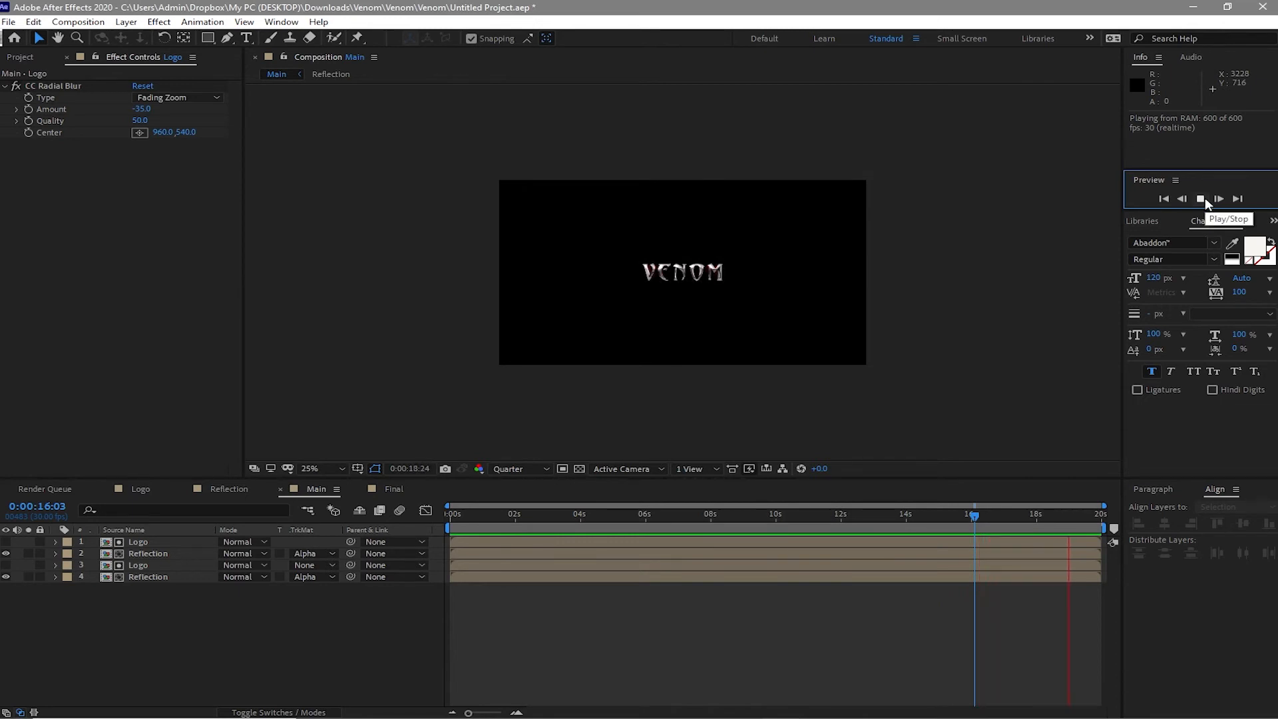
pyautogui.click(1202, 199)
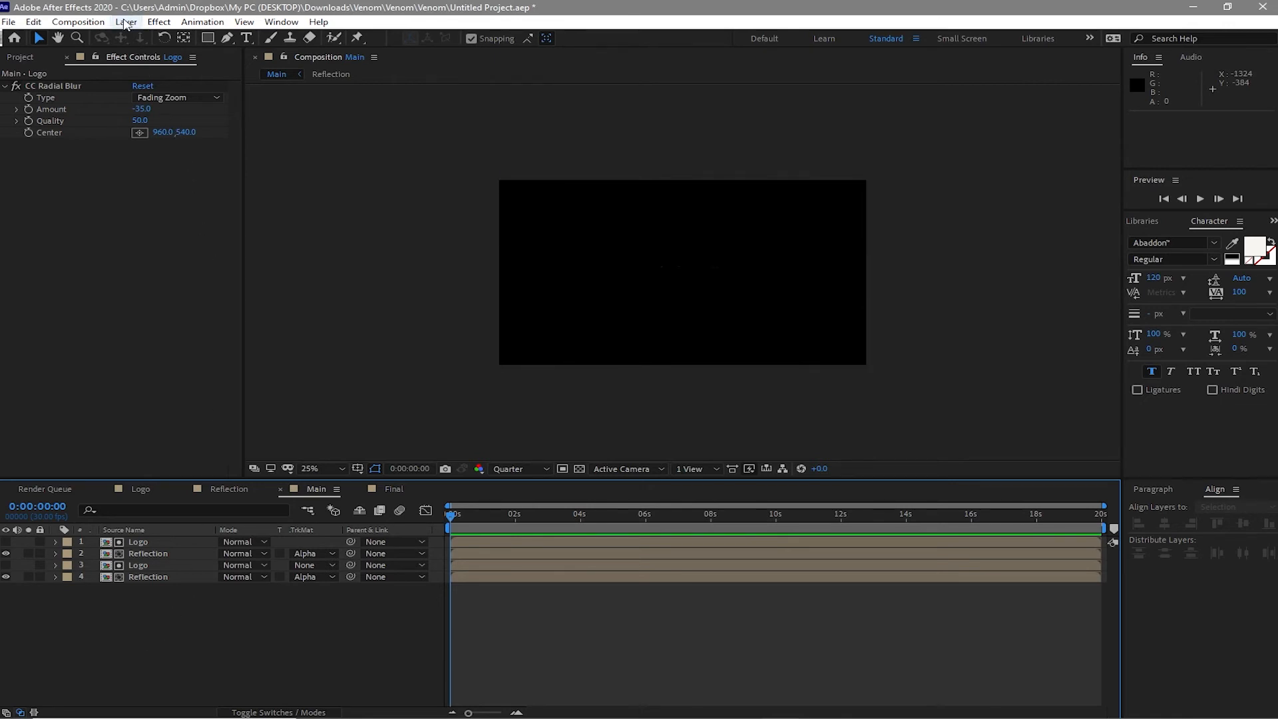
# - Add a new null object and keyframe its Scale to 200% at the comp's end
pyautogui.click(125, 21)
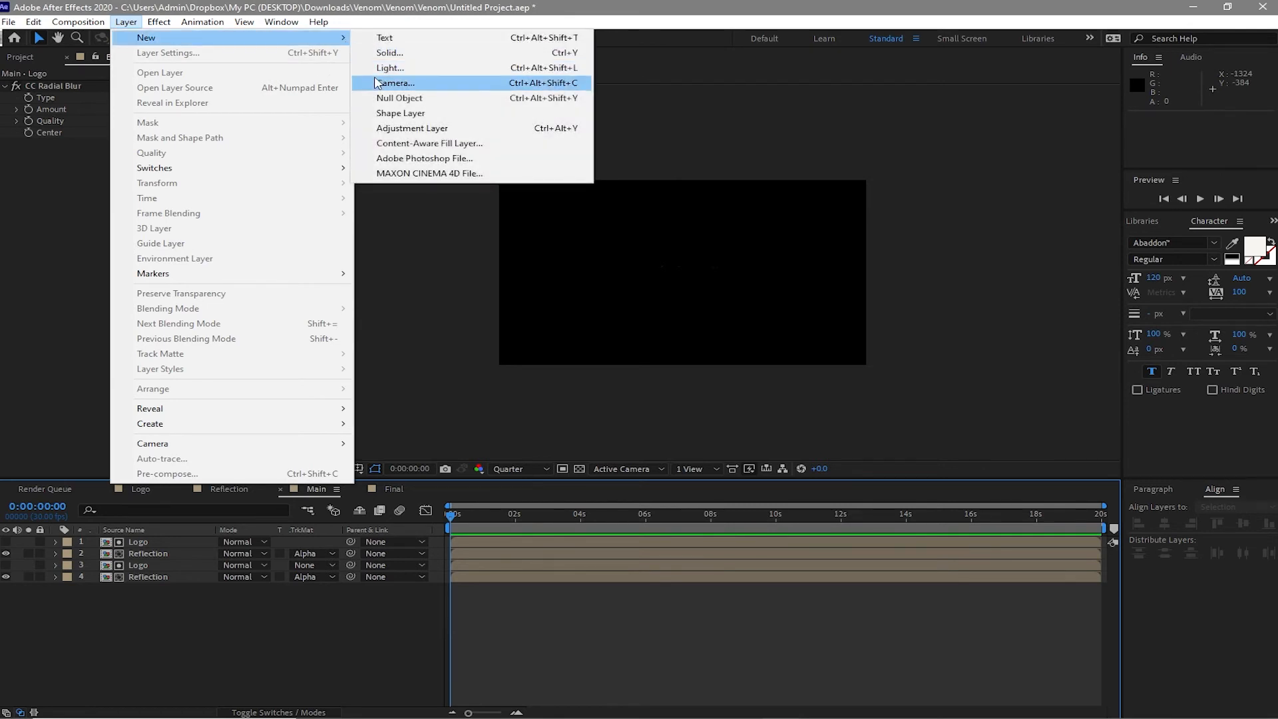
pyautogui.click(399, 98)
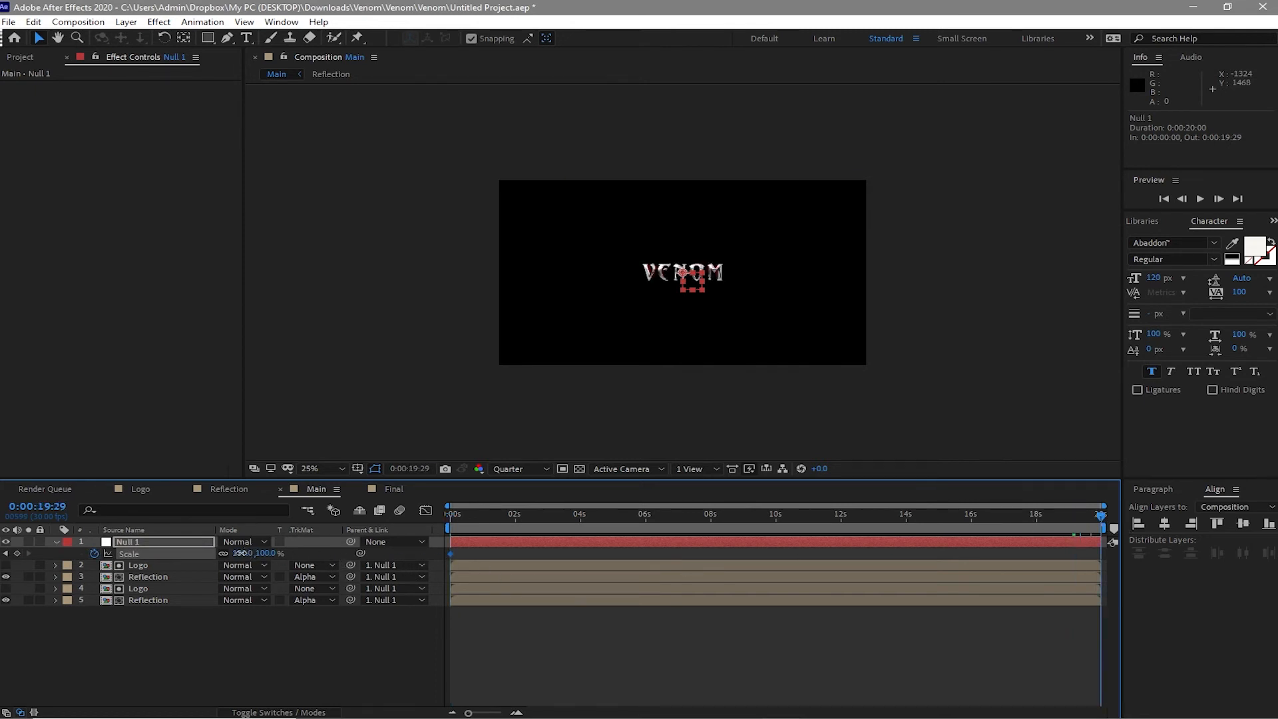
pyautogui.click(243, 553)
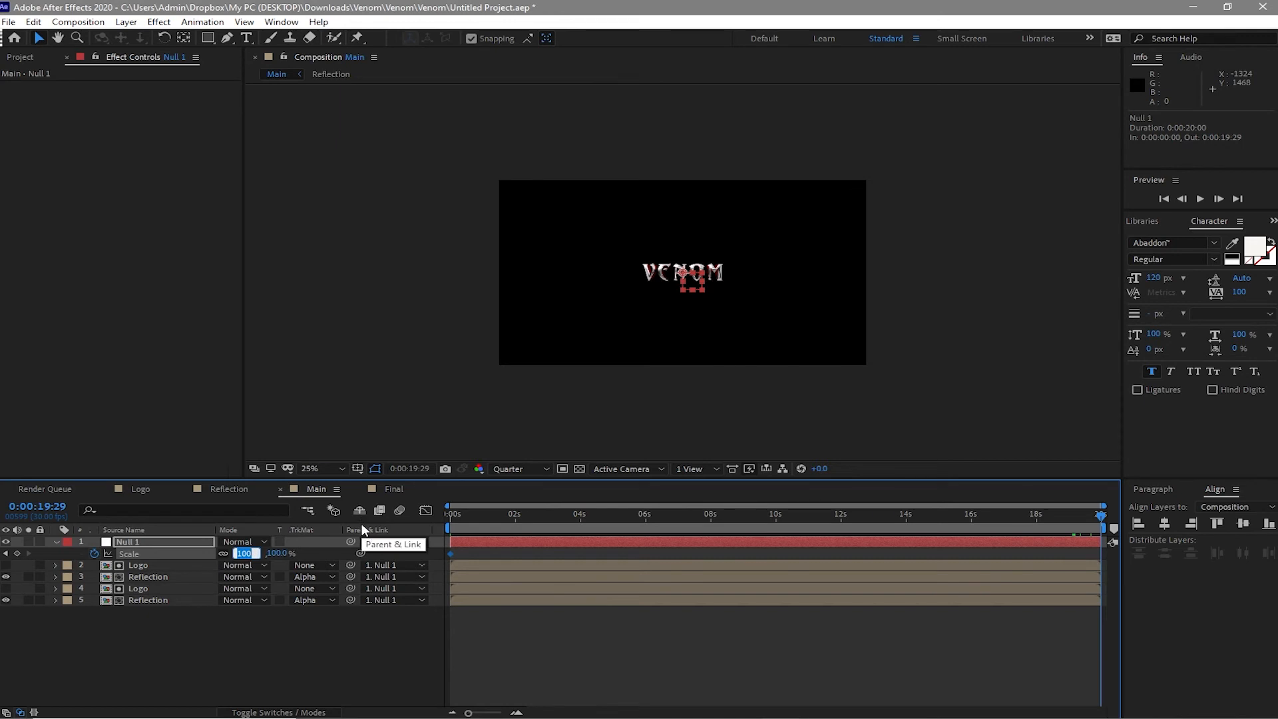
pyautogui.write('200.0')
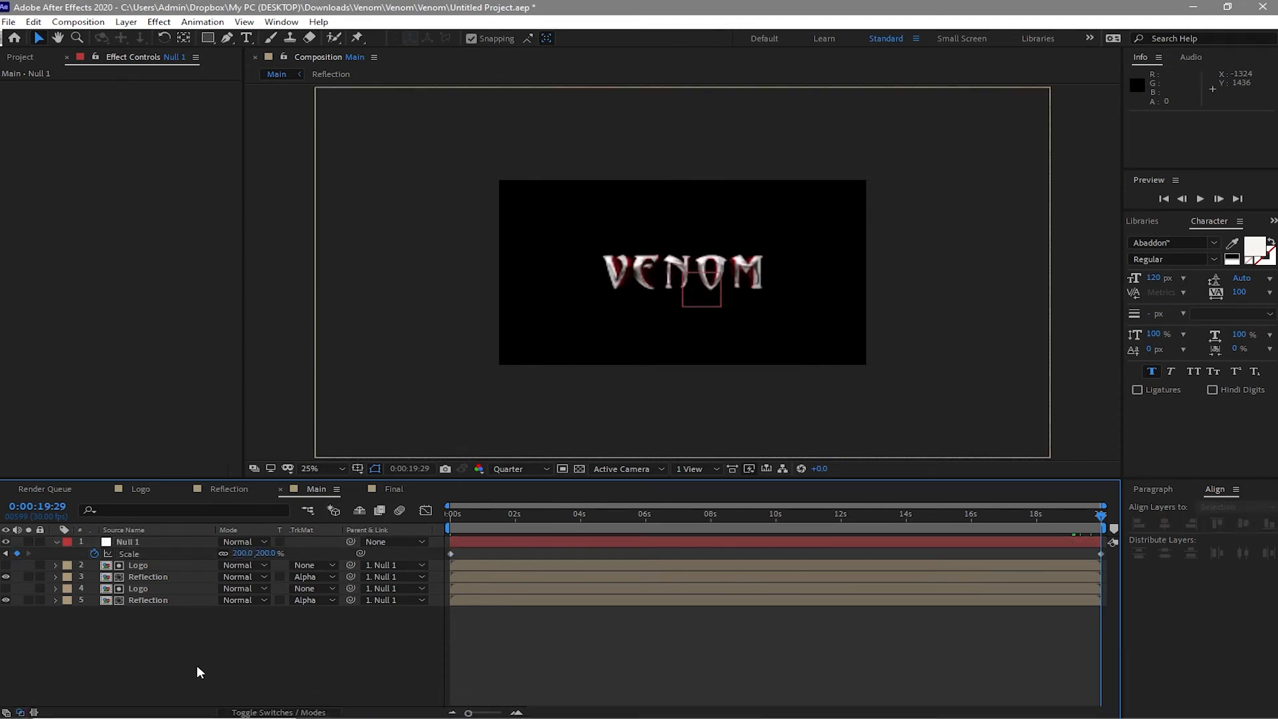
pyautogui.moveTo(110, 283)
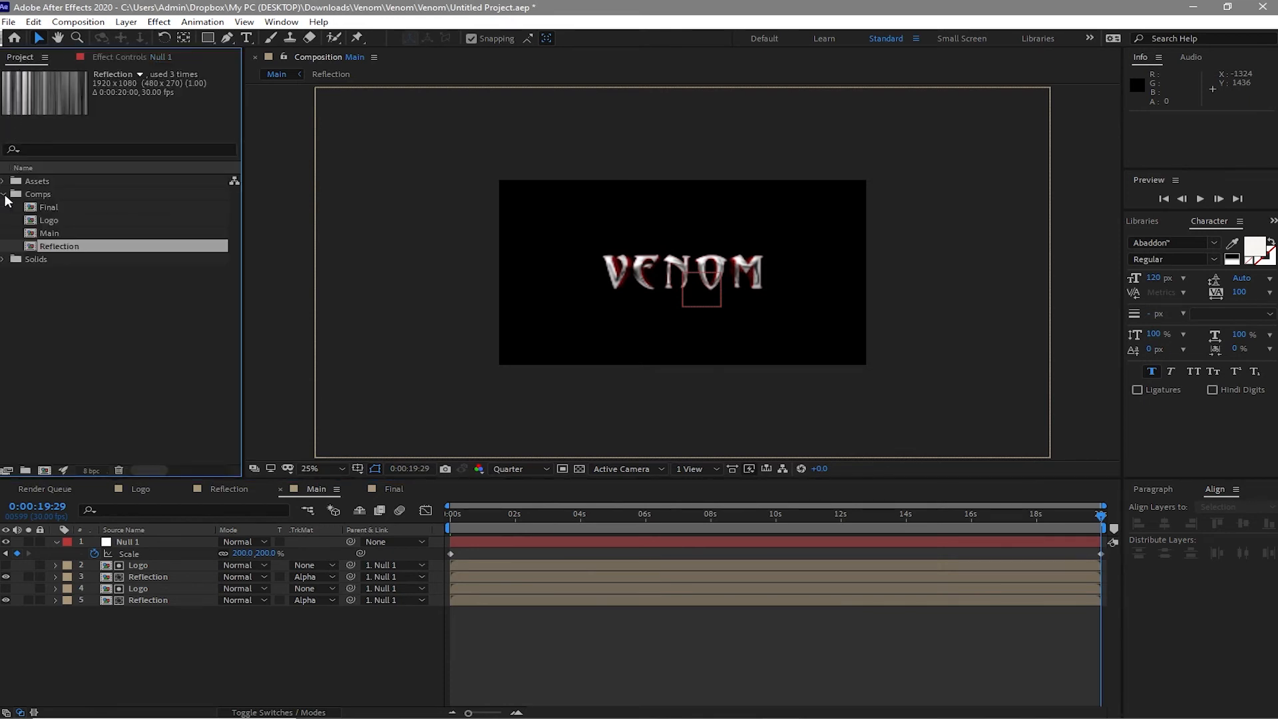
# - Add OF 3.mov from Assets > Footage to the Main timeline and move the playhead to about 3 seconds
pyautogui.click(5, 194)
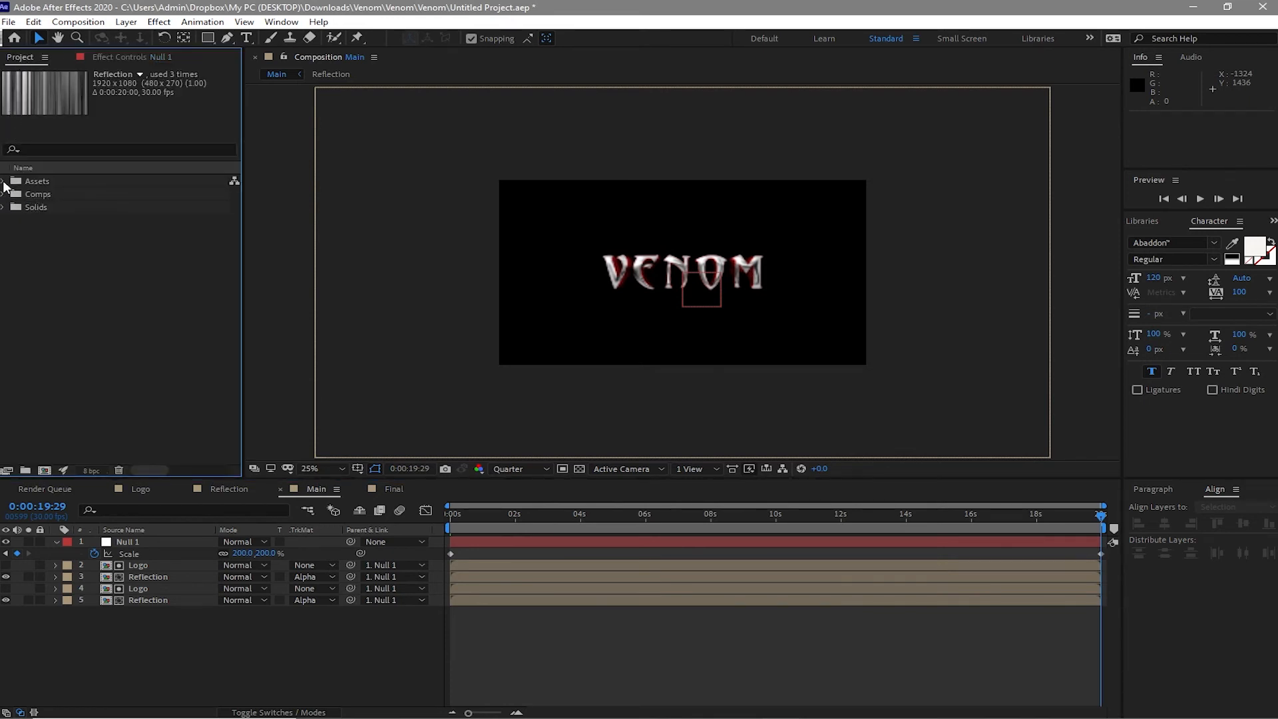
pyautogui.click(5, 181)
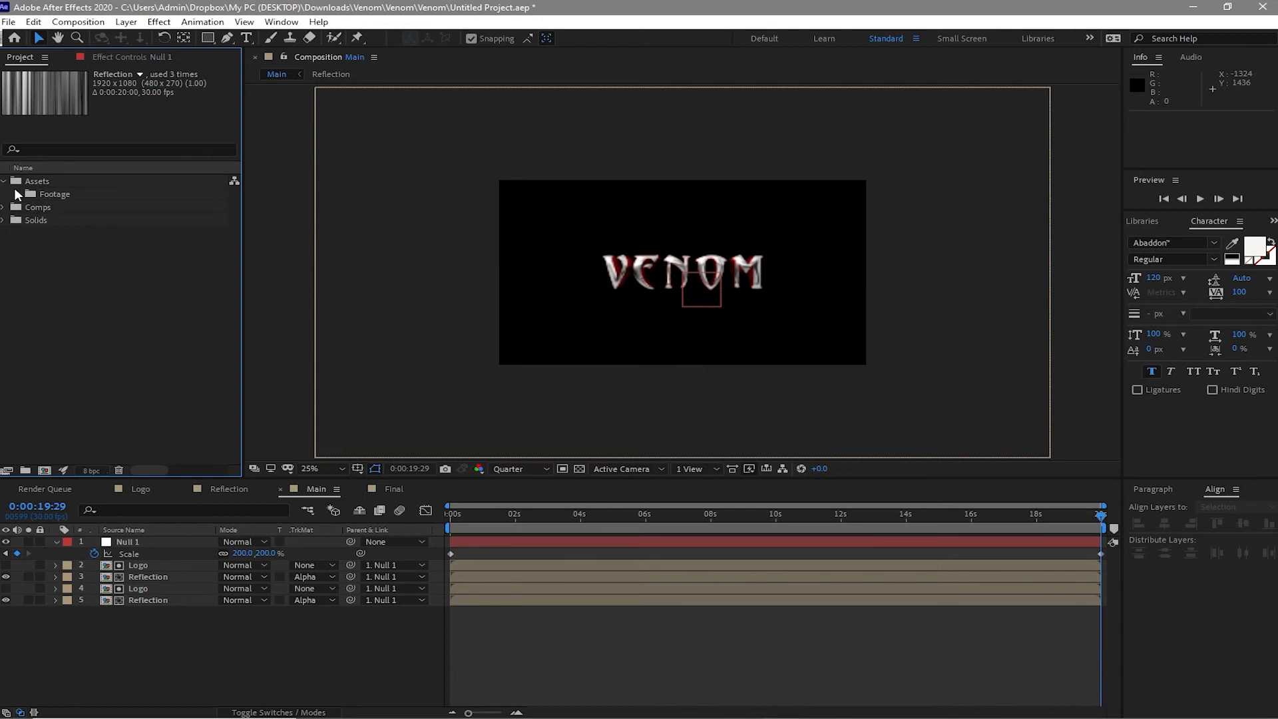
pyautogui.click(16, 193)
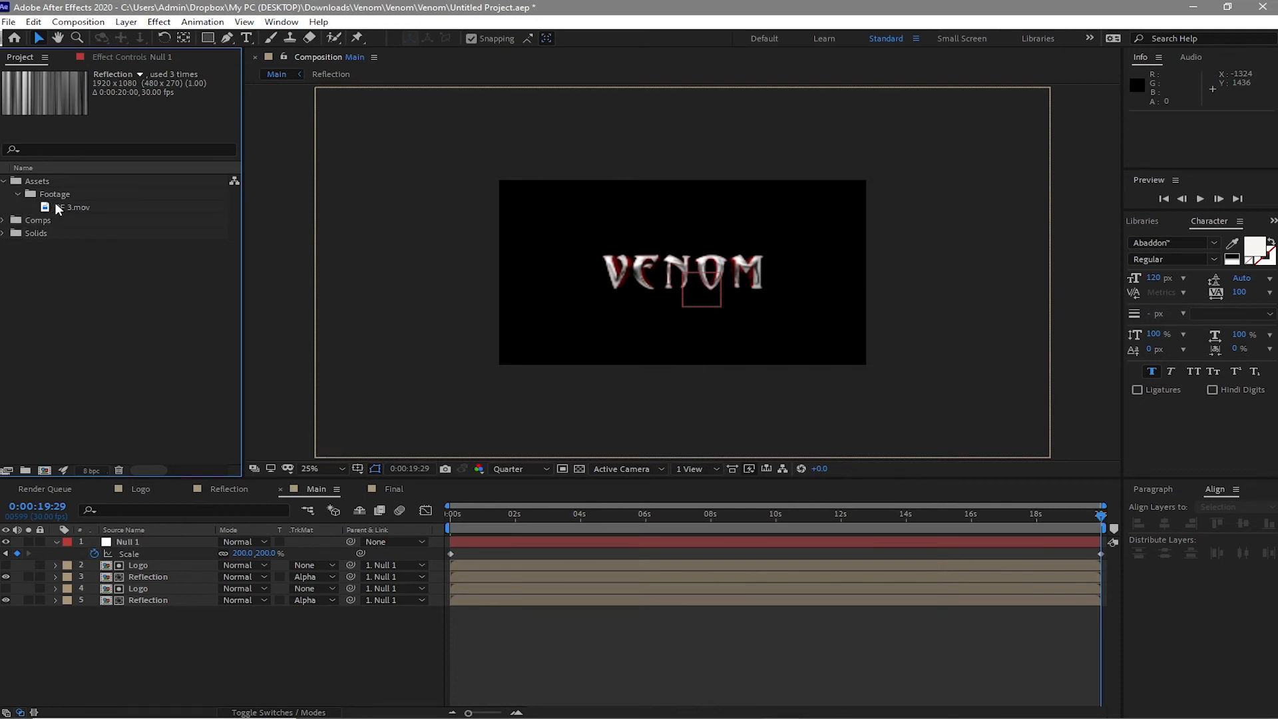
pyautogui.doubleClick(78, 207)
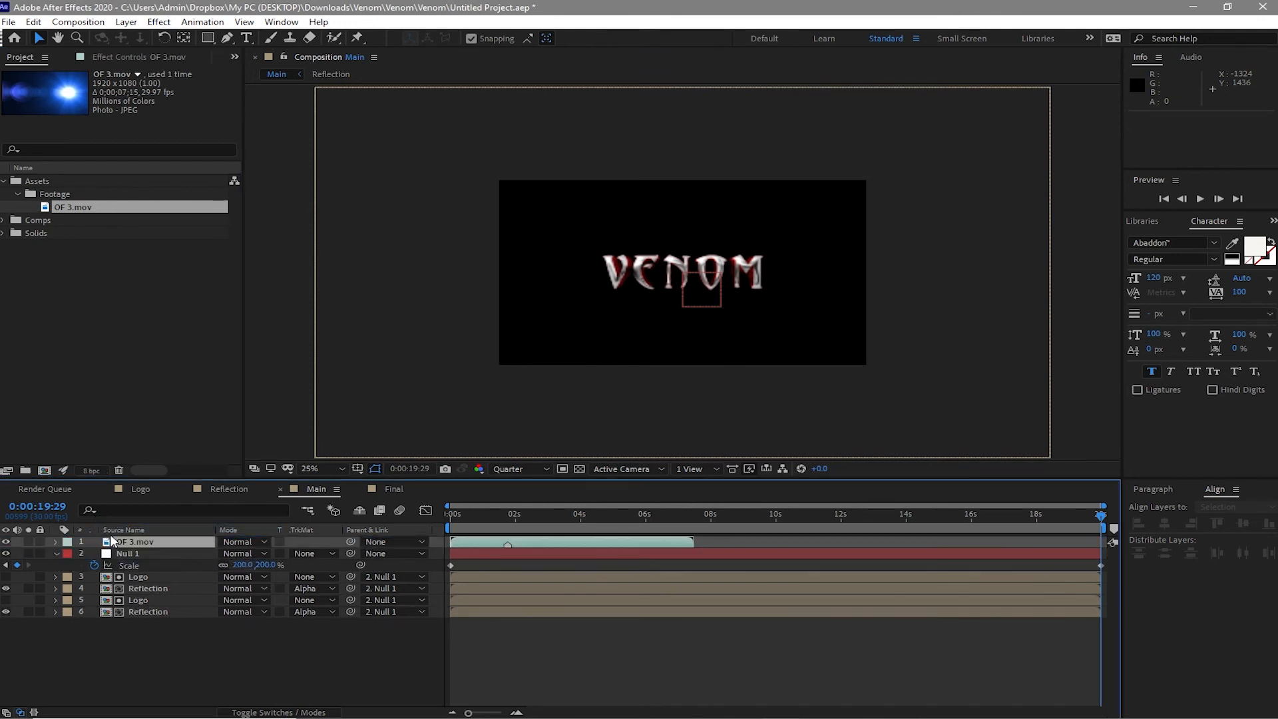
pyautogui.click(553, 513)
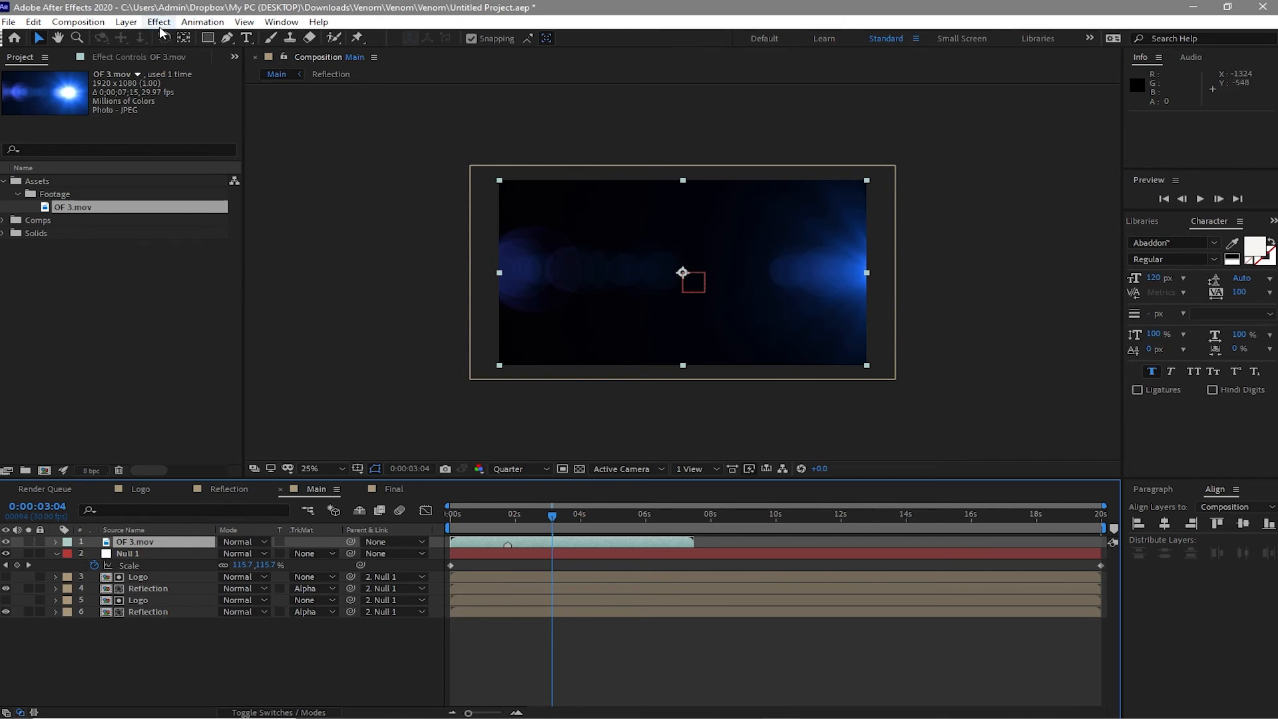
# - Apply CC Toner to the flare with deep orange D53C13 Midtones
pyautogui.click(159, 21)
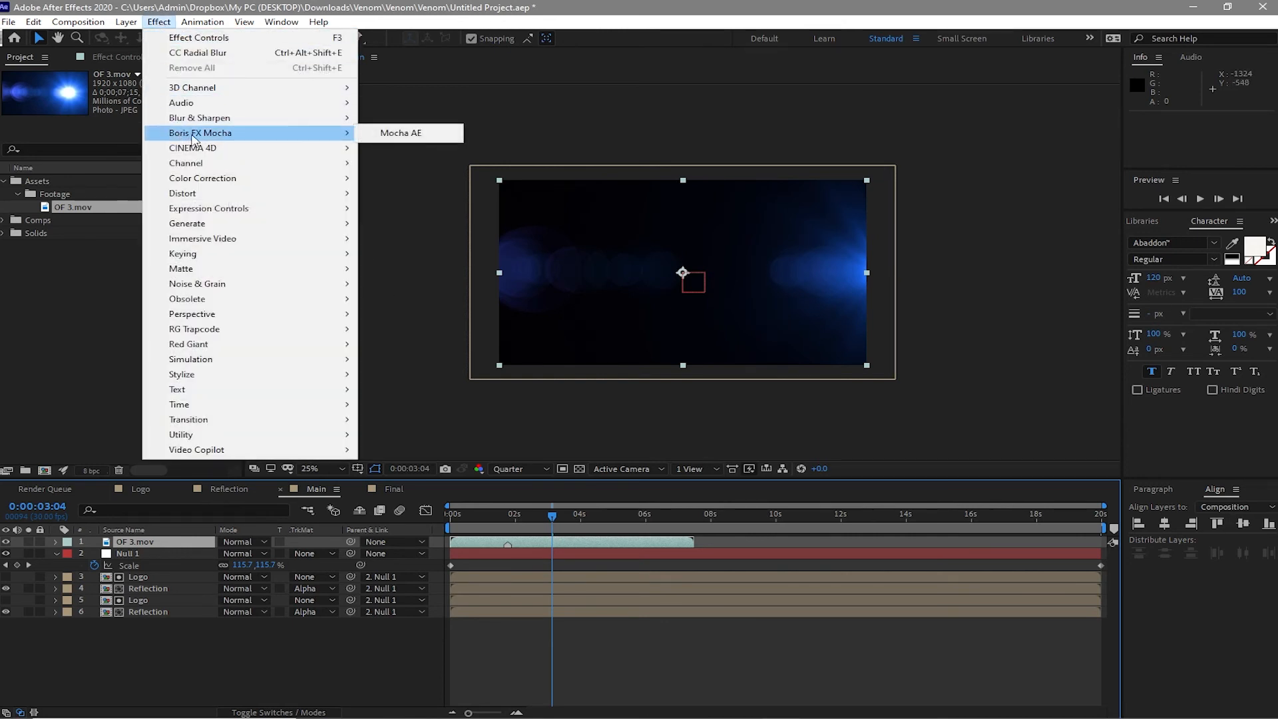
pyautogui.moveTo(203, 177)
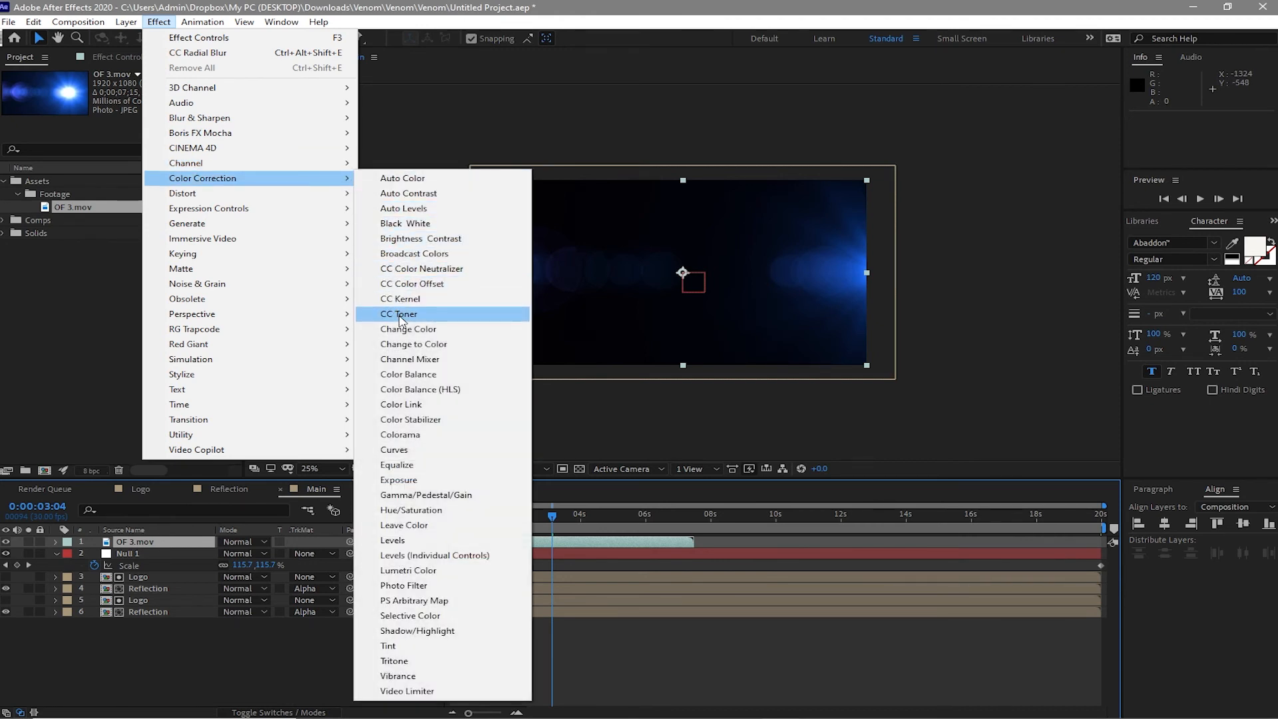
pyautogui.click(398, 313)
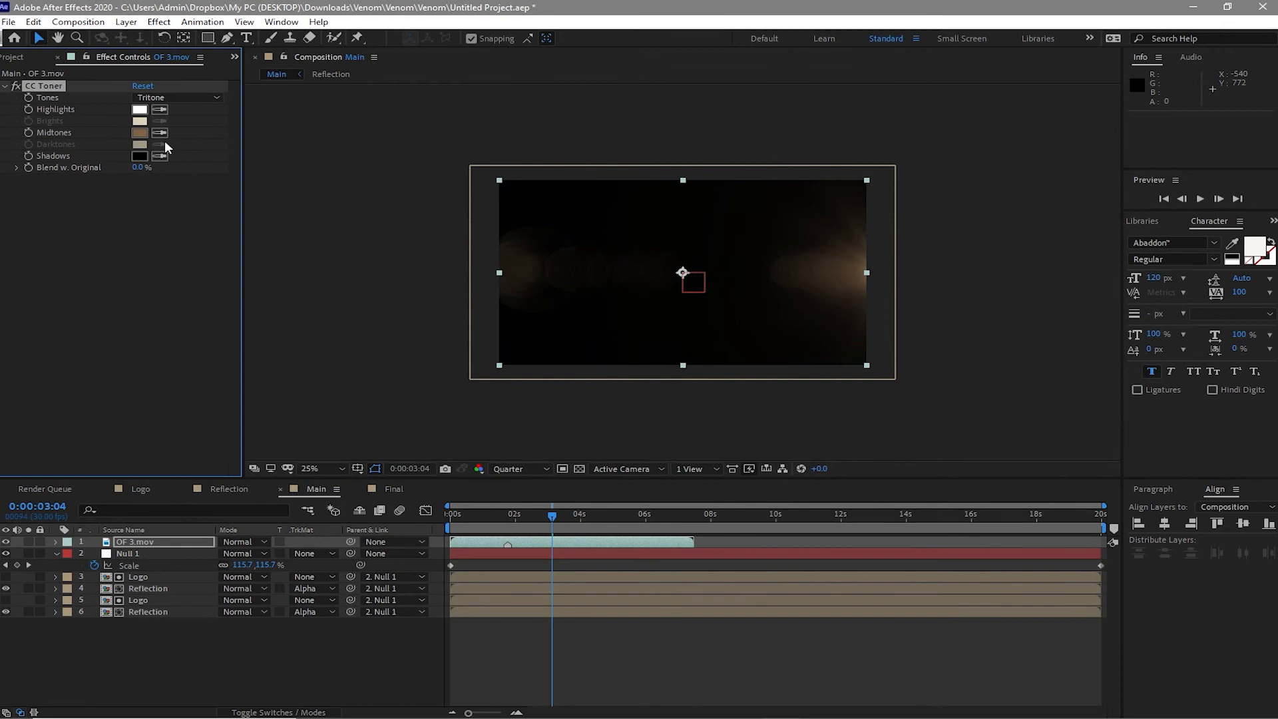
pyautogui.click(140, 134)
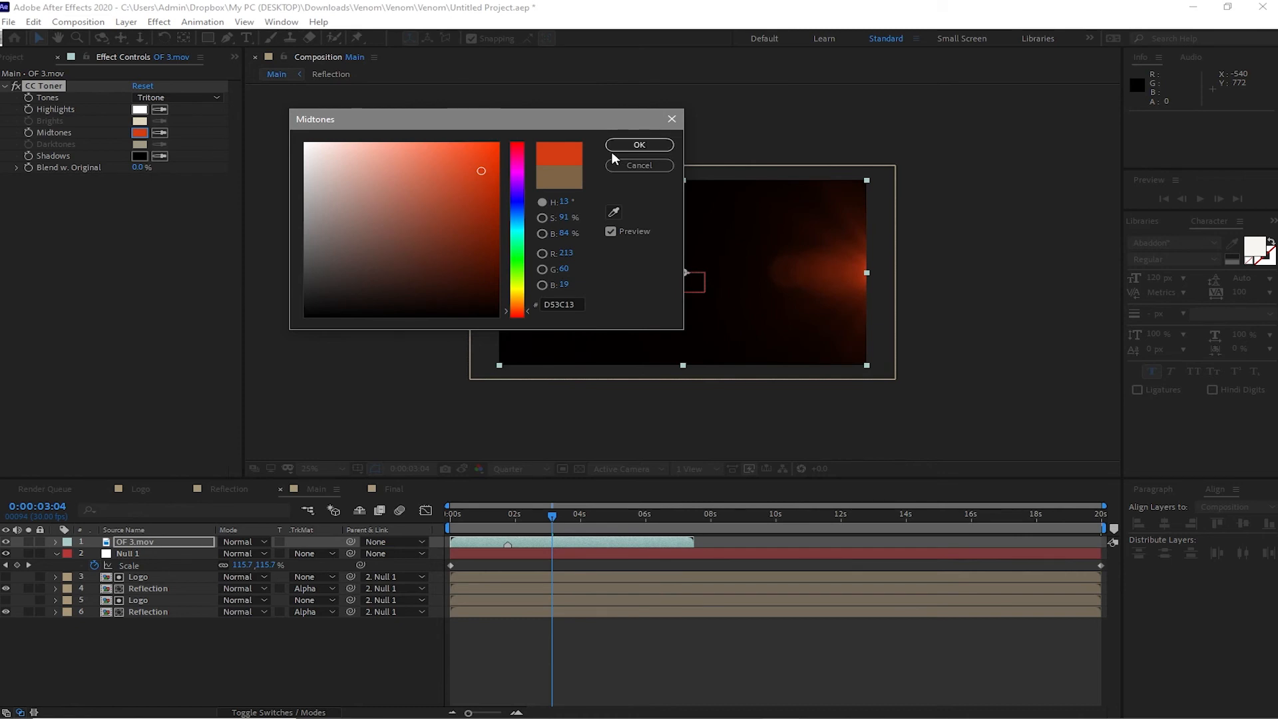
pyautogui.click(485, 210)
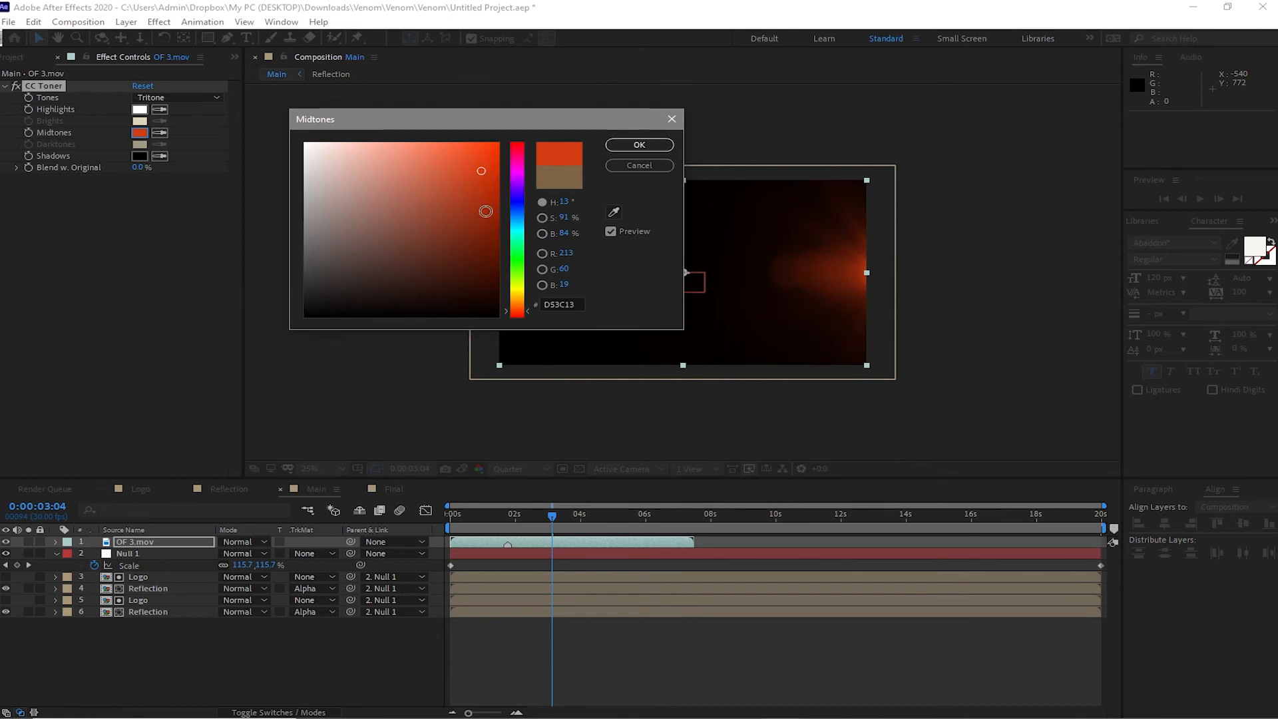
pyautogui.click(639, 144)
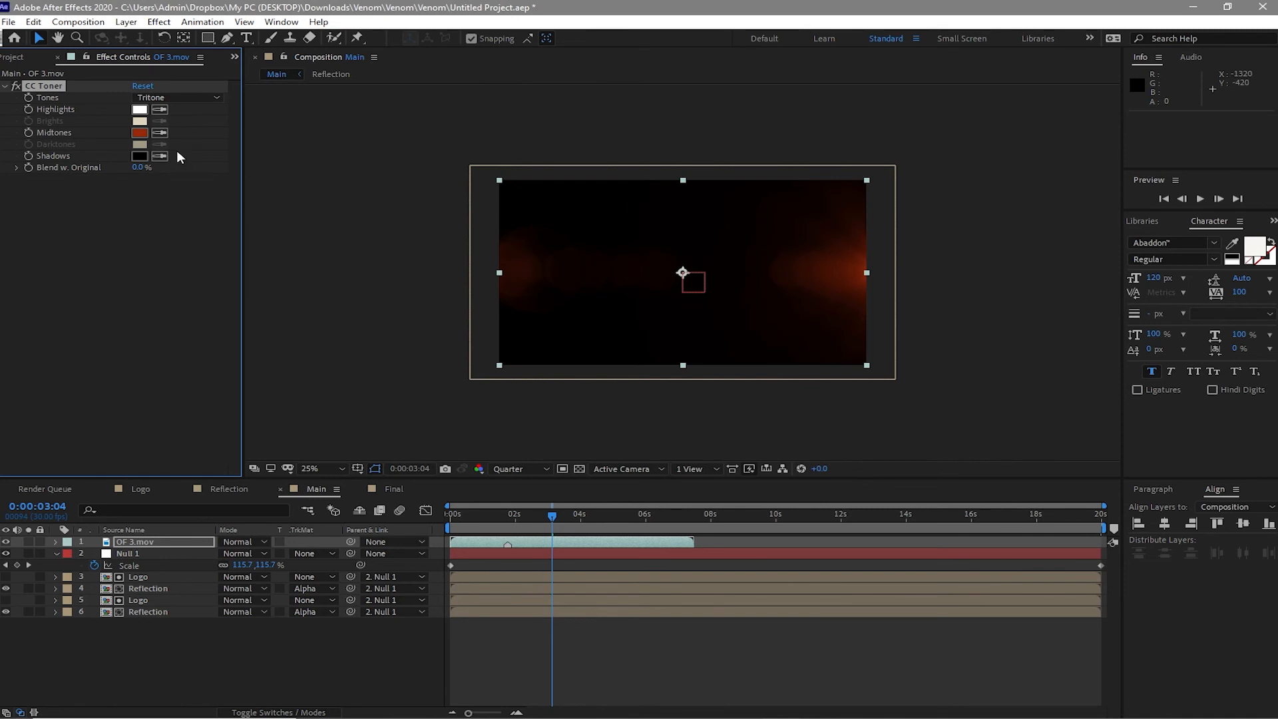
# - Set the CC Toner Highlights to pinkish-red F86565
pyautogui.click(139, 108)
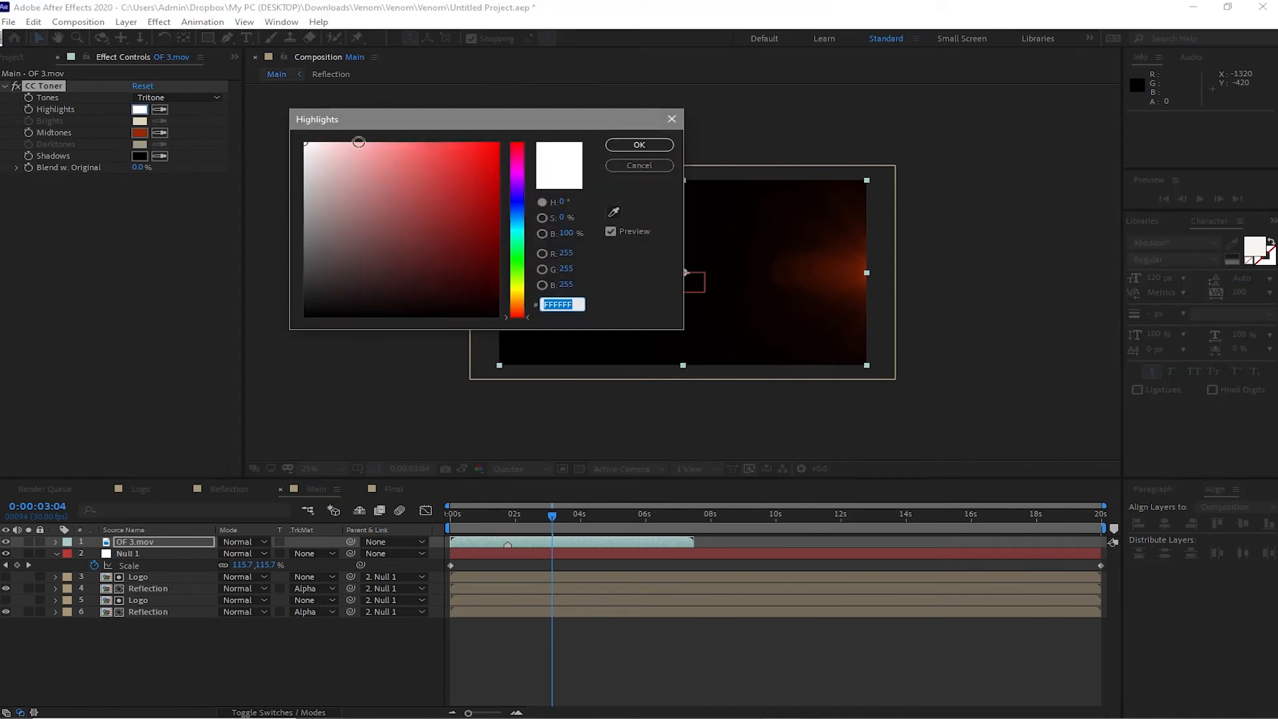
pyautogui.click(435, 151)
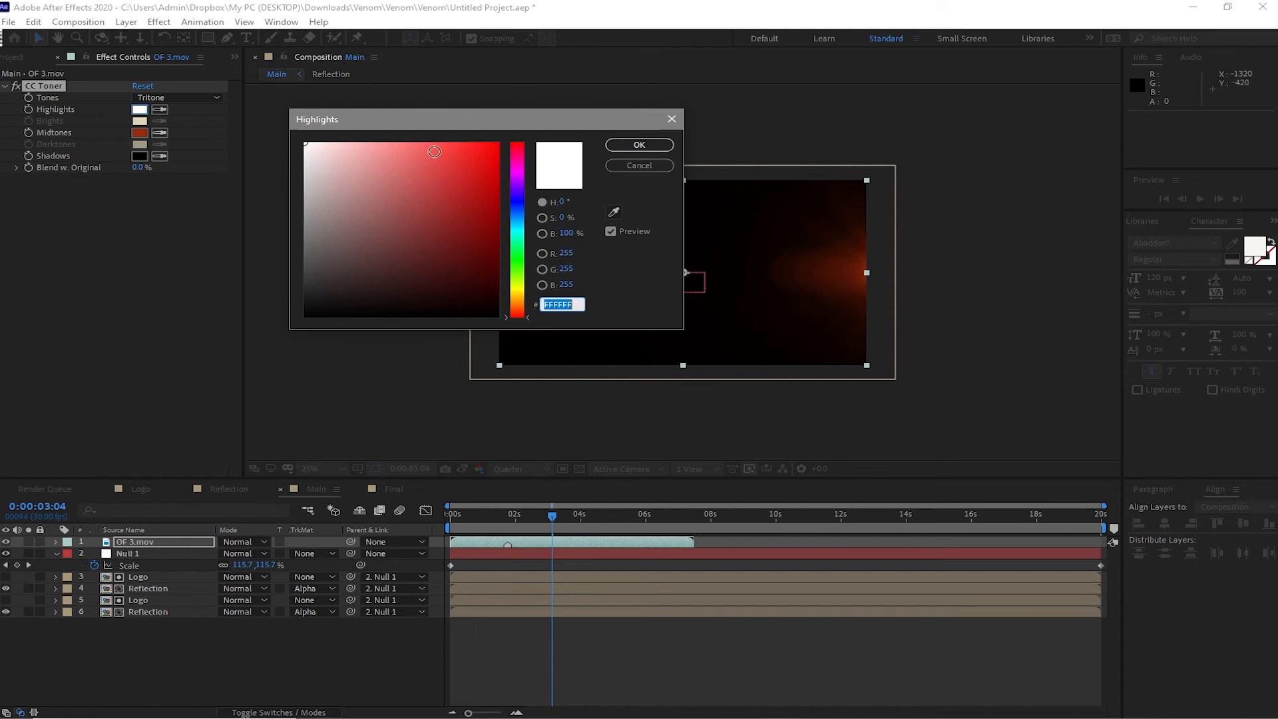
pyautogui.click(420, 147)
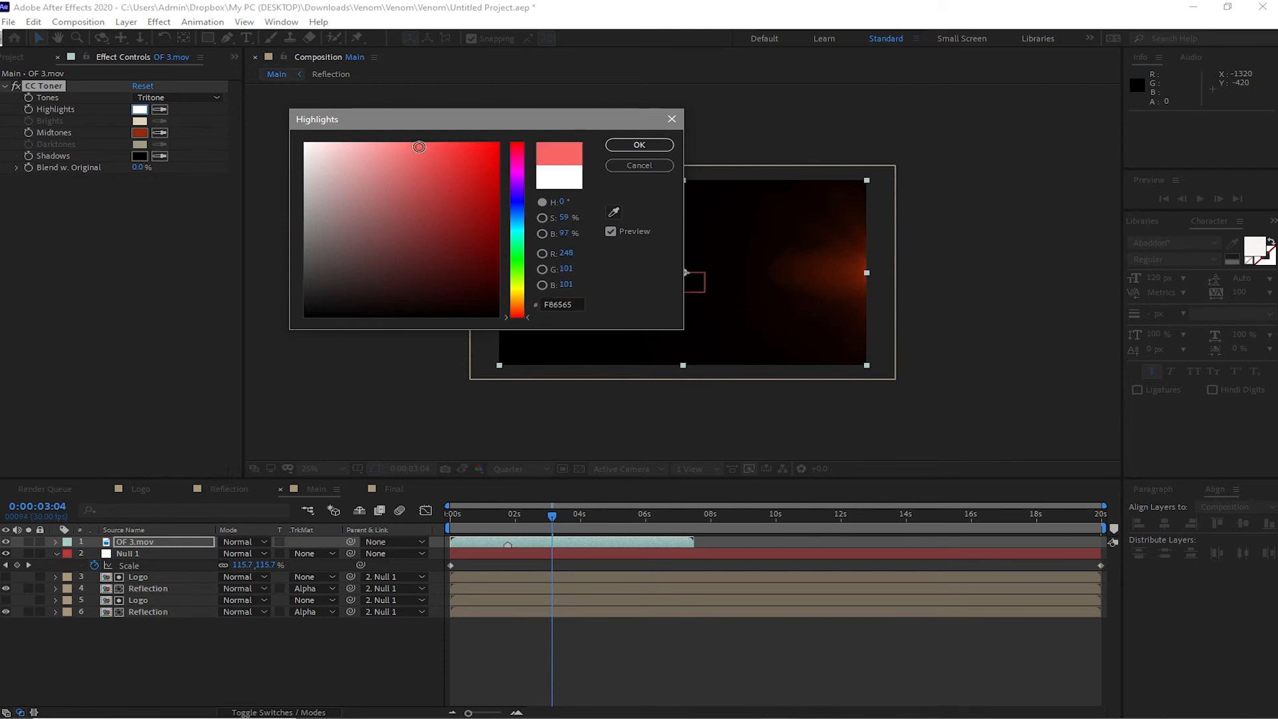
pyautogui.click(639, 145)
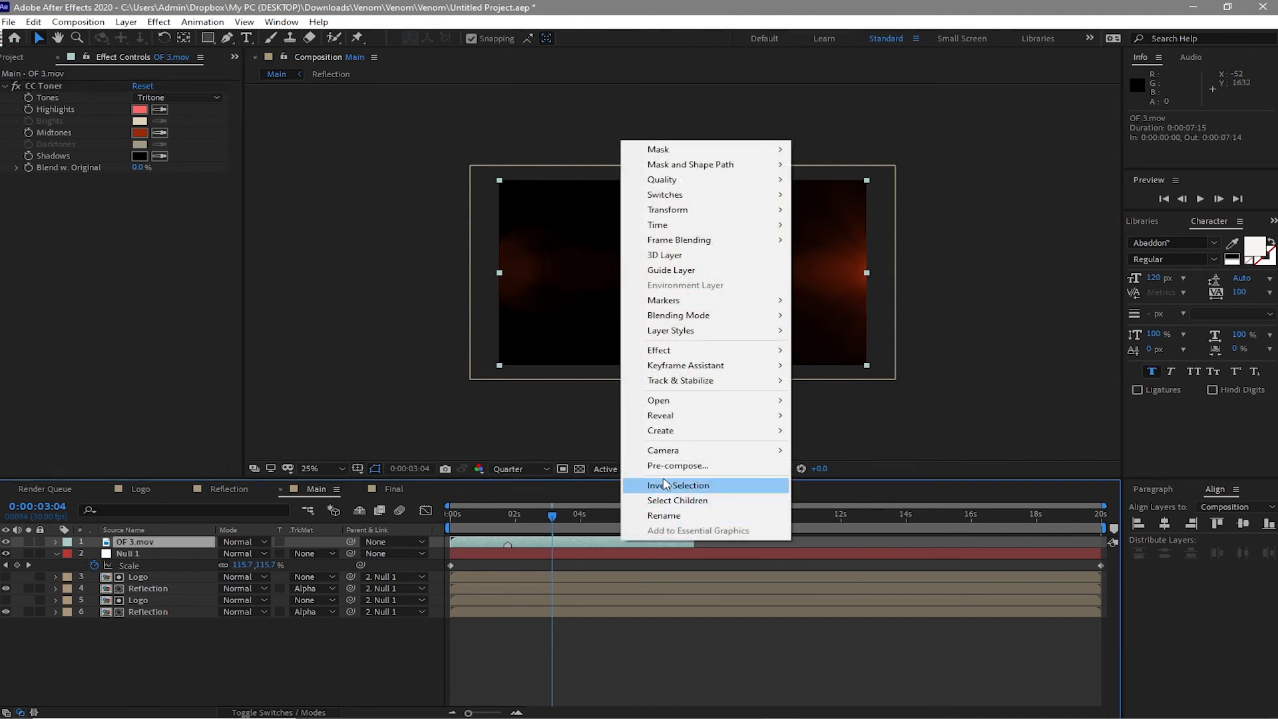
pyautogui.moveTo(667, 224)
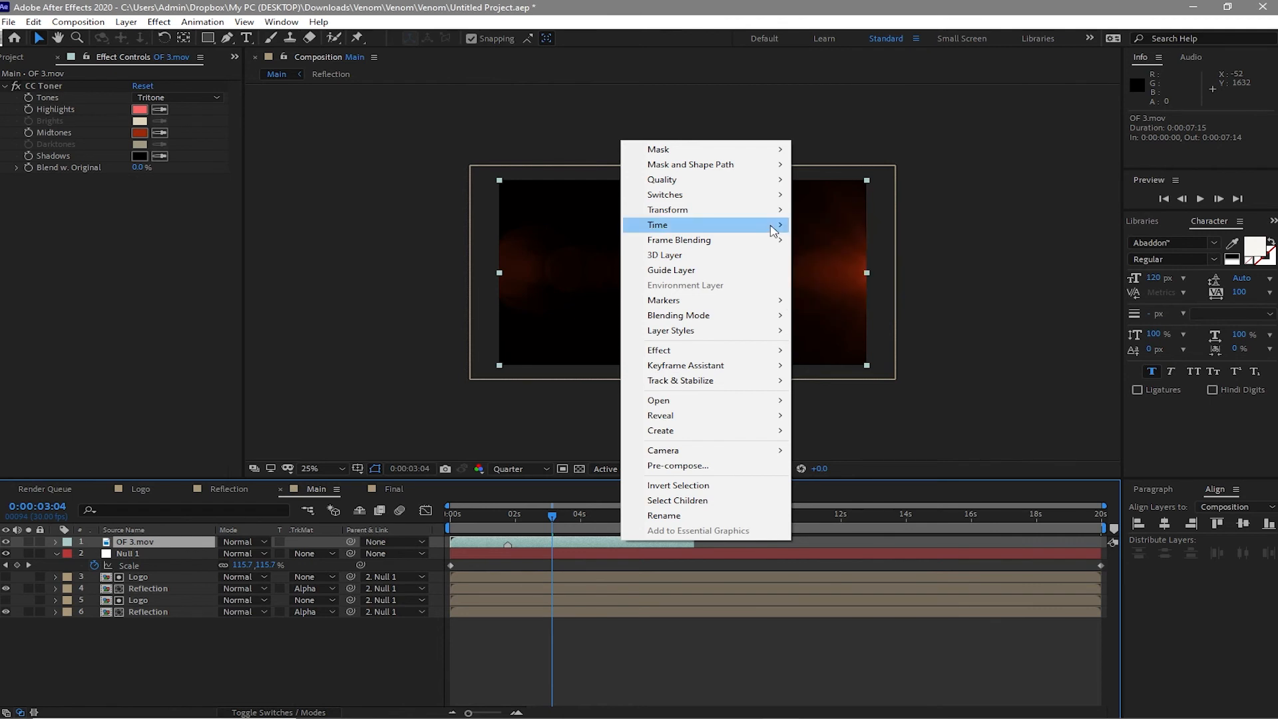
# - Enable Time Remapping on OF 3.mov and extend its out point to the comp end
pyautogui.click(657, 224)
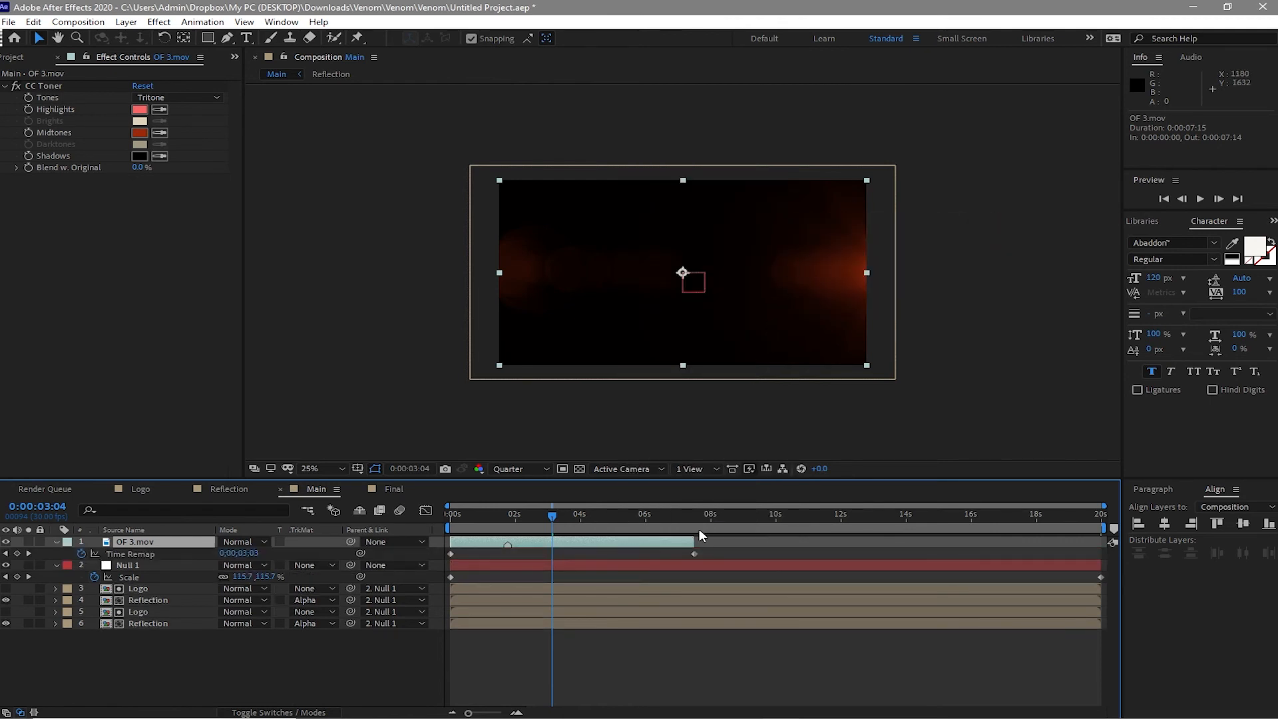
pyautogui.moveTo(693, 545); pyautogui.dragTo(743, 545)
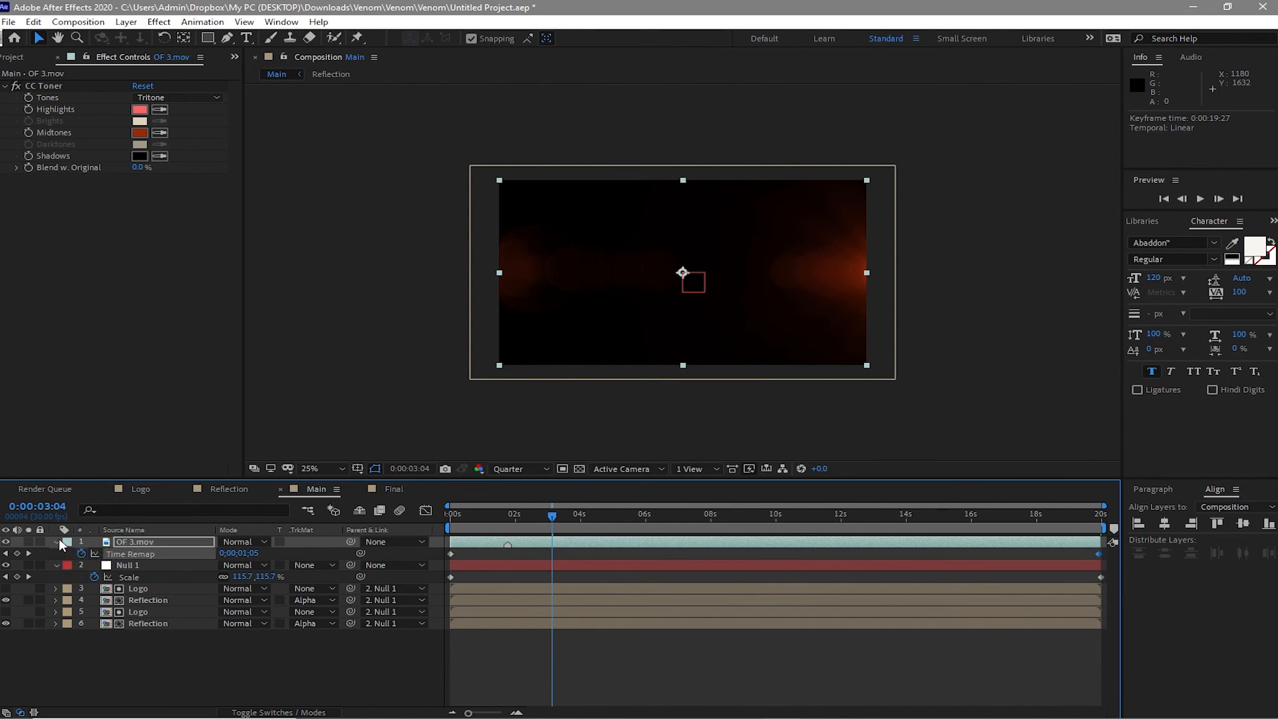
# - Switch the OF 3.mov layer's blending mode to Add and play a preview
pyautogui.click(243, 541)
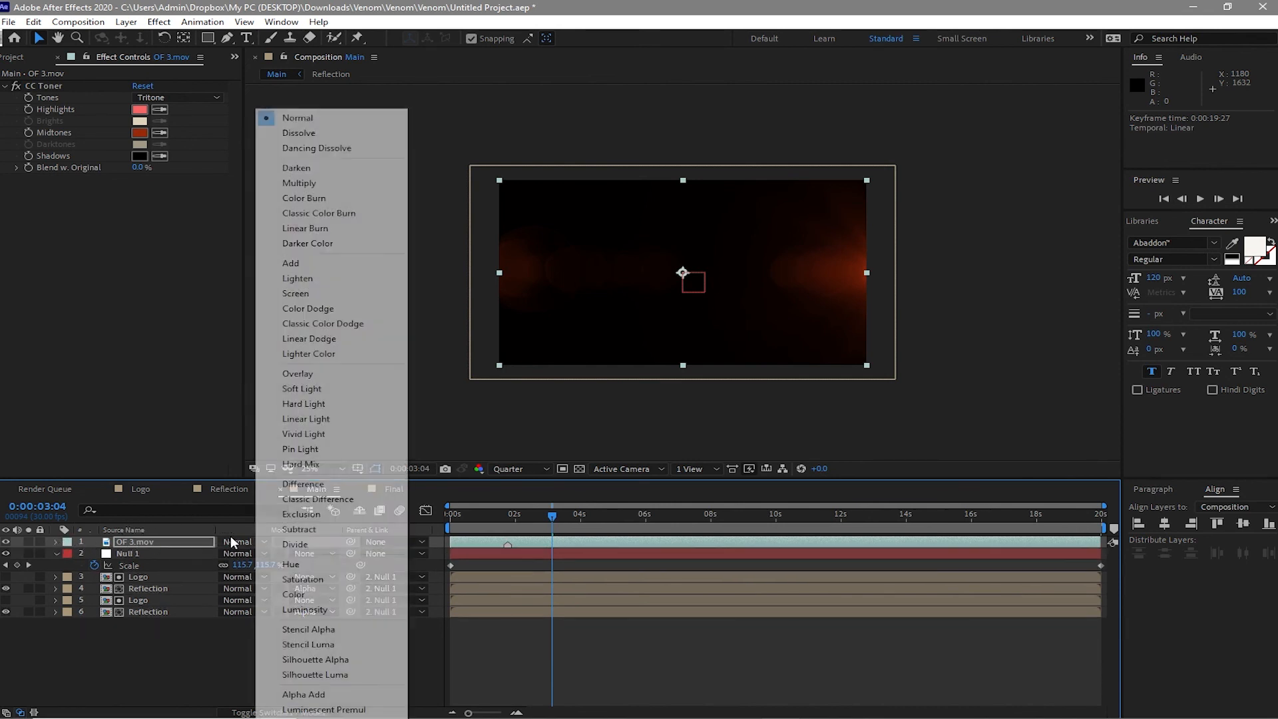
pyautogui.moveTo(291, 262)
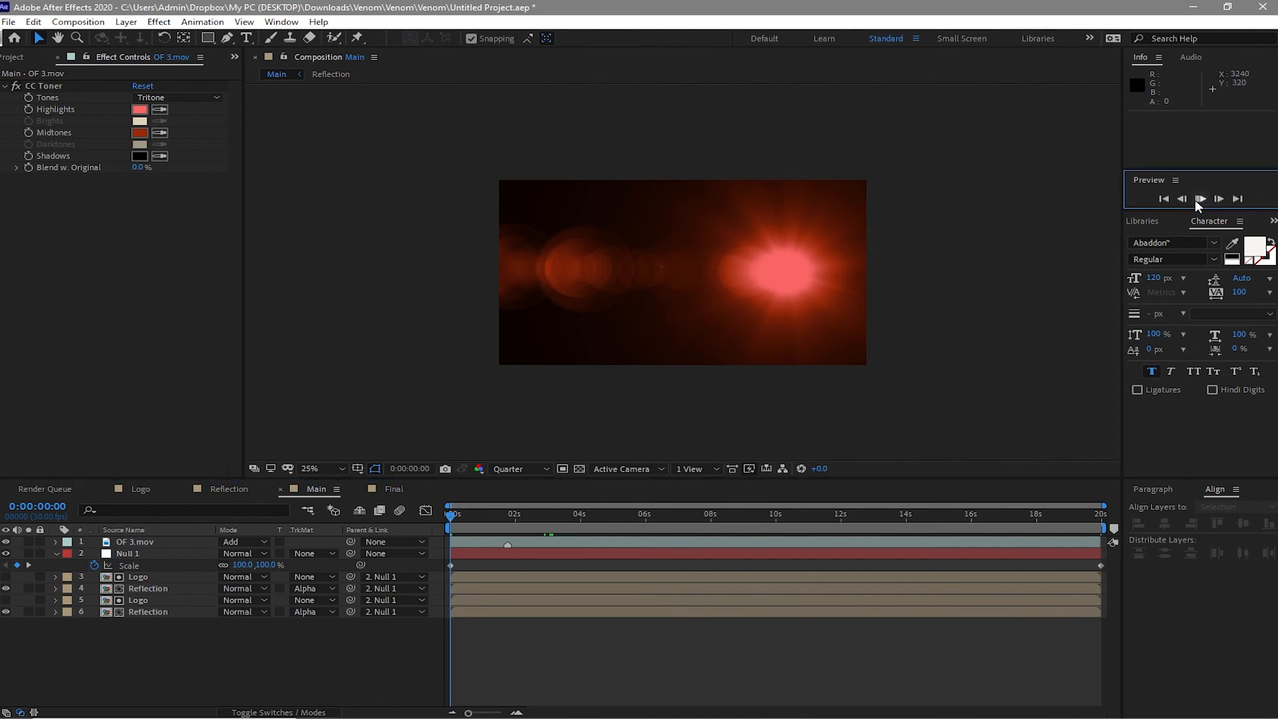
pyautogui.click(1199, 198)
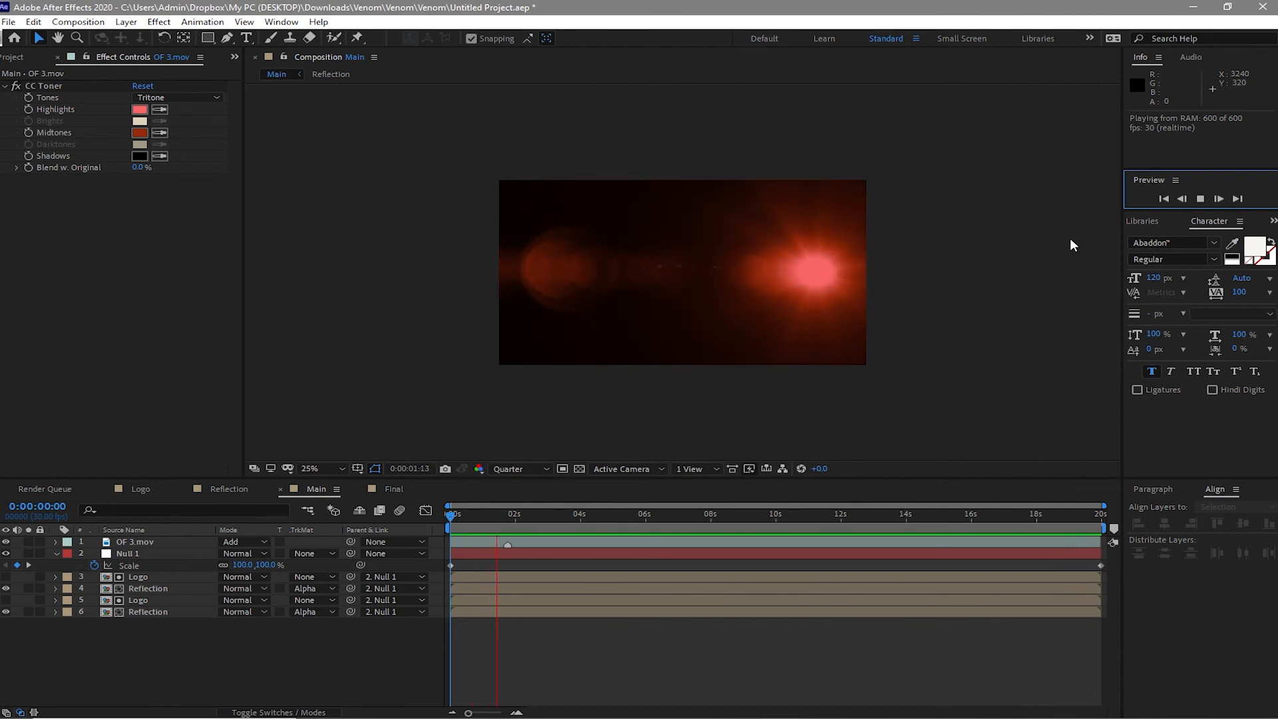
pyautogui.click(1201, 198)
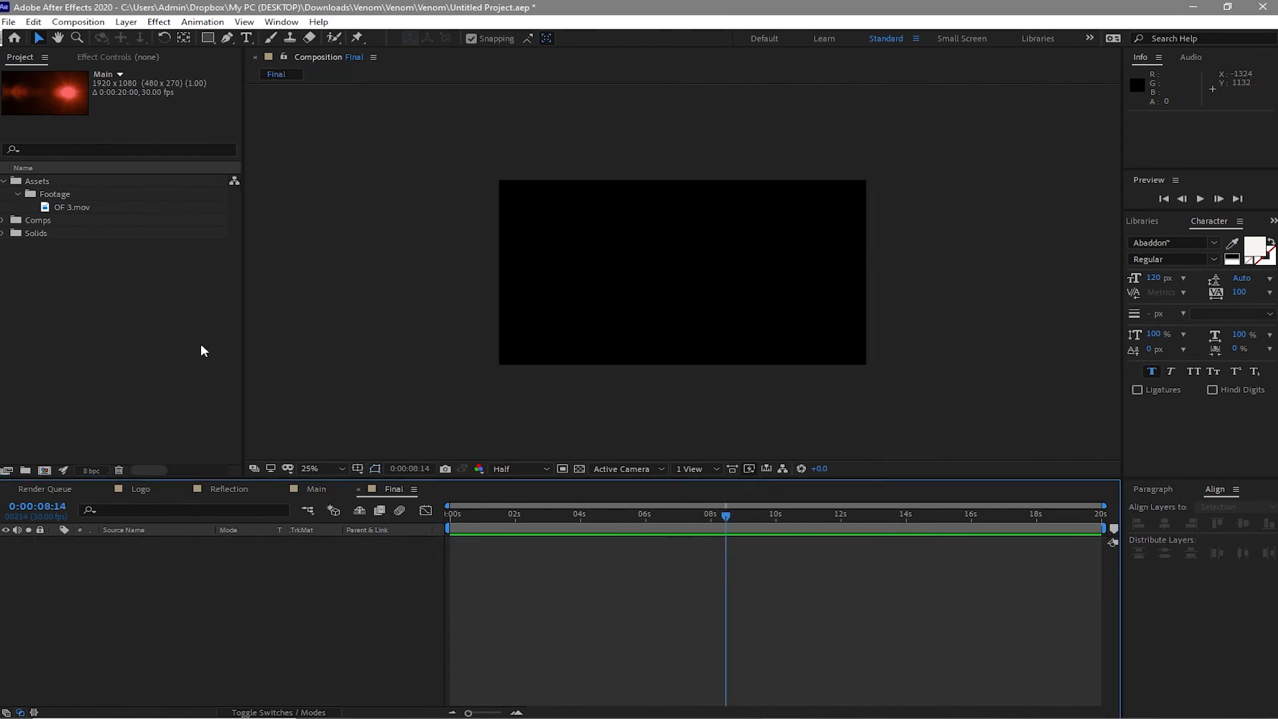
pyautogui.moveTo(3, 188)
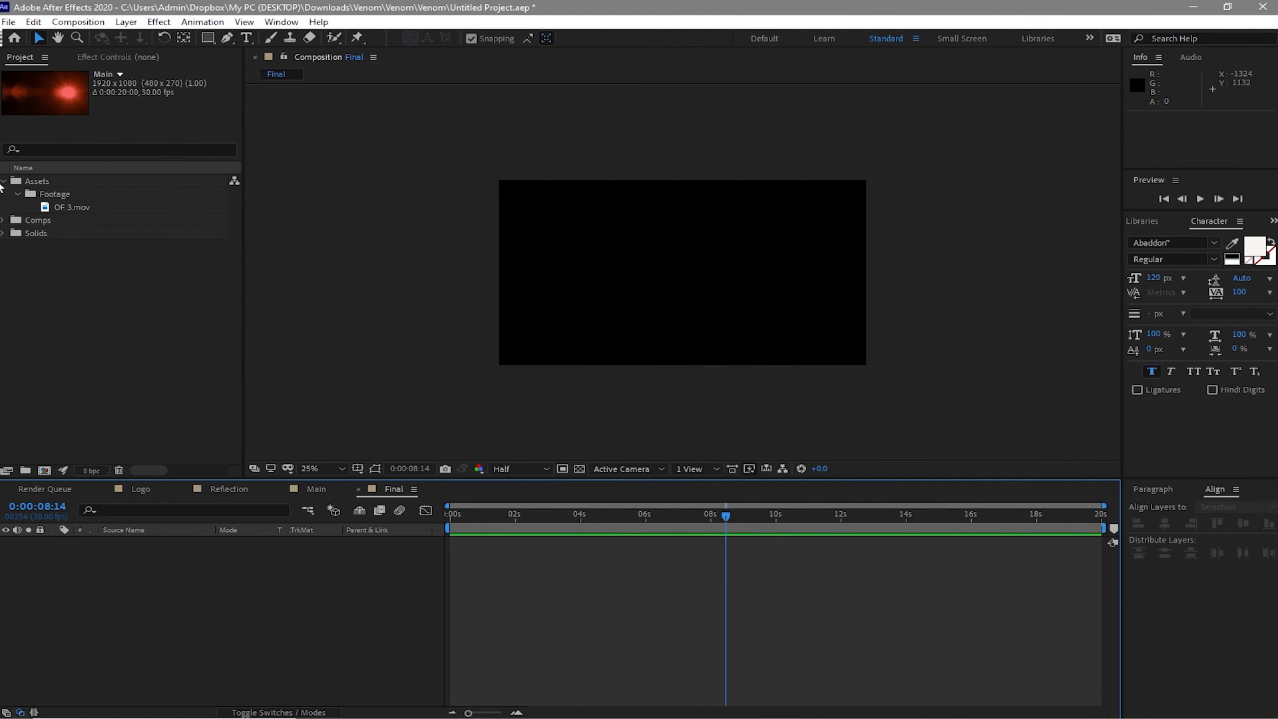
# - Drag the Main comp from the Comps folder into the Final timeline
pyautogui.click(5, 181)
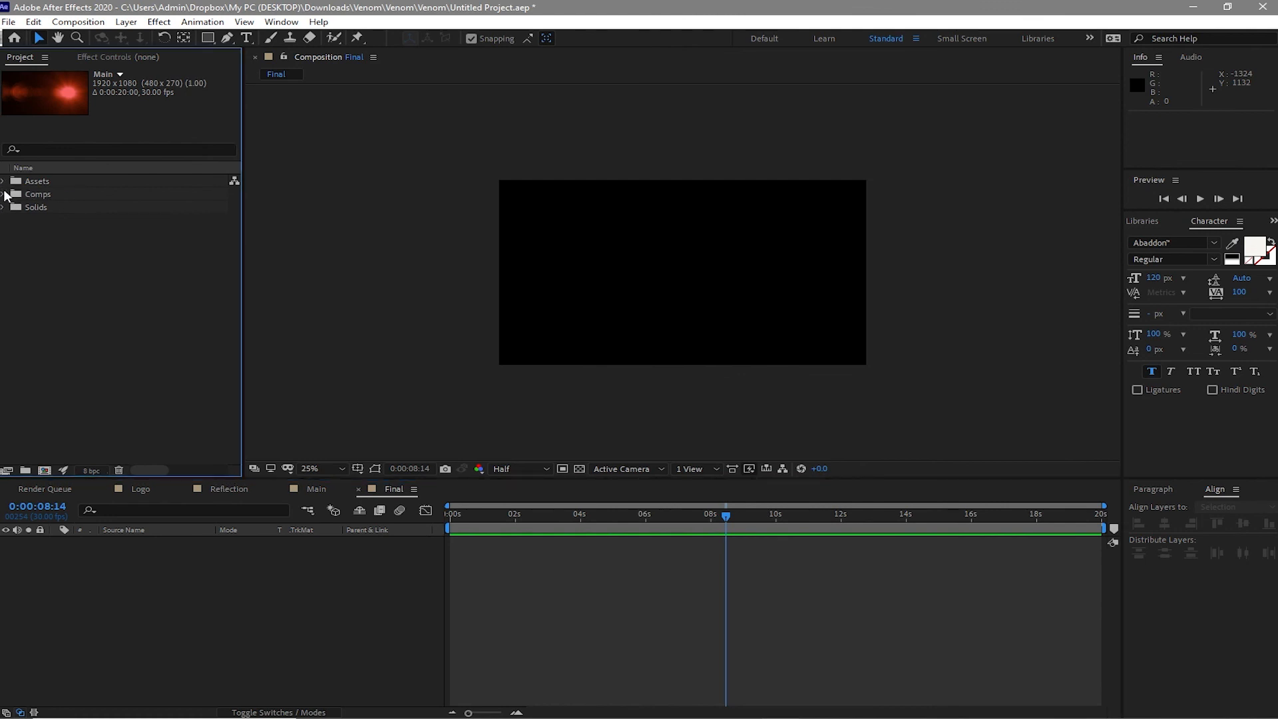
pyautogui.click(5, 194)
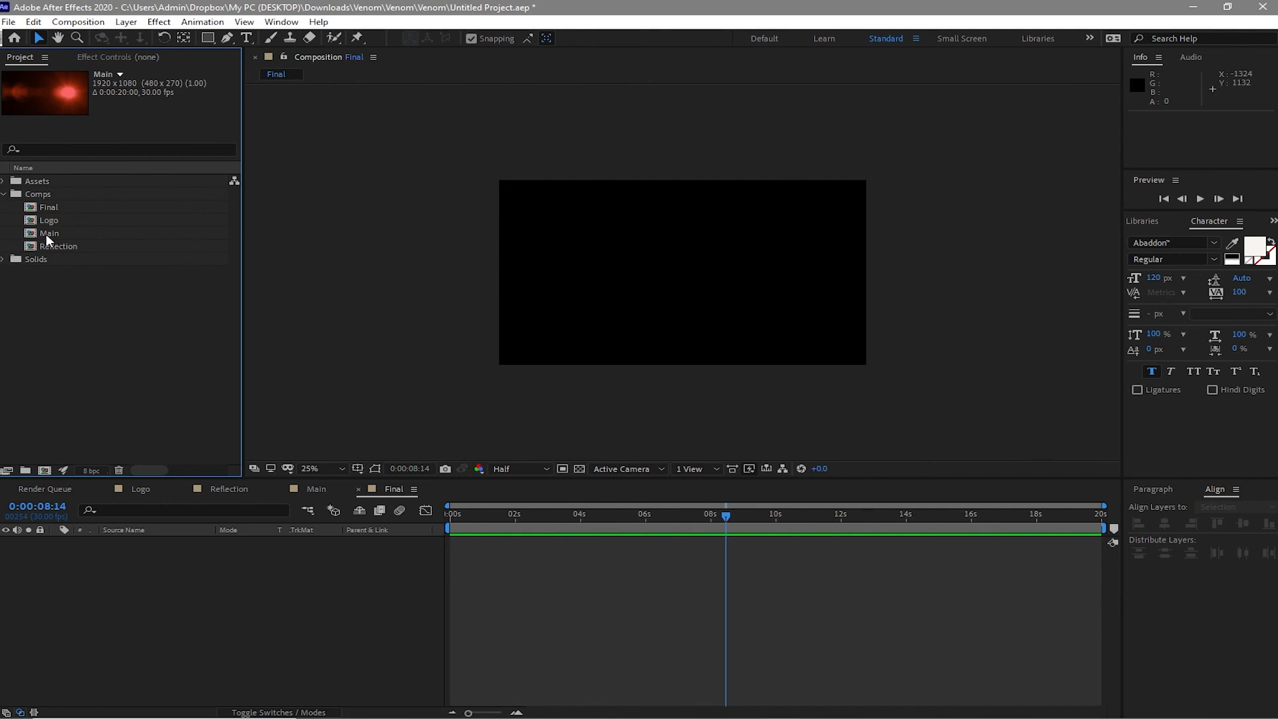
pyautogui.click(48, 233)
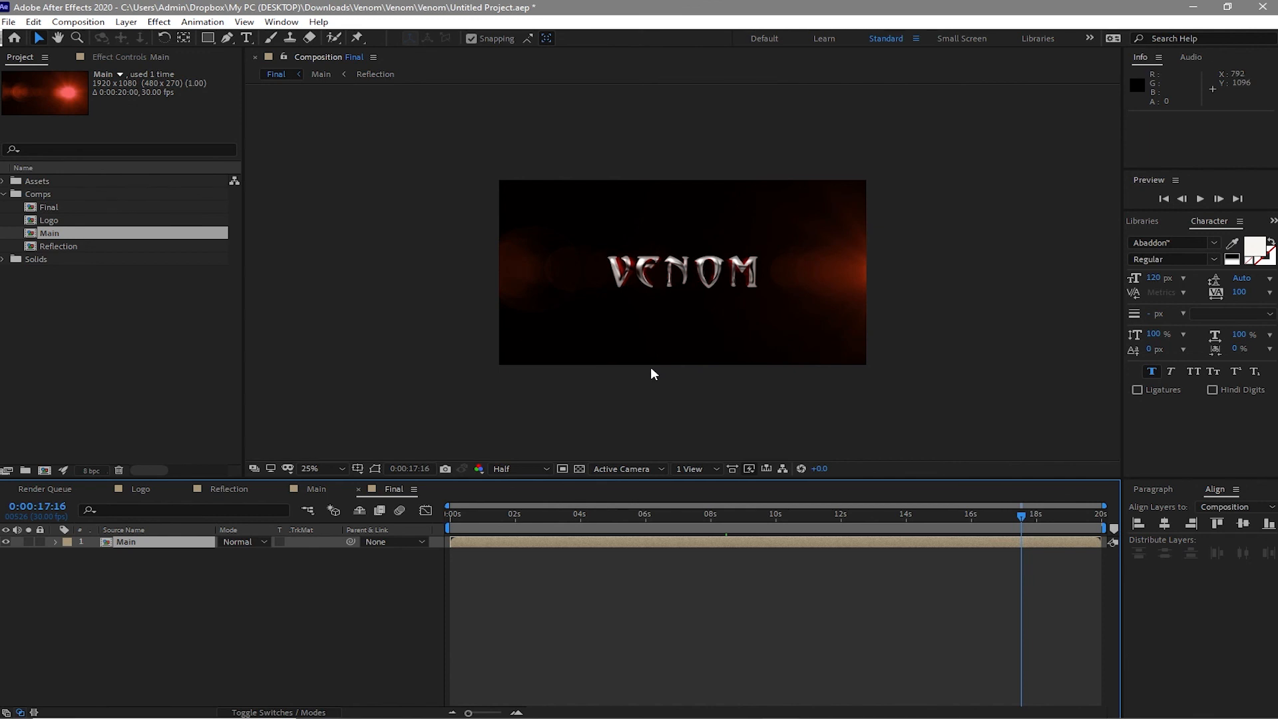
pyautogui.moveTo(695, 403)
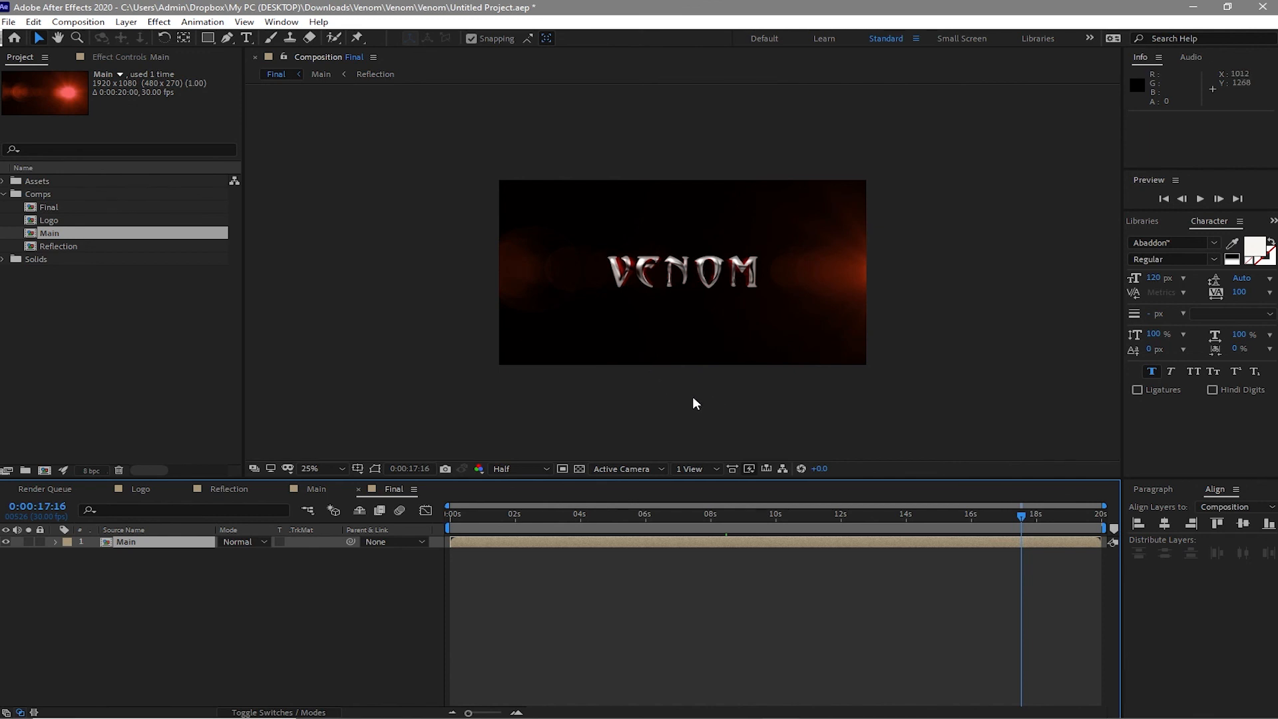